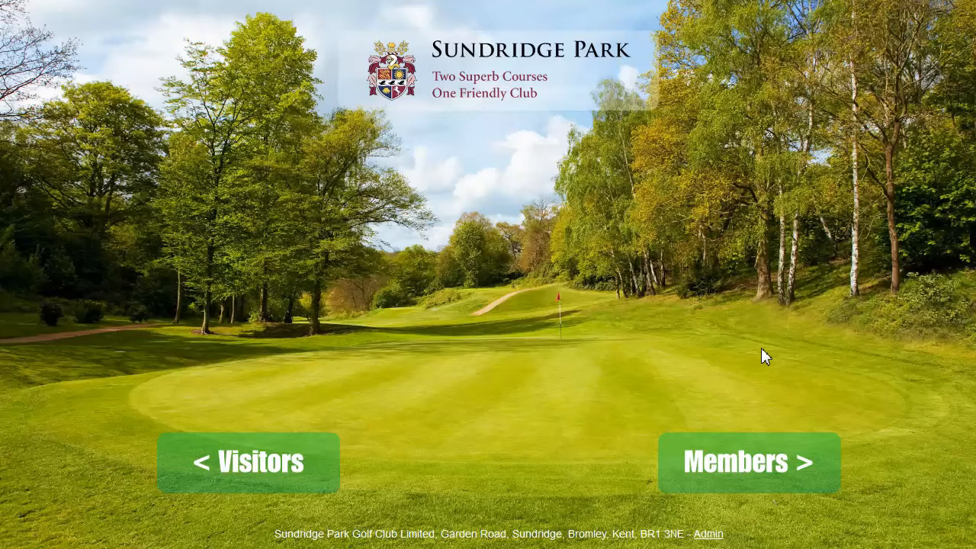
pyautogui.moveTo(622, 282)
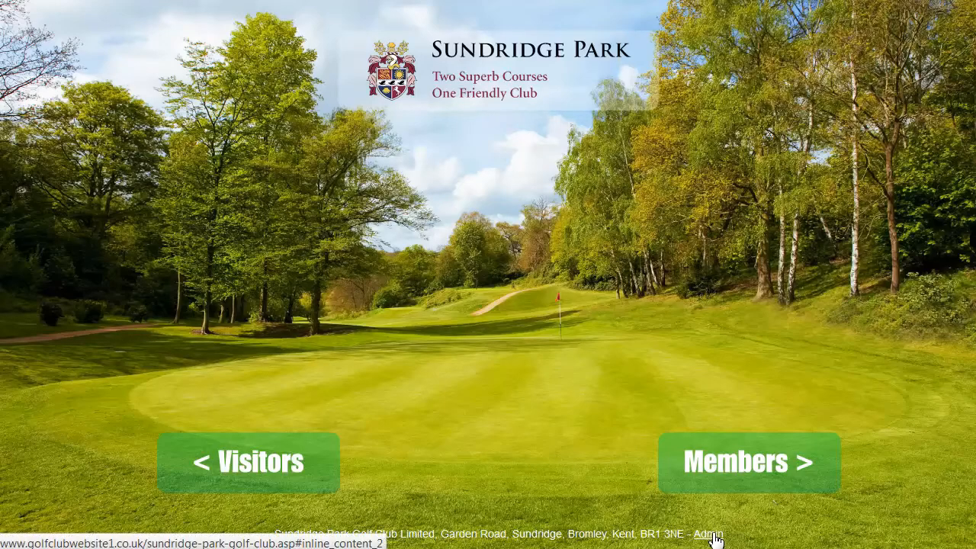
# Sign in through the Admin login and bring up the TMS menu
pyautogui.click(707, 534)
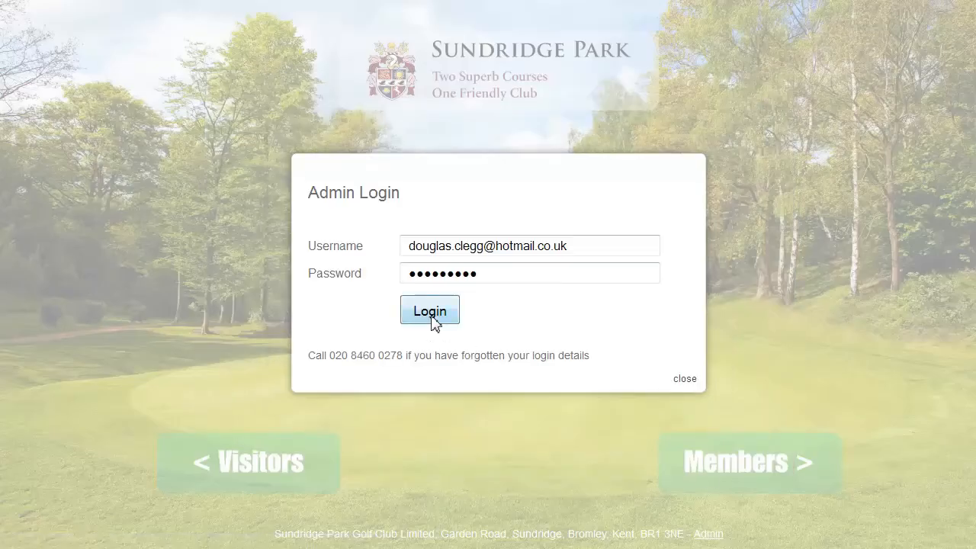
pyautogui.click(430, 311)
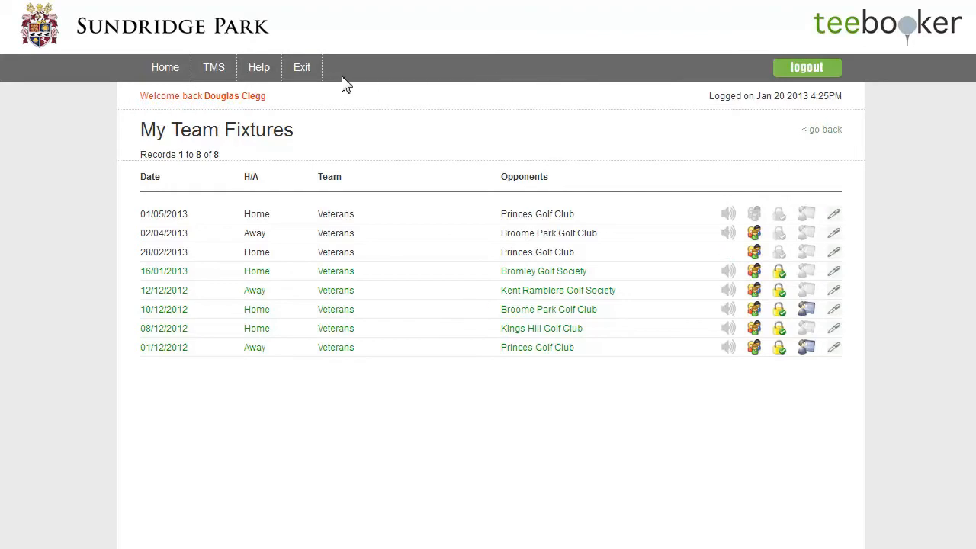
pyautogui.click(213, 67)
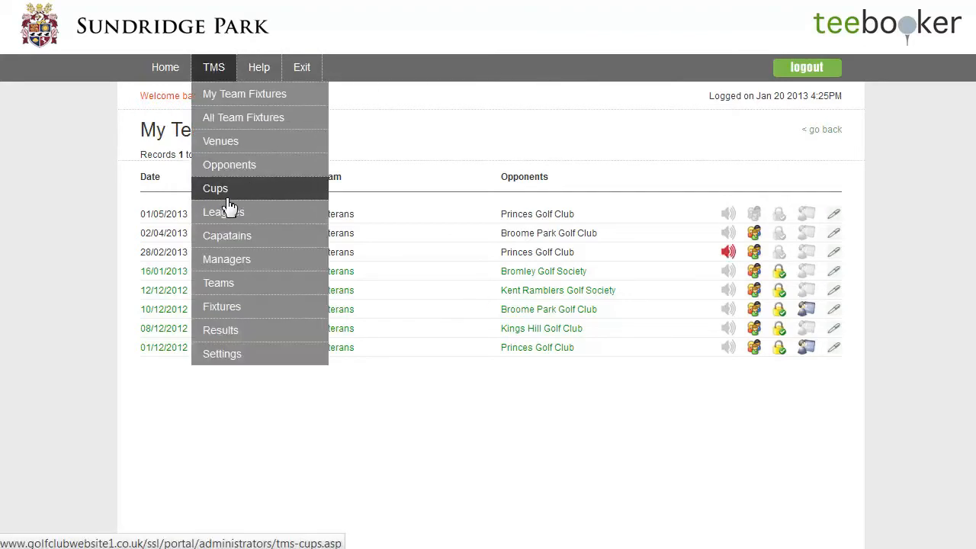
pyautogui.moveTo(222, 306)
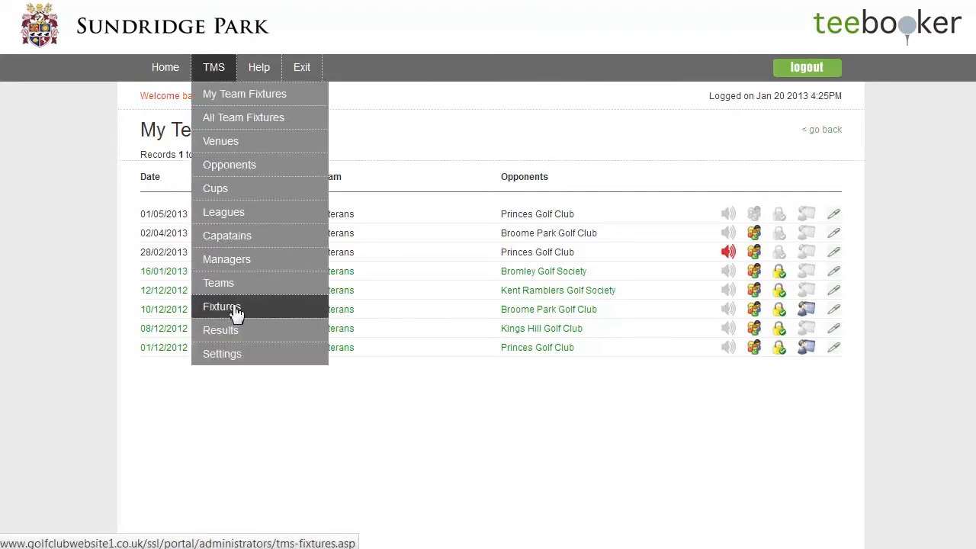
# Go to the Team Fixtures list of all eight fixtures across teams
pyautogui.click(223, 305)
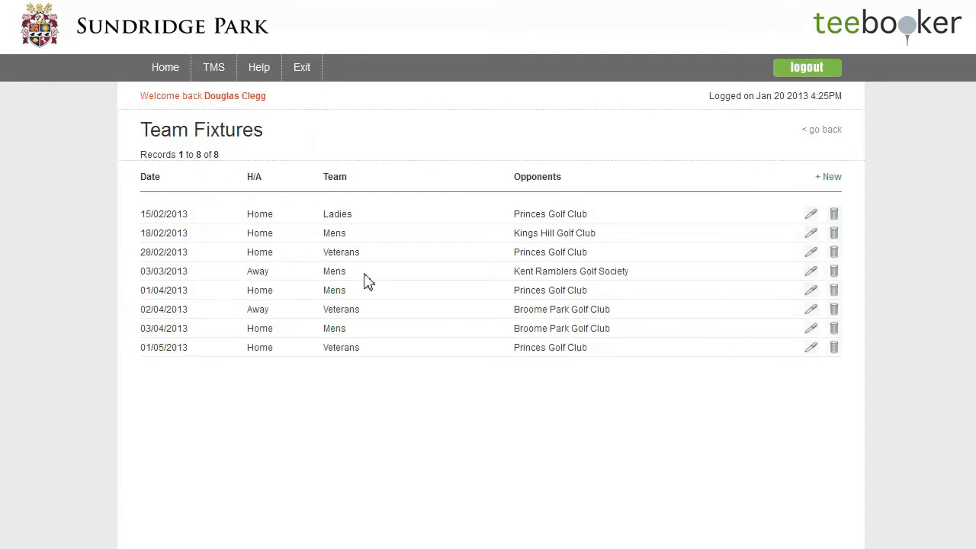
pyautogui.moveTo(491, 357)
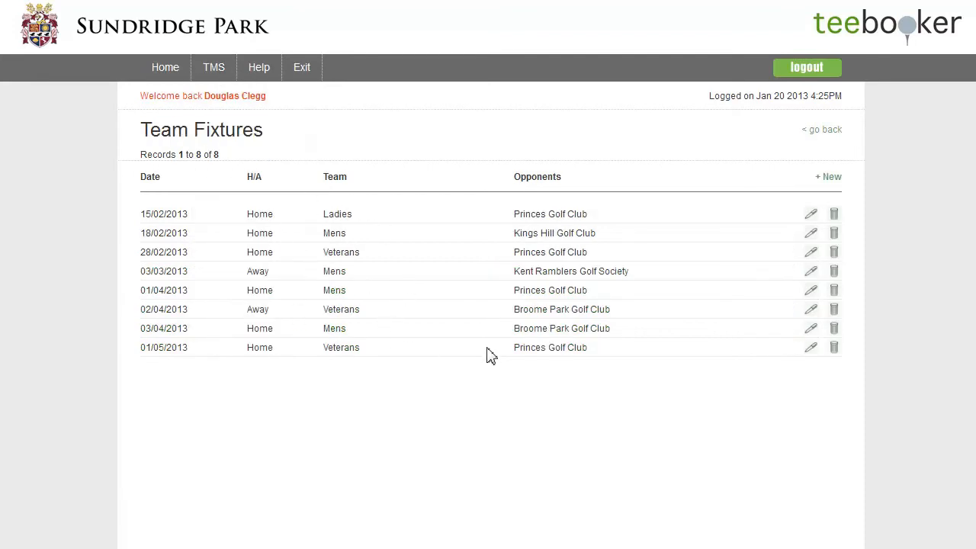
pyautogui.moveTo(811, 214)
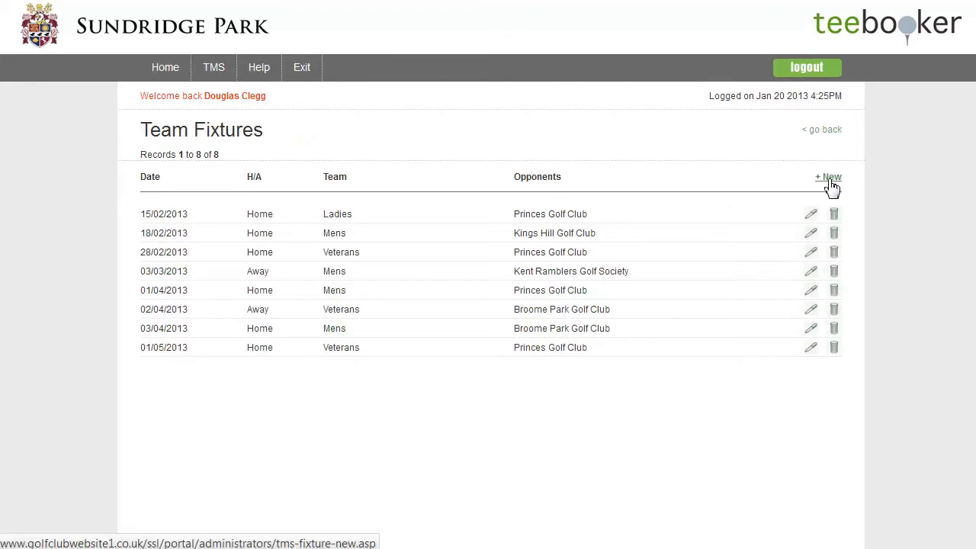
# Start a new fixture dated Saturday 04/05/13 starting at 8:30 AM
pyautogui.click(827, 177)
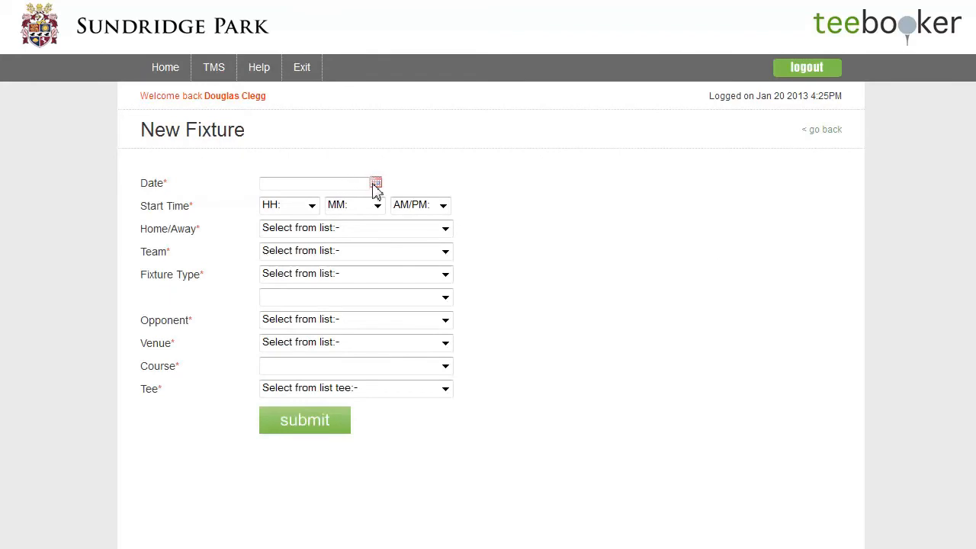
pyautogui.click(376, 183)
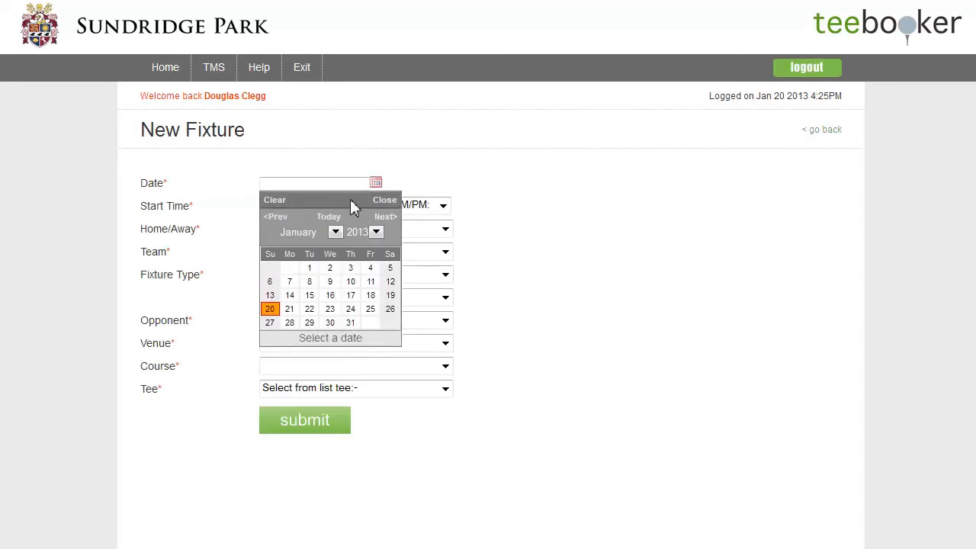
pyautogui.click(336, 232)
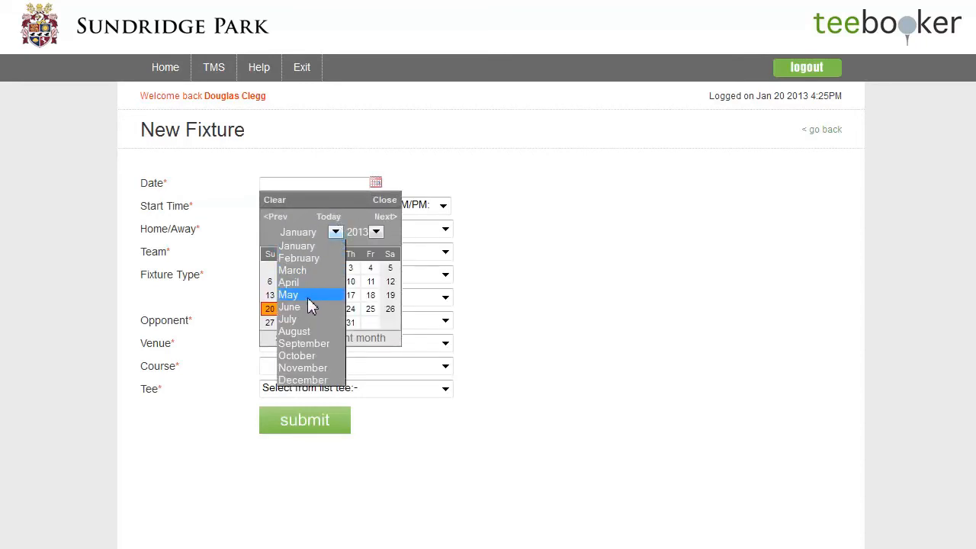
pyautogui.click(288, 294)
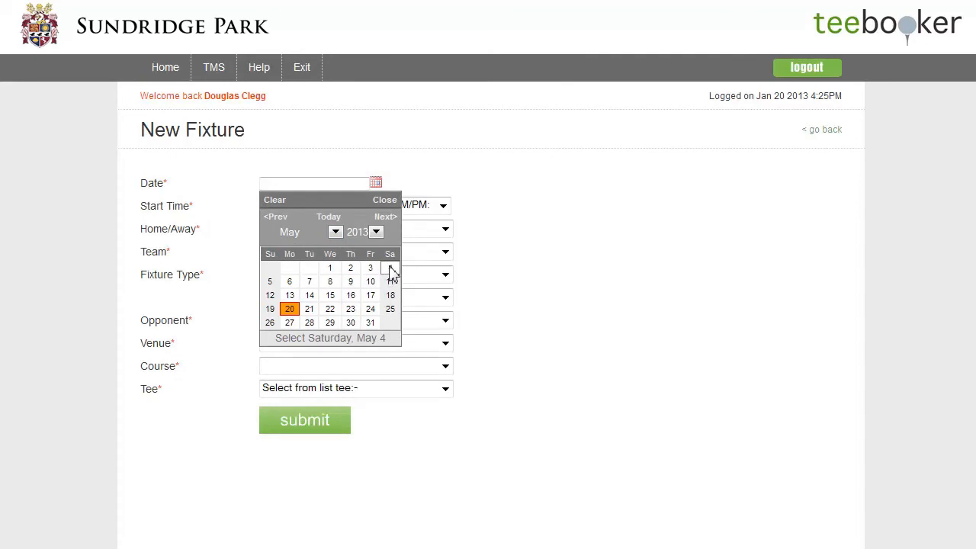
pyautogui.click(390, 269)
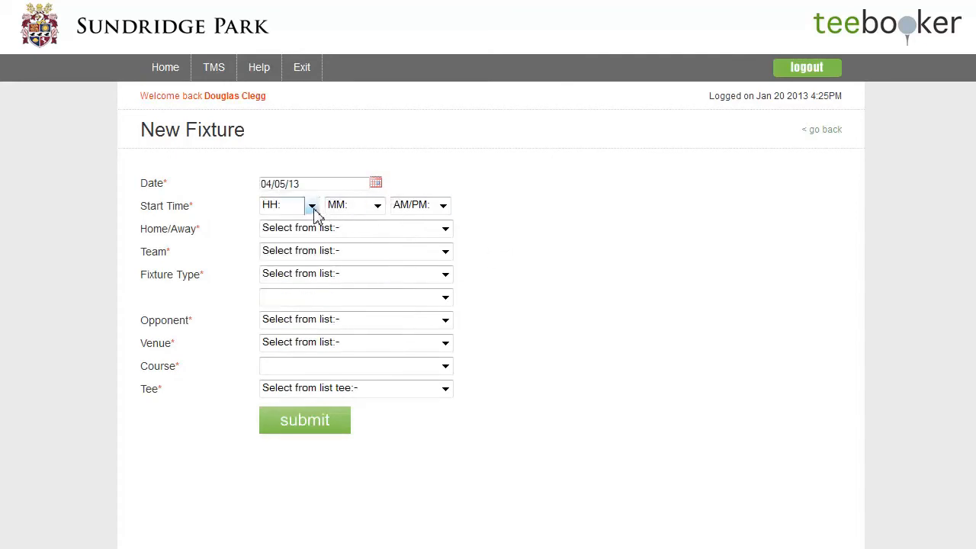
pyautogui.click(288, 205)
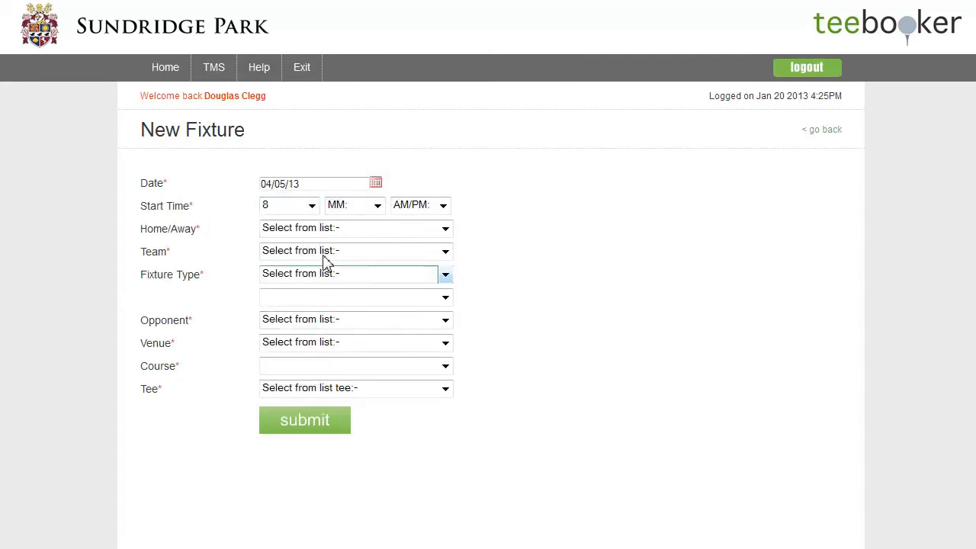
pyautogui.click(377, 204)
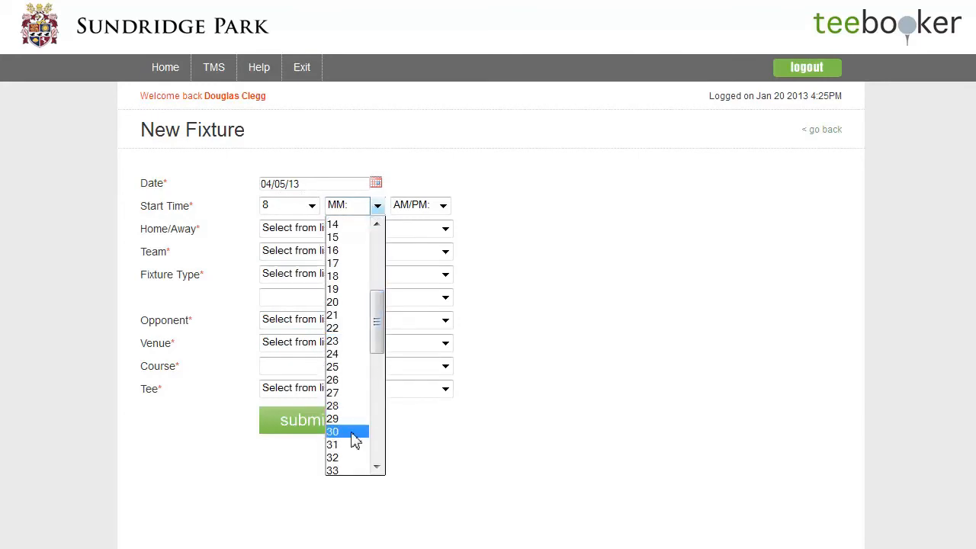
pyautogui.click(333, 431)
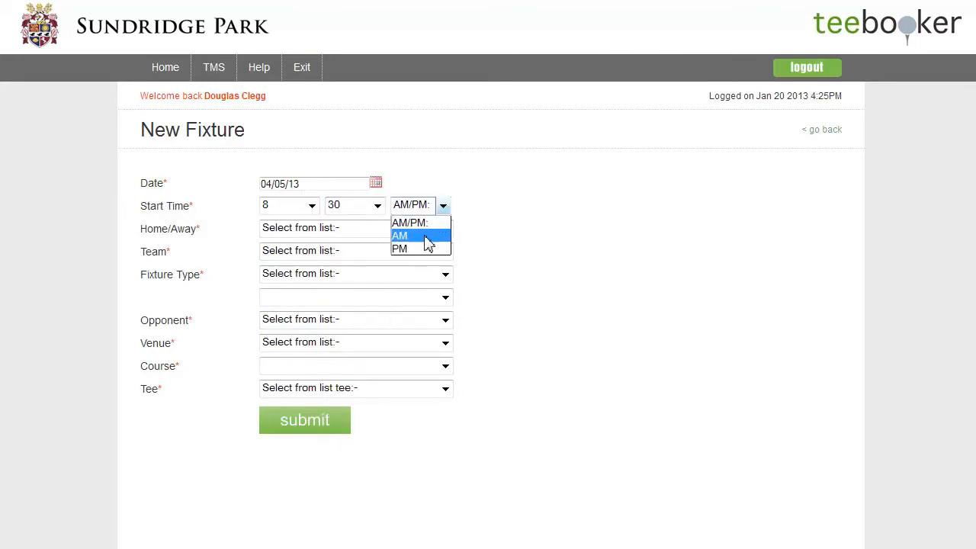
pyautogui.click(445, 229)
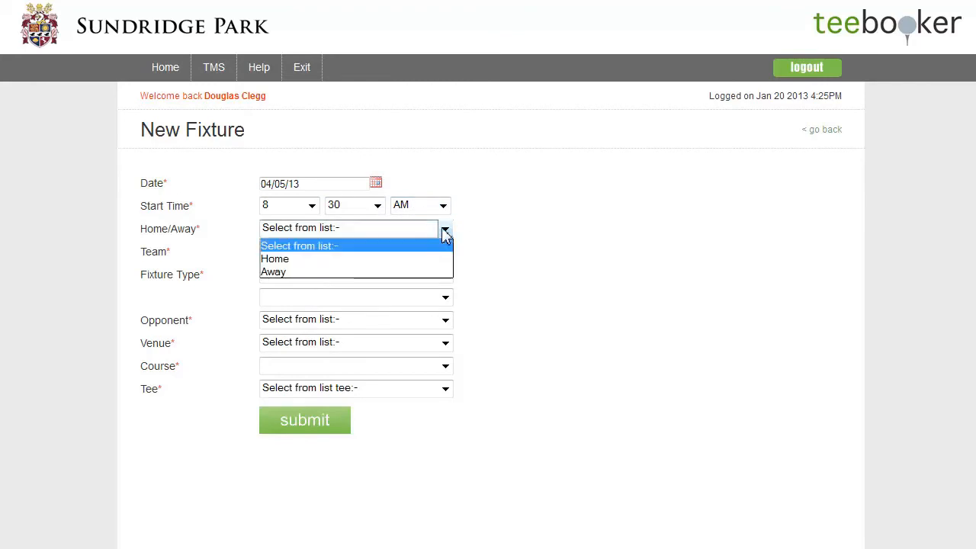
# Make it a Home Veterans Kent Seniors League match versus Kings Hill at Sundridge Park, West Course
pyautogui.click(274, 259)
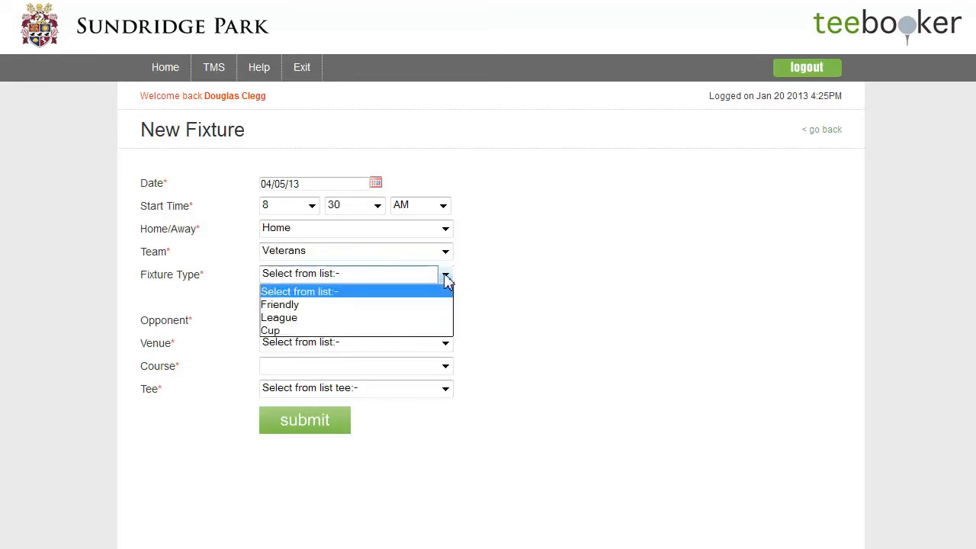
pyautogui.click(279, 317)
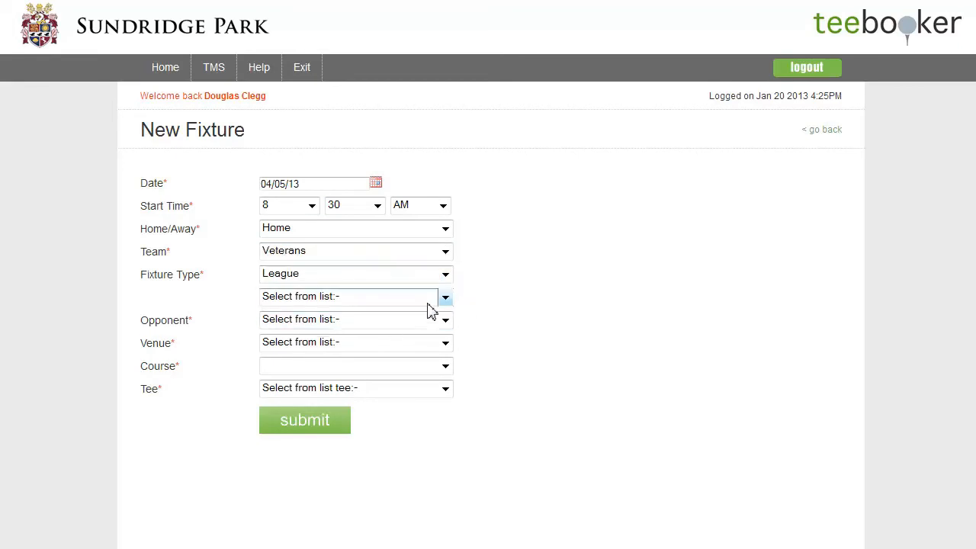
pyautogui.click(444, 296)
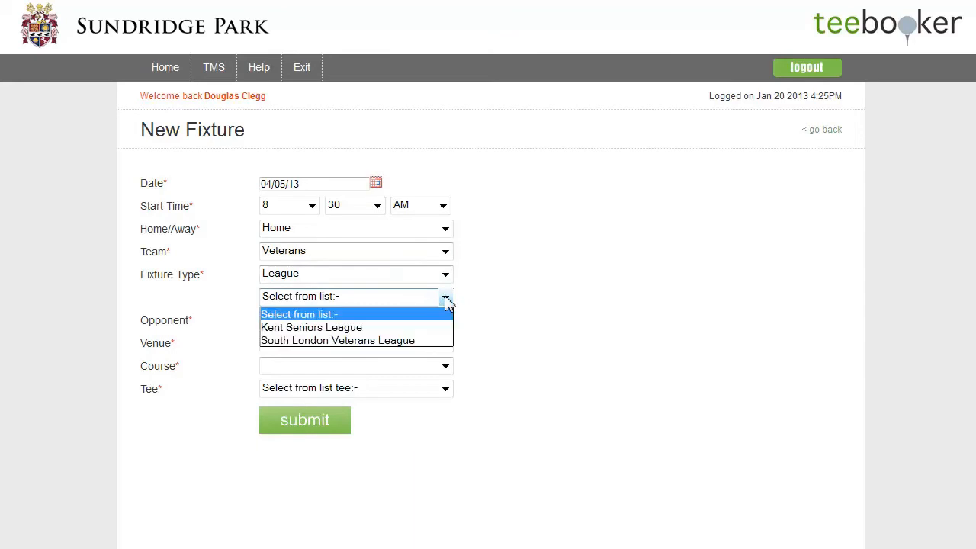
pyautogui.moveTo(425, 328)
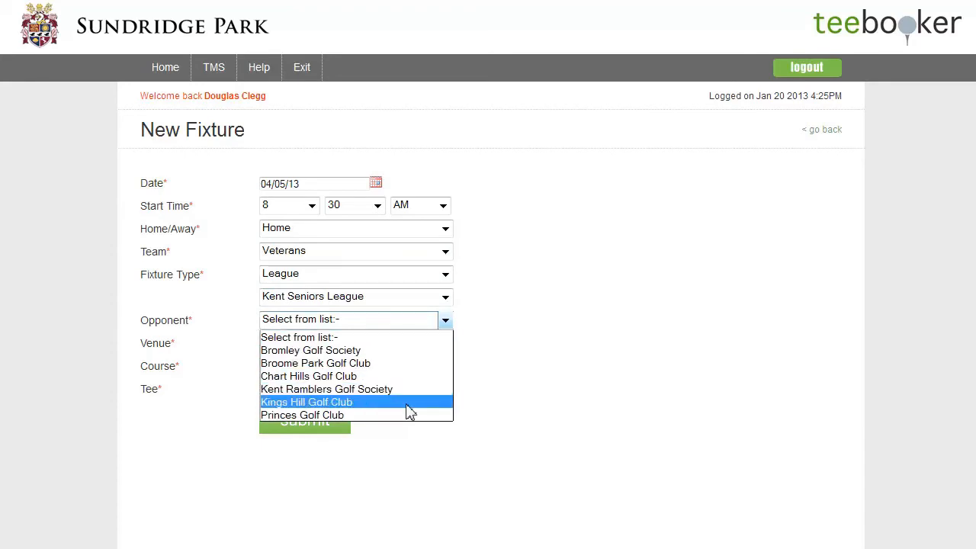
pyautogui.click(305, 403)
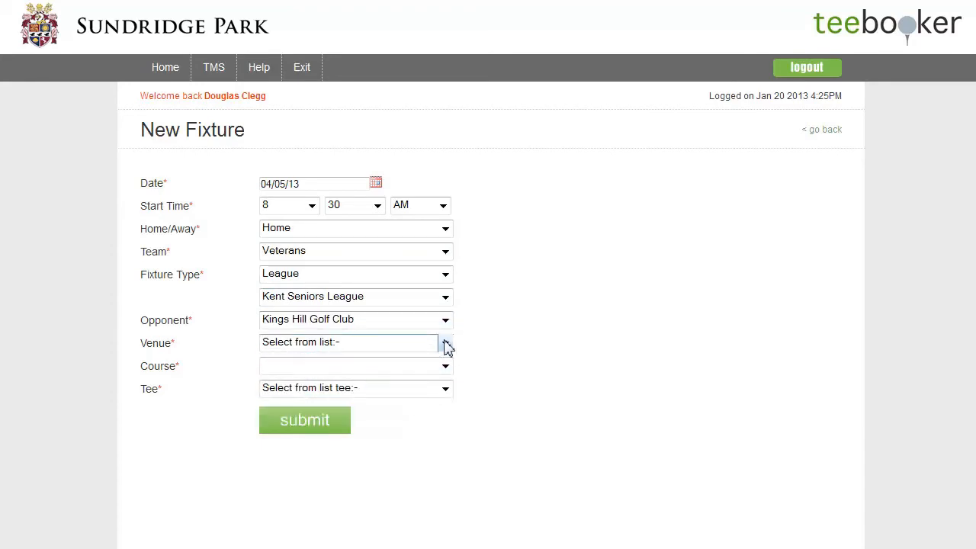
pyautogui.click(445, 341)
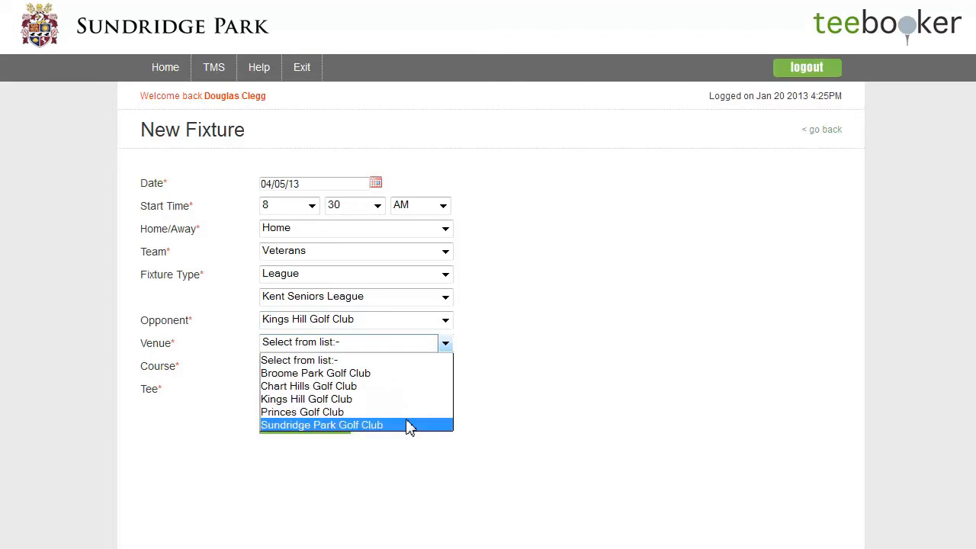
pyautogui.click(320, 424)
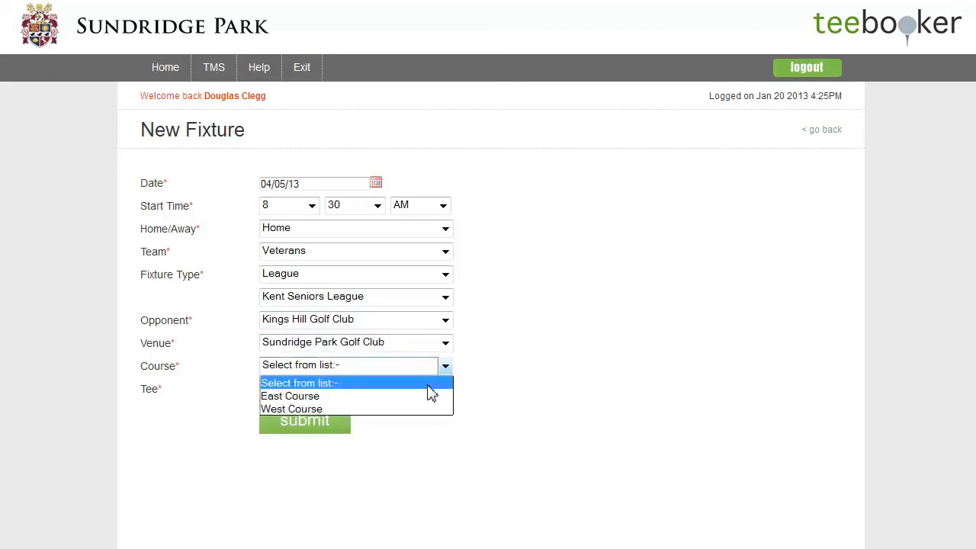
pyautogui.click(291, 408)
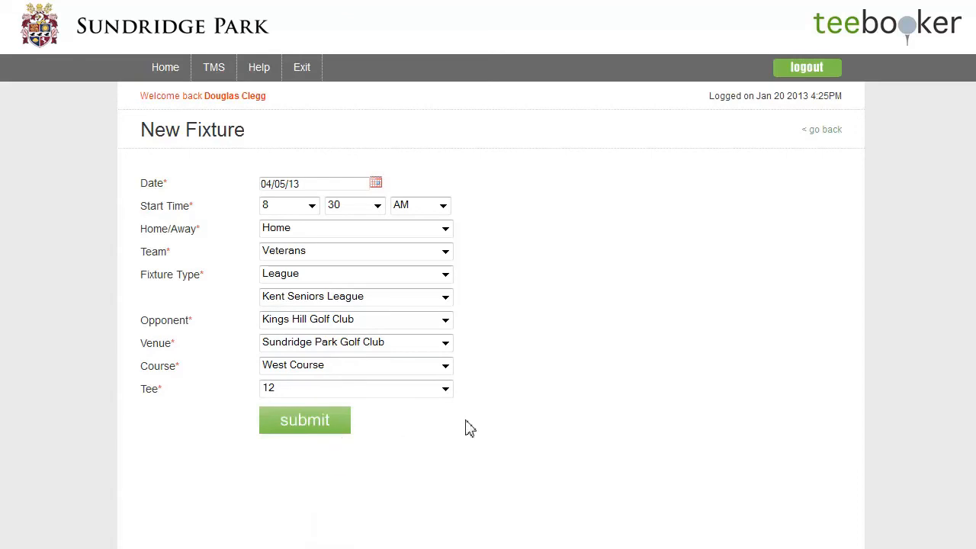
# Save the new fixture so the Team Fixtures list shows nine records
pyautogui.click(305, 421)
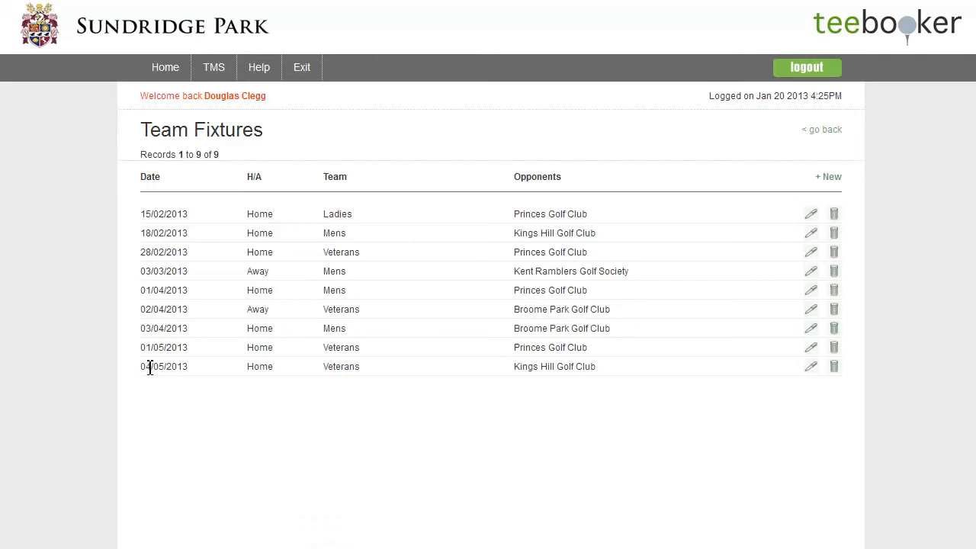
pyautogui.moveTo(614, 425)
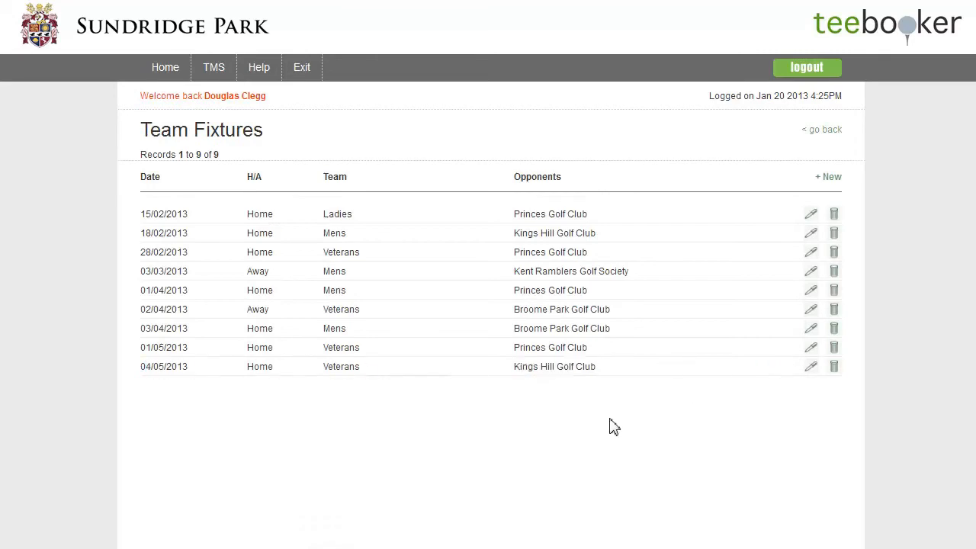
pyautogui.moveTo(582, 418)
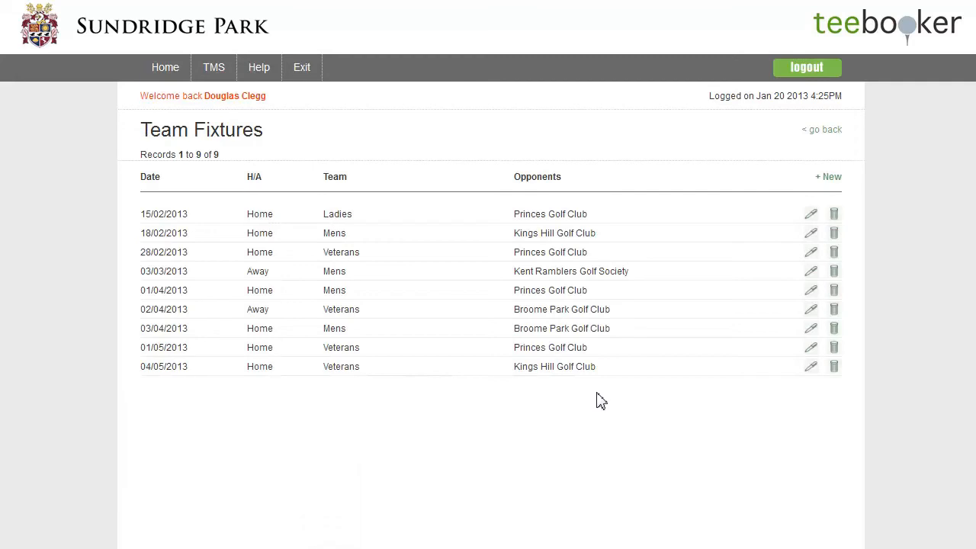
pyautogui.moveTo(506, 412)
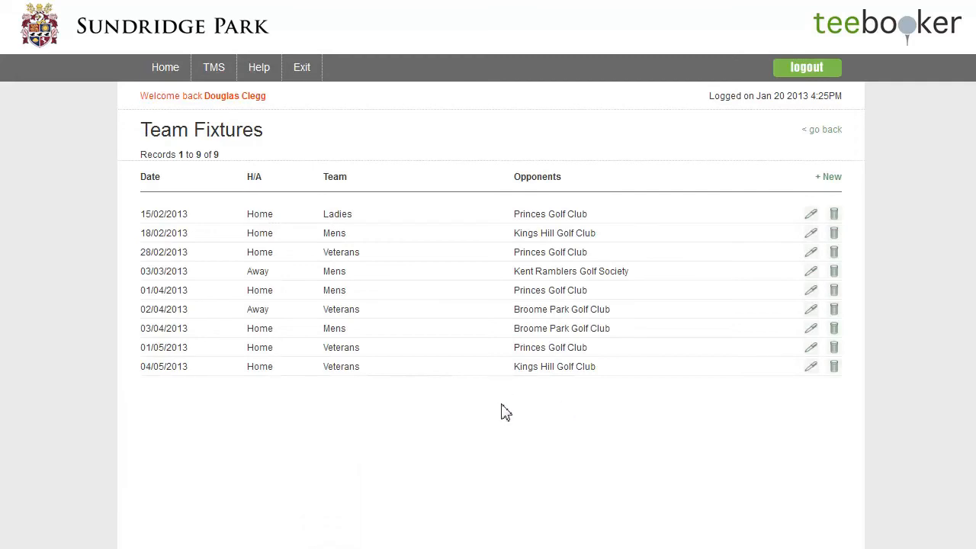
pyautogui.moveTo(495, 403)
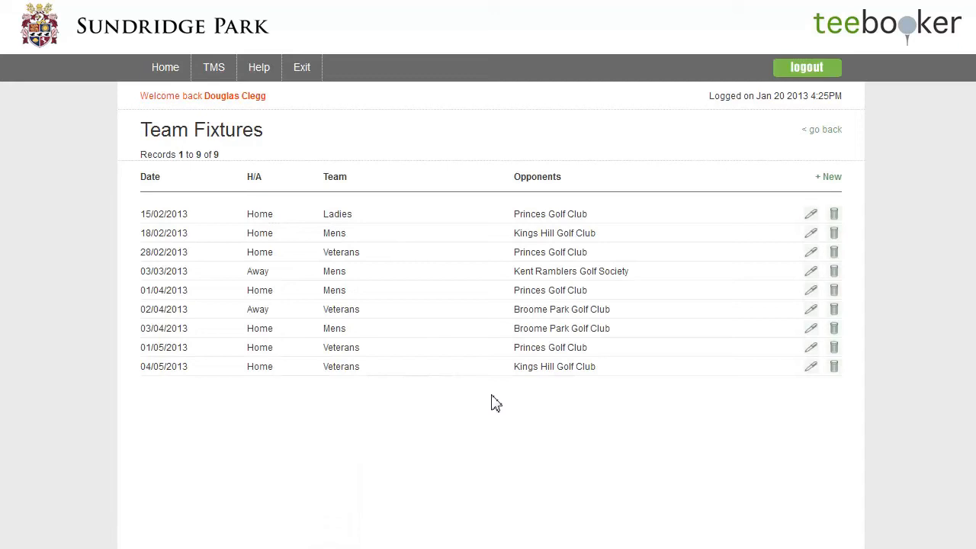
pyautogui.moveTo(500, 393)
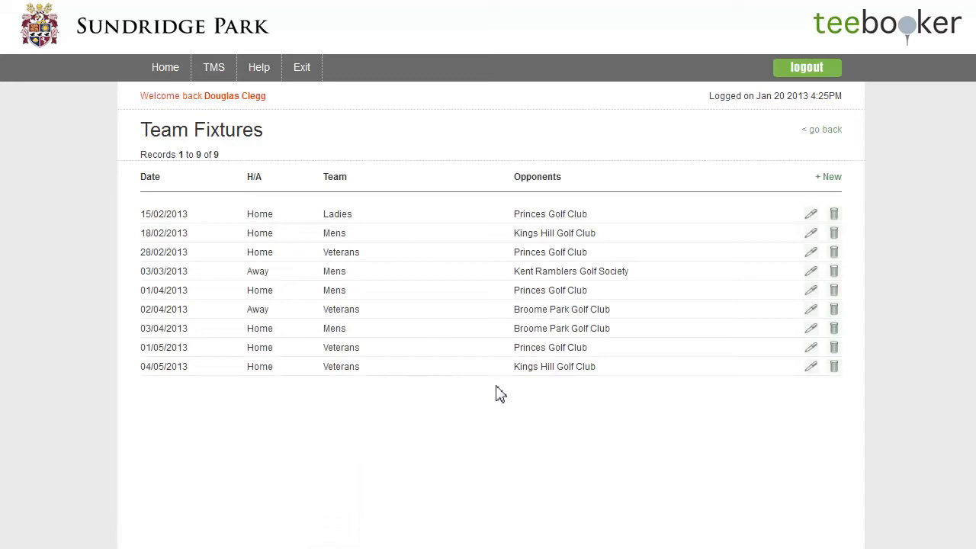
pyautogui.moveTo(491, 388)
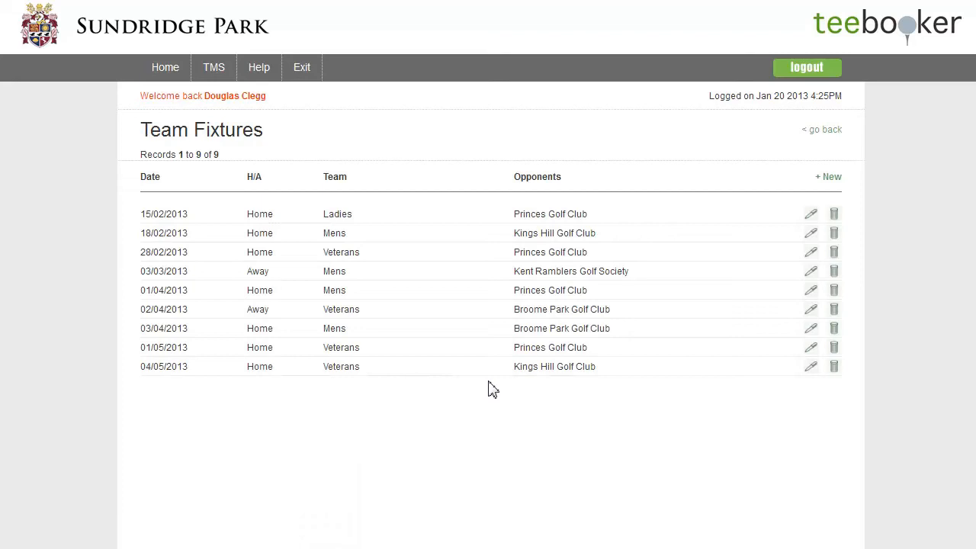
pyautogui.moveTo(597, 428)
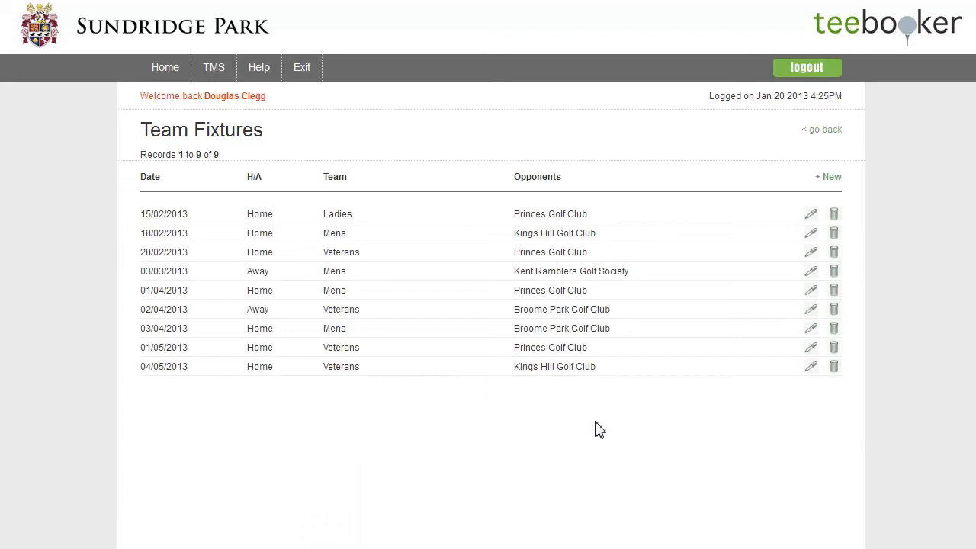
pyautogui.moveTo(588, 426)
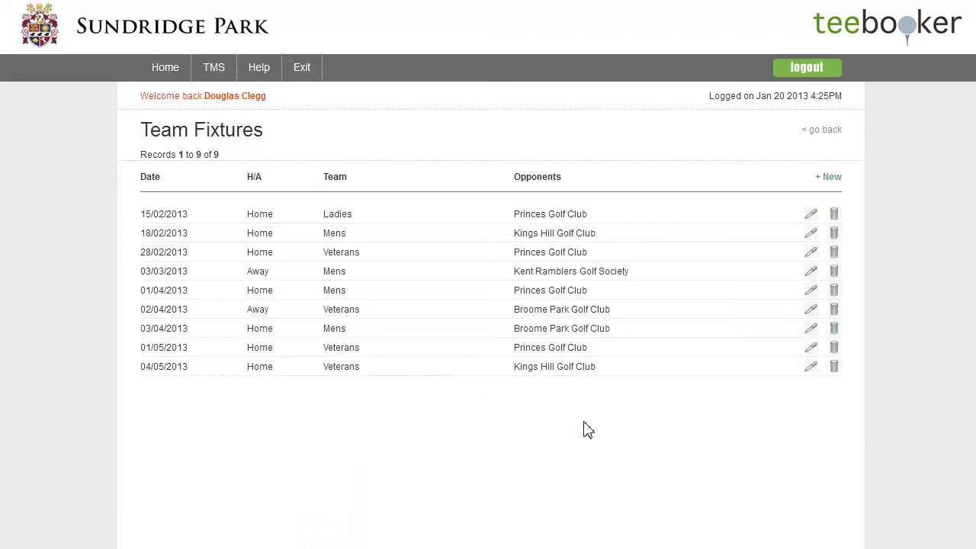
pyautogui.moveTo(546, 399)
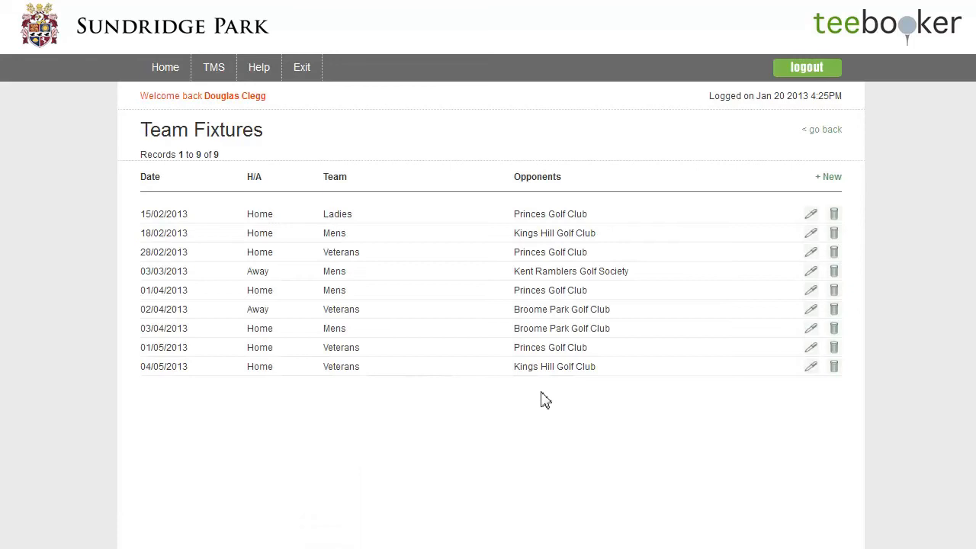
pyautogui.moveTo(530, 215)
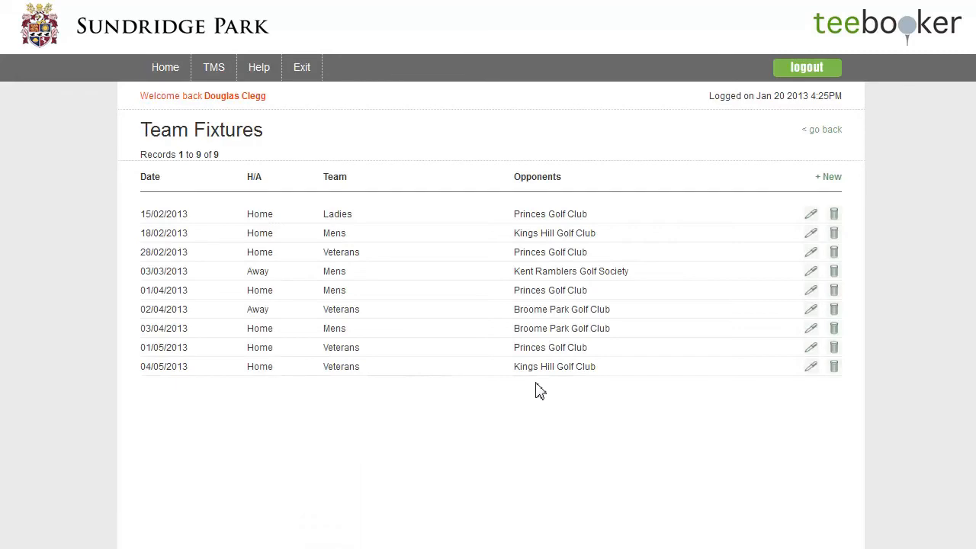
pyautogui.moveTo(546, 436)
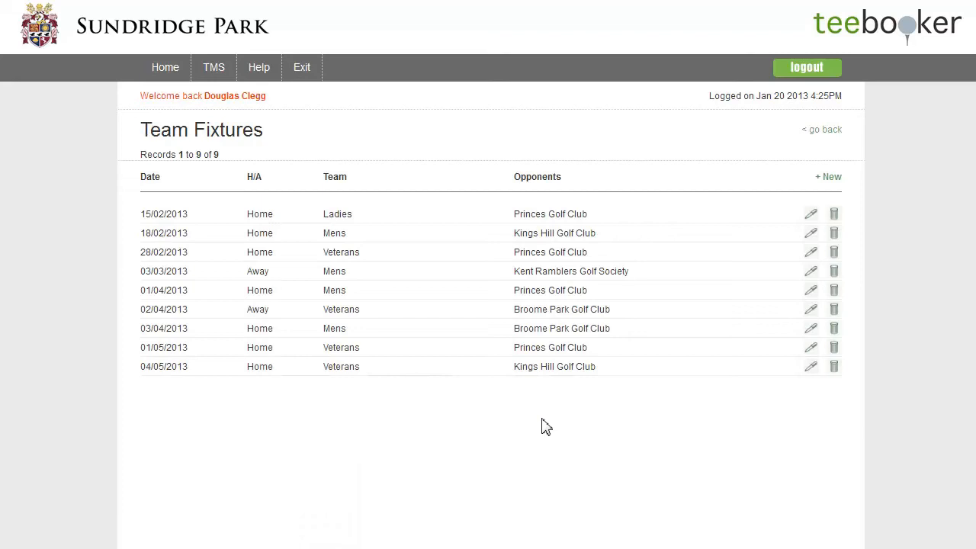
pyautogui.moveTo(546, 421)
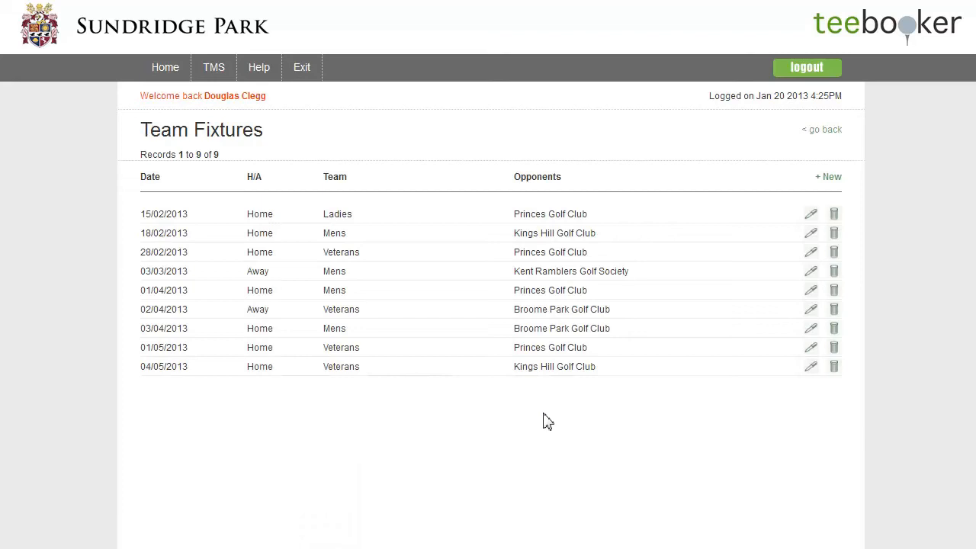
pyautogui.moveTo(673, 315)
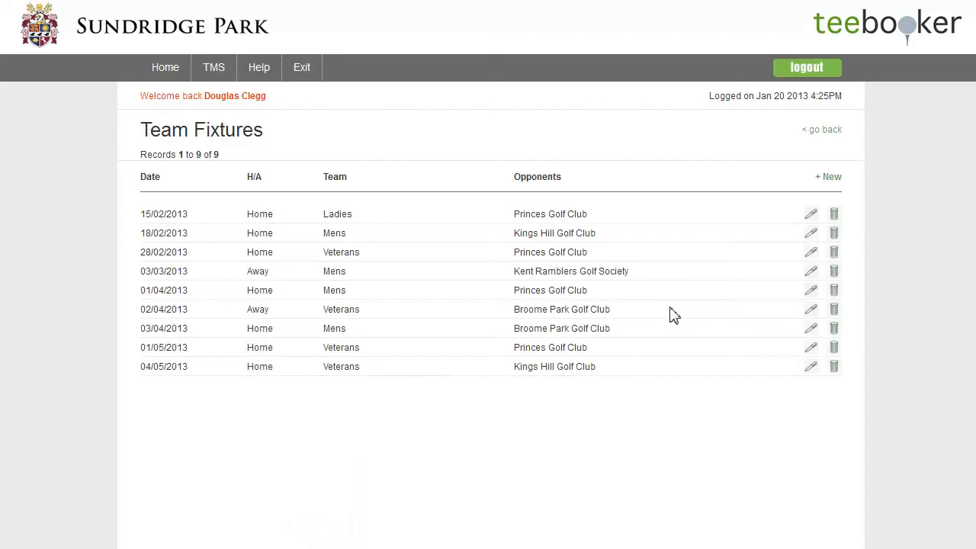
pyautogui.moveTo(729, 293)
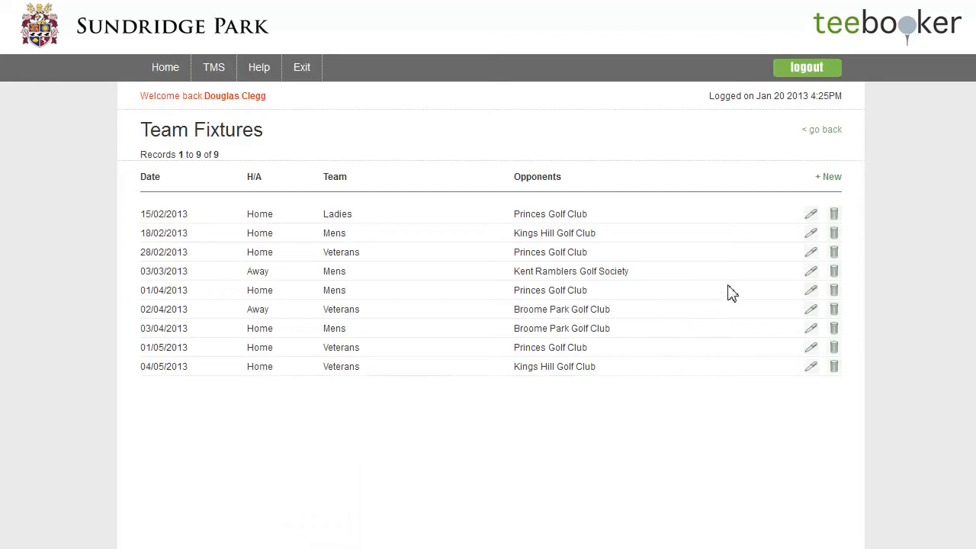
pyautogui.moveTo(451, 251)
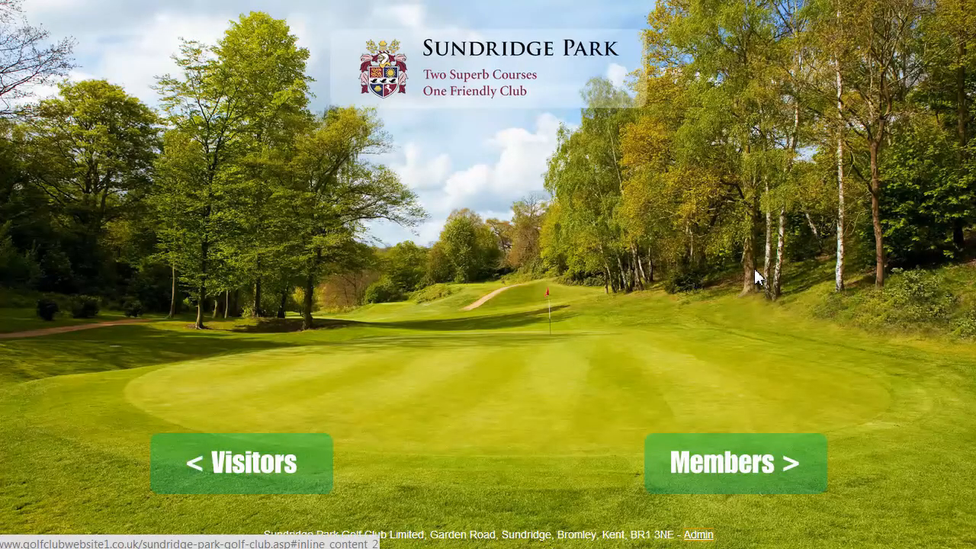
pyautogui.moveTo(701, 543)
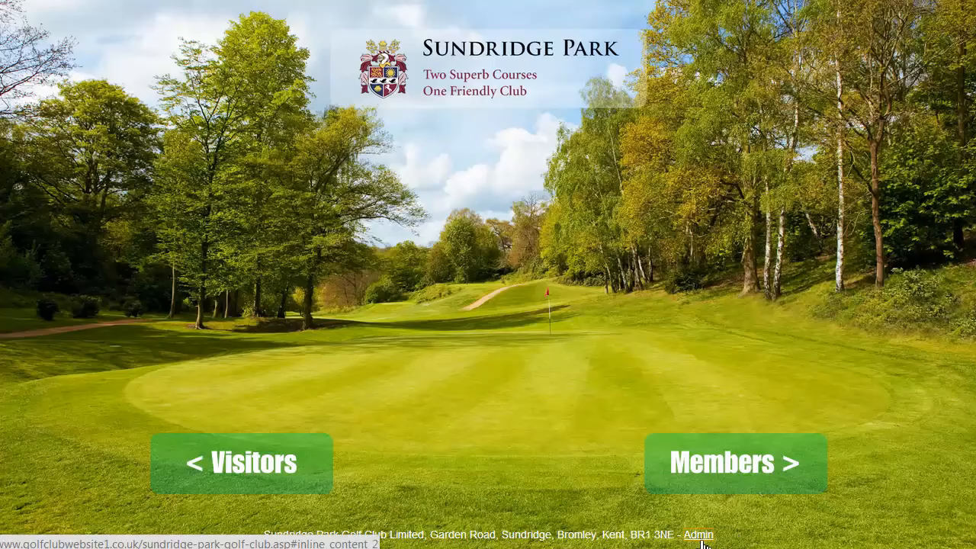
# Log back in as the team manager to see nine Veterans fixtures including Kings Hill
pyautogui.click(698, 534)
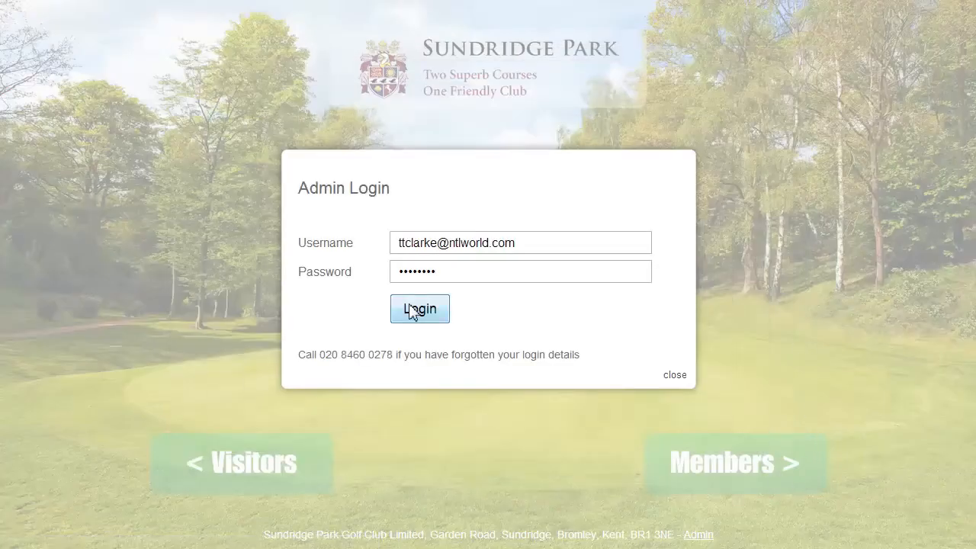
pyautogui.click(420, 308)
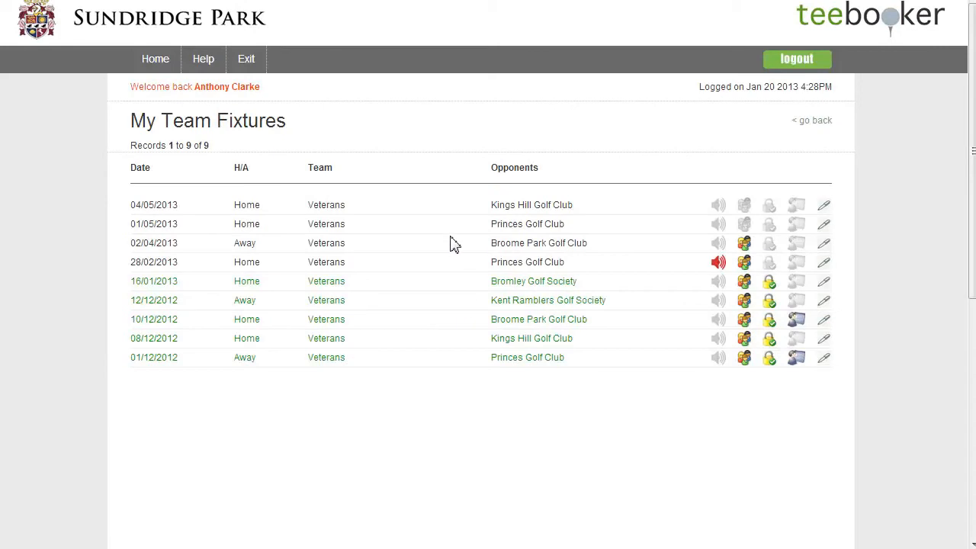
pyautogui.moveTo(142, 208)
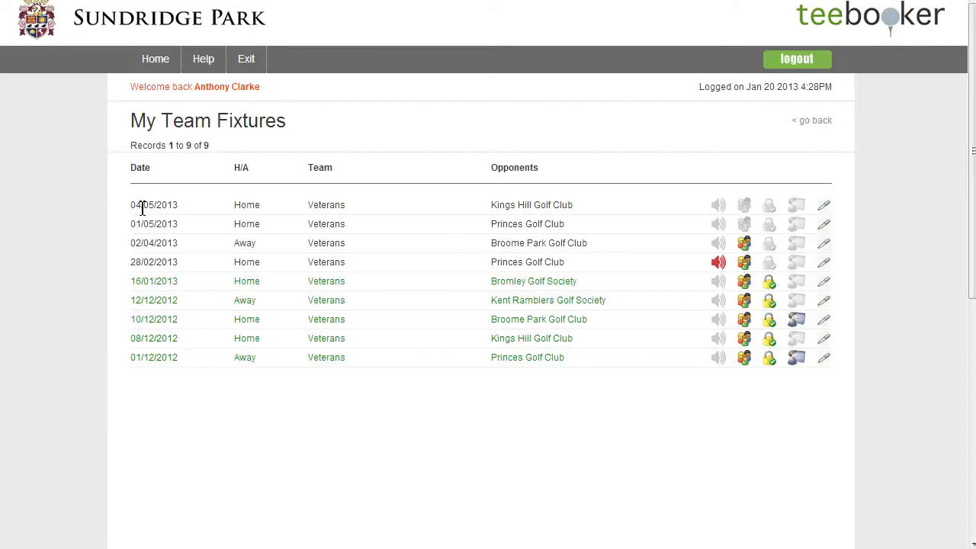
pyautogui.moveTo(458, 212)
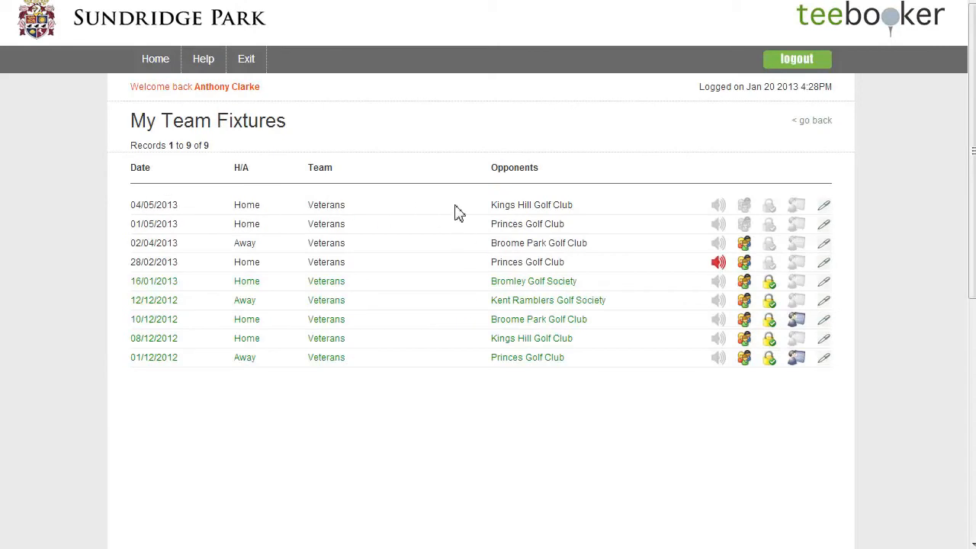
pyautogui.moveTo(471, 228)
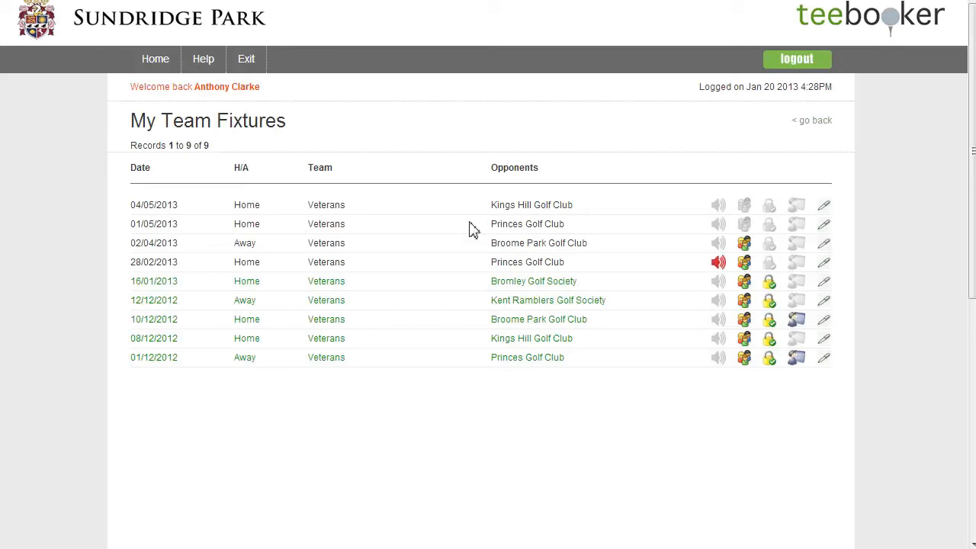
pyautogui.moveTo(700, 204)
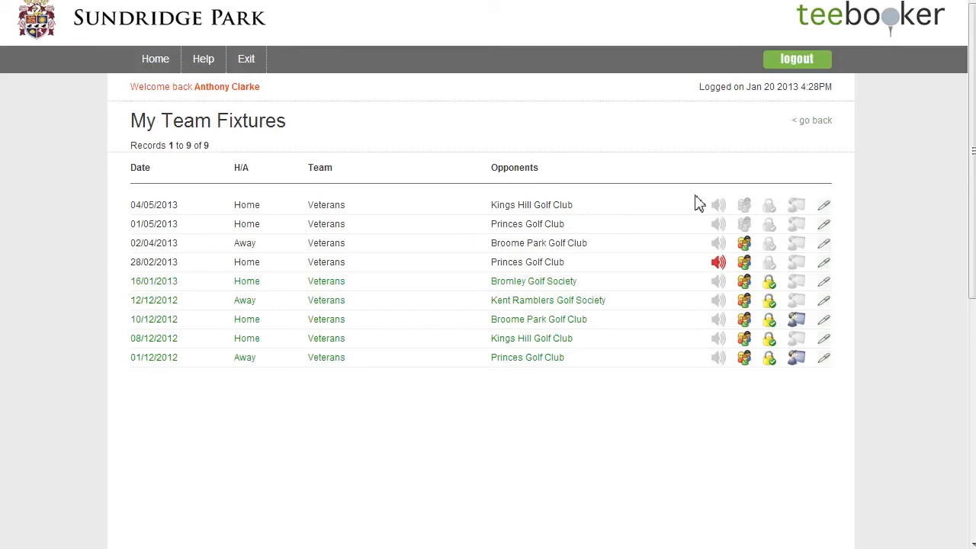
pyautogui.moveTo(683, 214)
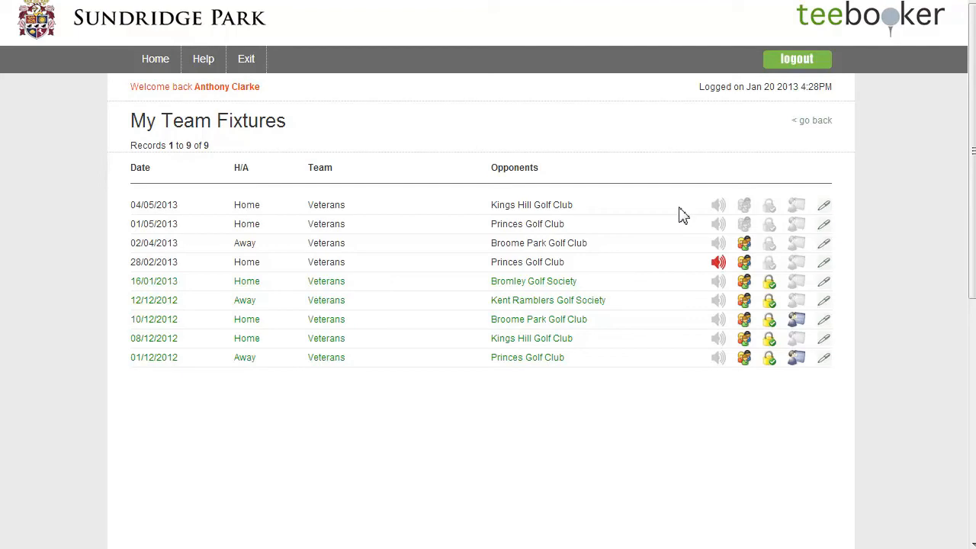
pyautogui.moveTo(669, 211)
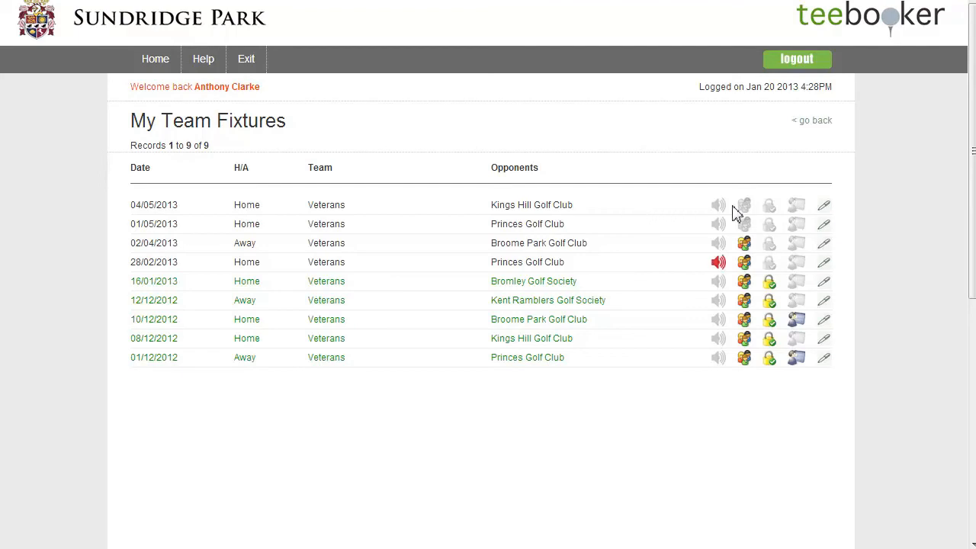
pyautogui.moveTo(823, 204)
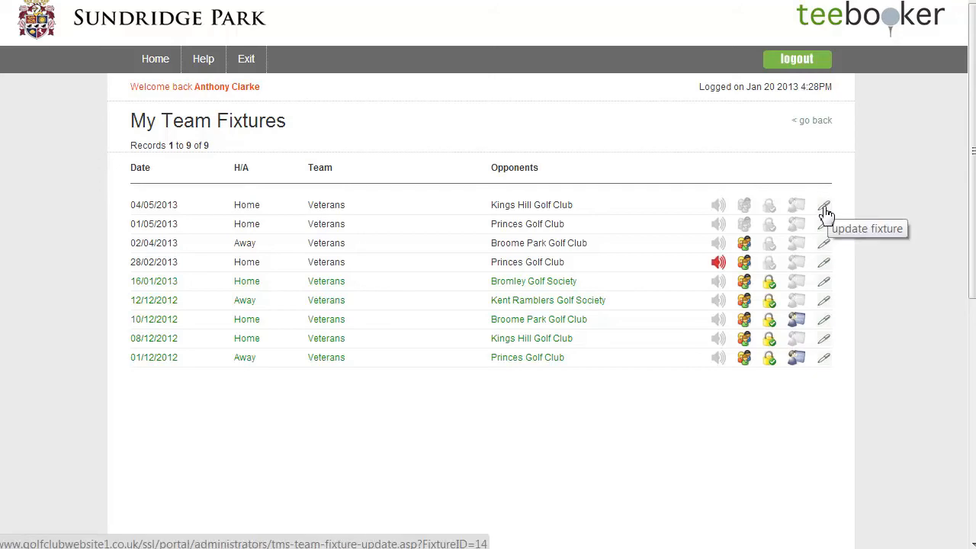
pyautogui.click(823, 204)
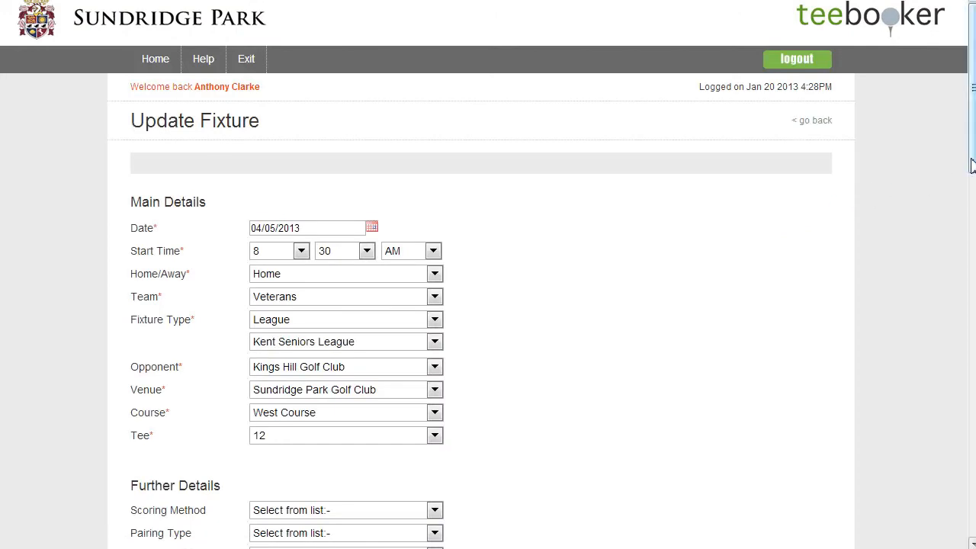
pyautogui.scroll(-3)
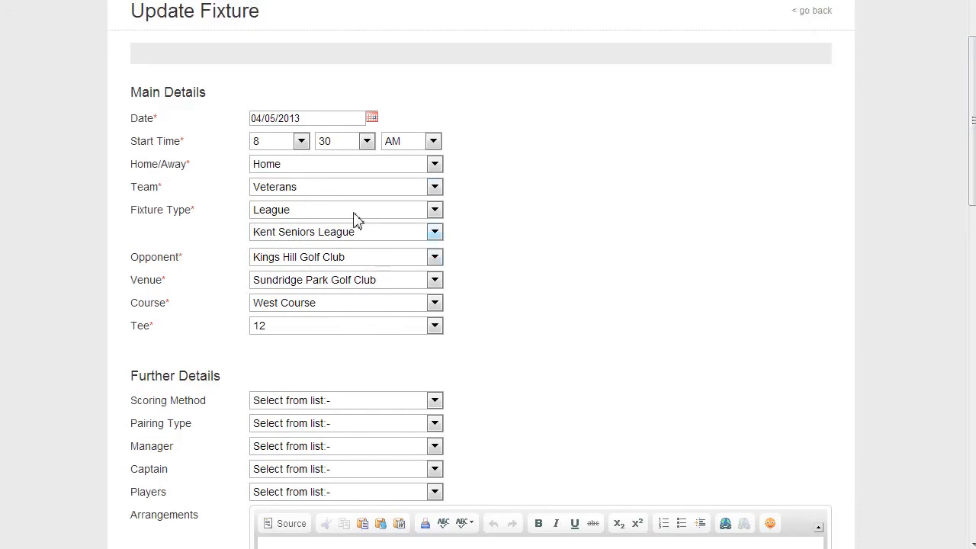
pyautogui.moveTo(782, 168)
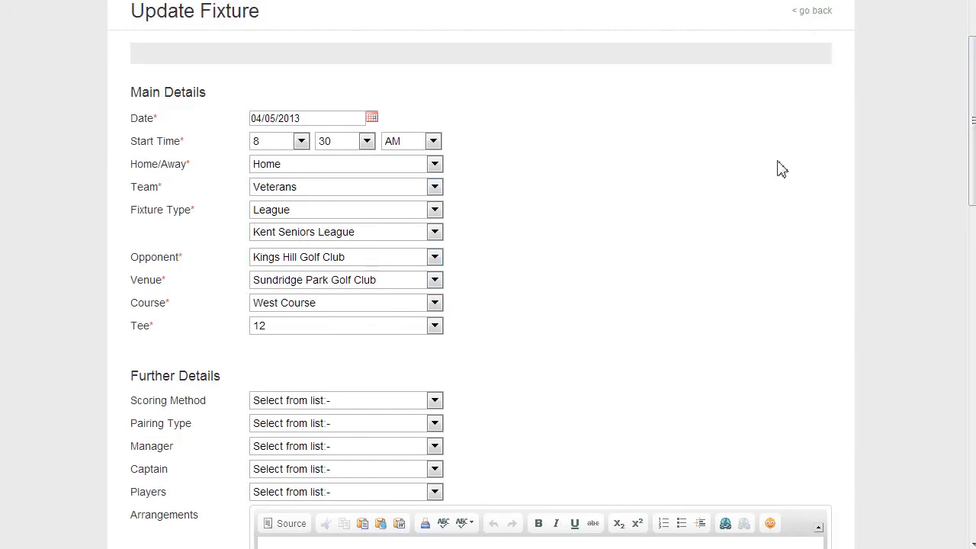
pyautogui.scroll(-3)
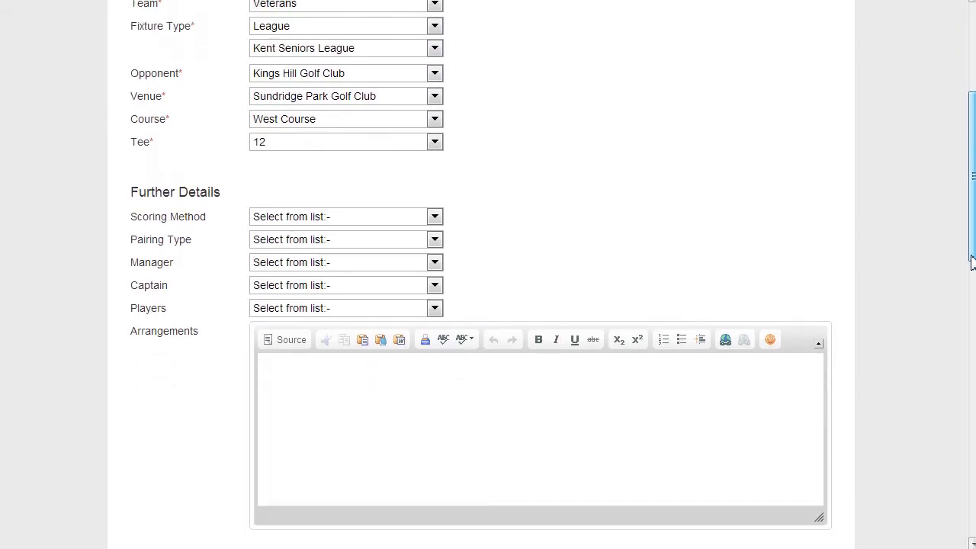
pyautogui.scroll(-3)
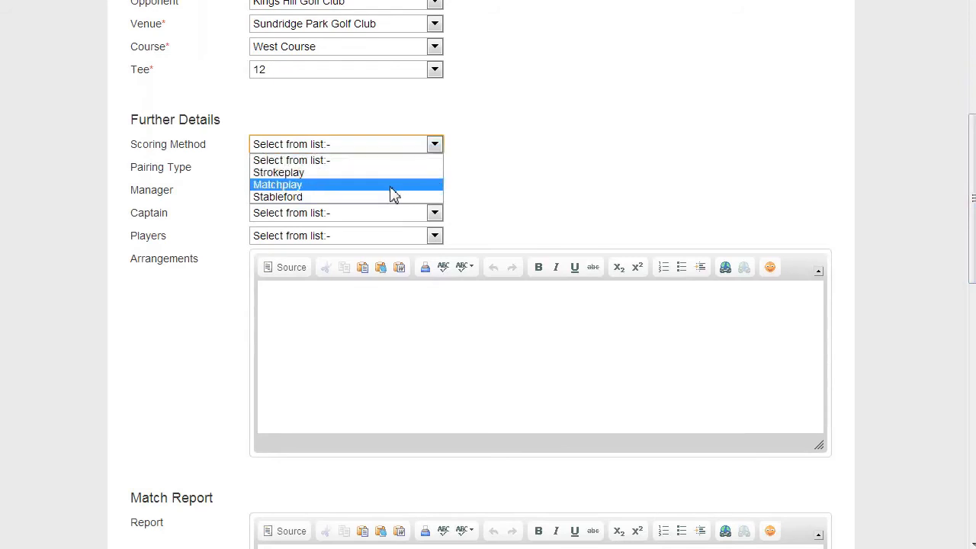
pyautogui.click(433, 166)
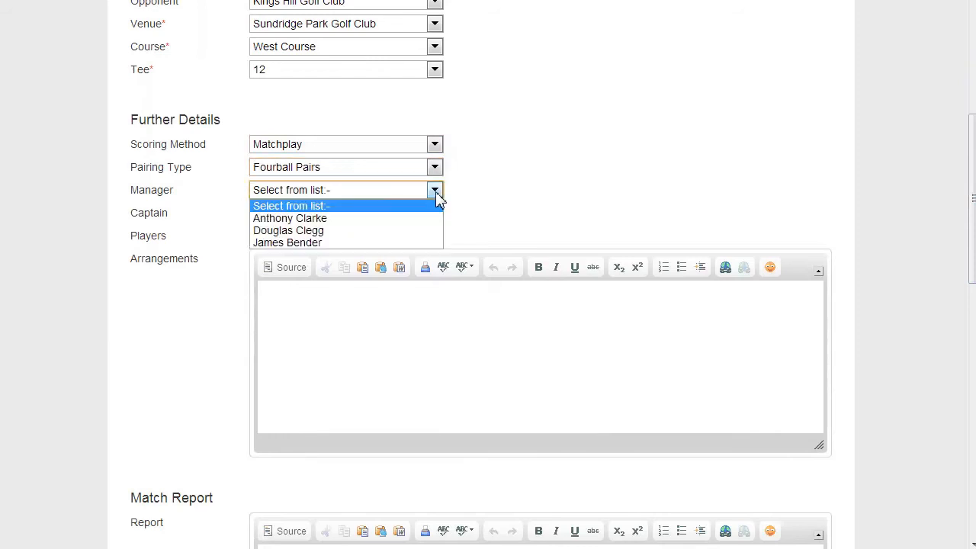
pyautogui.click(288, 230)
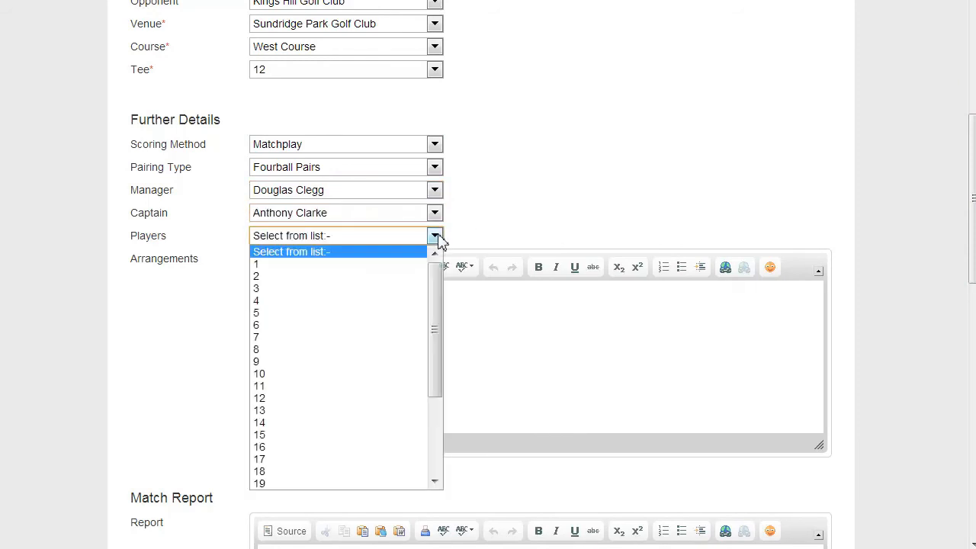
pyautogui.moveTo(369, 349)
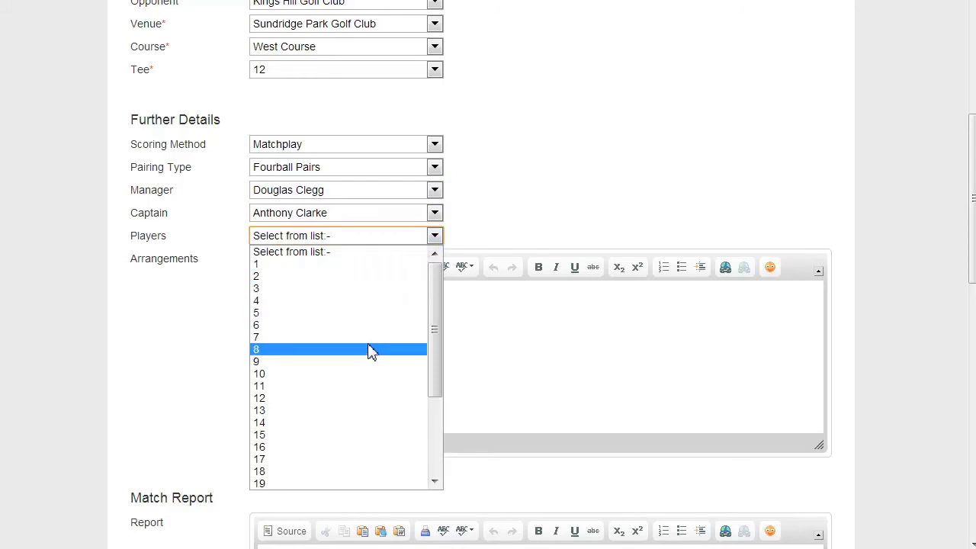
pyautogui.click(257, 349)
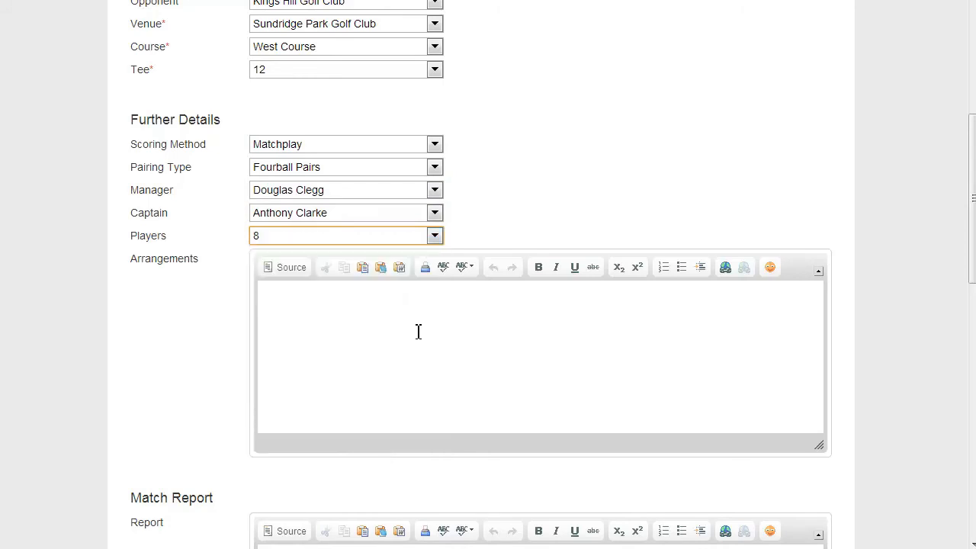
# Enter the arrangements text "Meet at the Club at 7.45am"
pyautogui.click(439, 321)
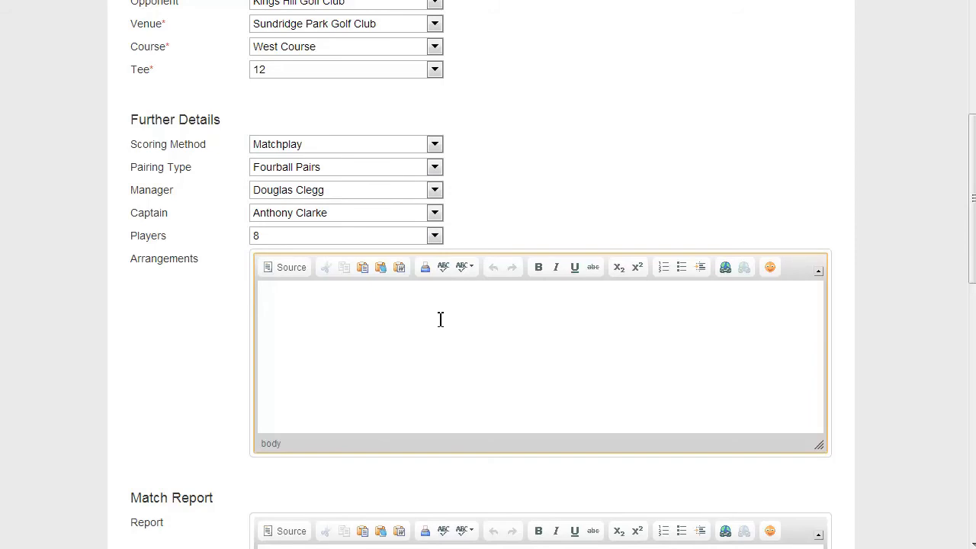
pyautogui.write('Meet at t')
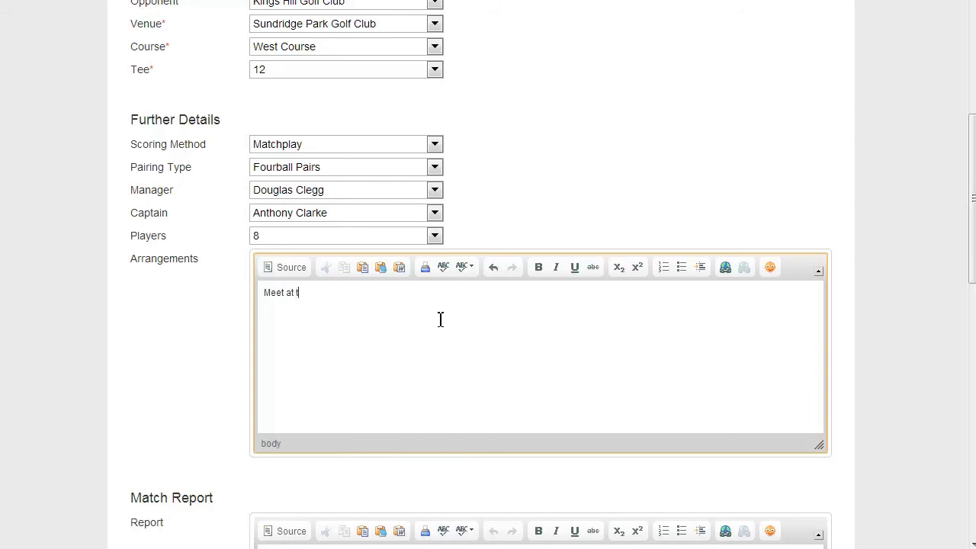
pyautogui.write('he Club')
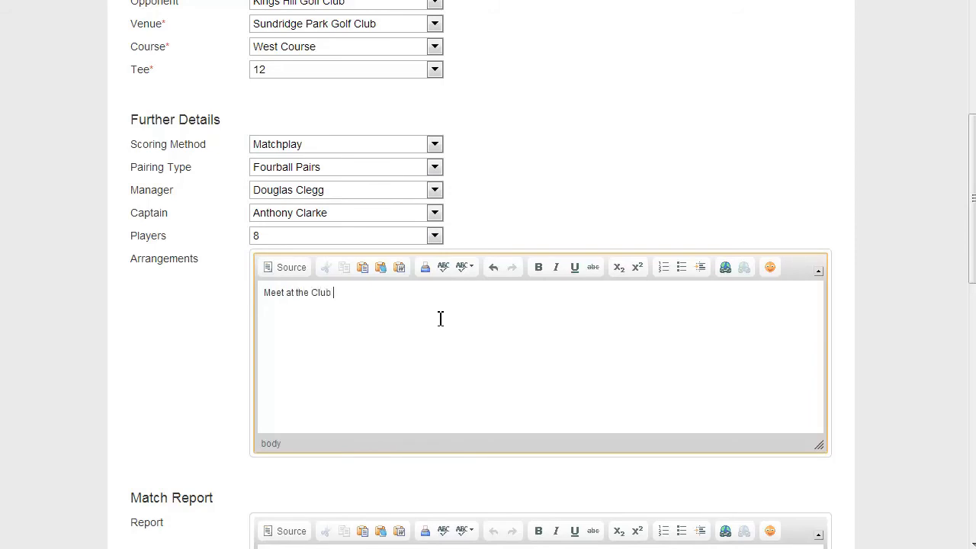
pyautogui.write('at')
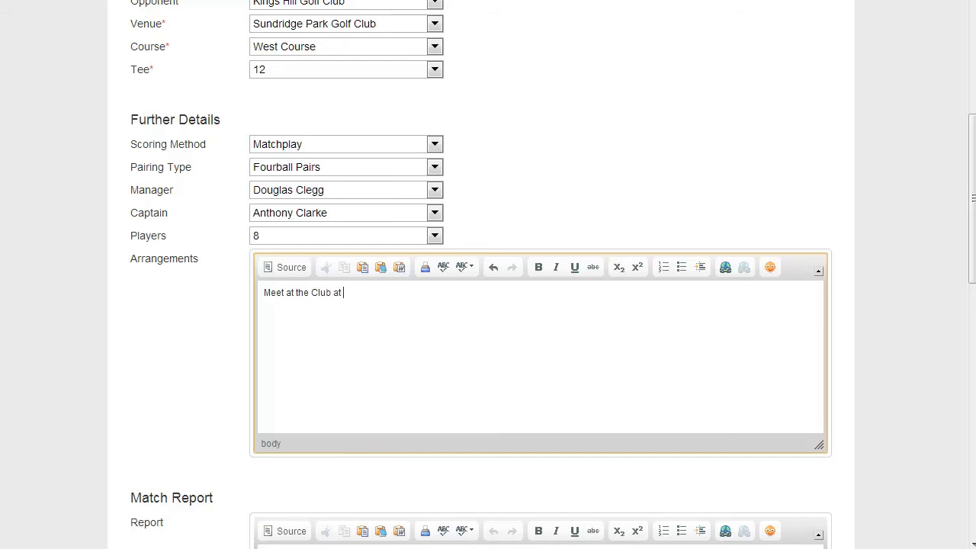
pyautogui.scroll(3)
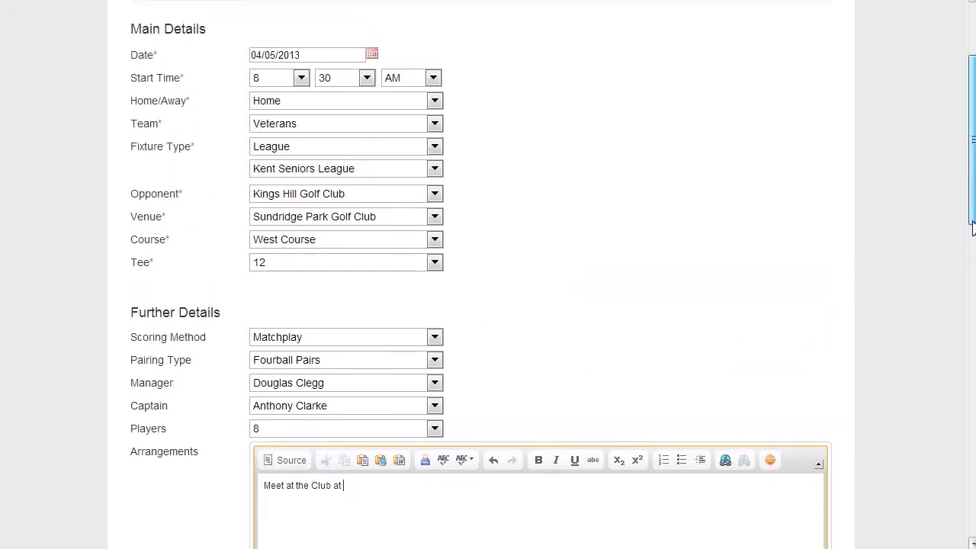
pyautogui.scroll(-3)
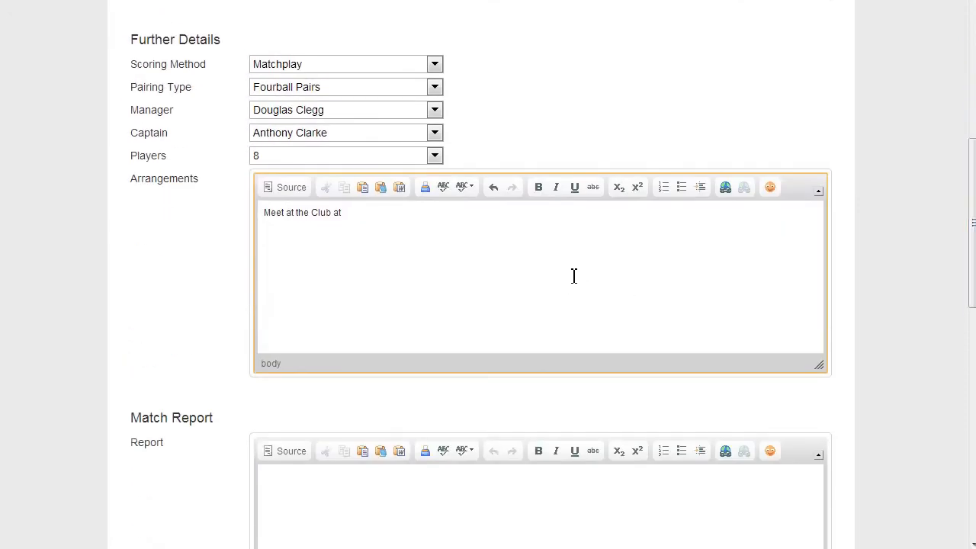
pyautogui.write('7.45')
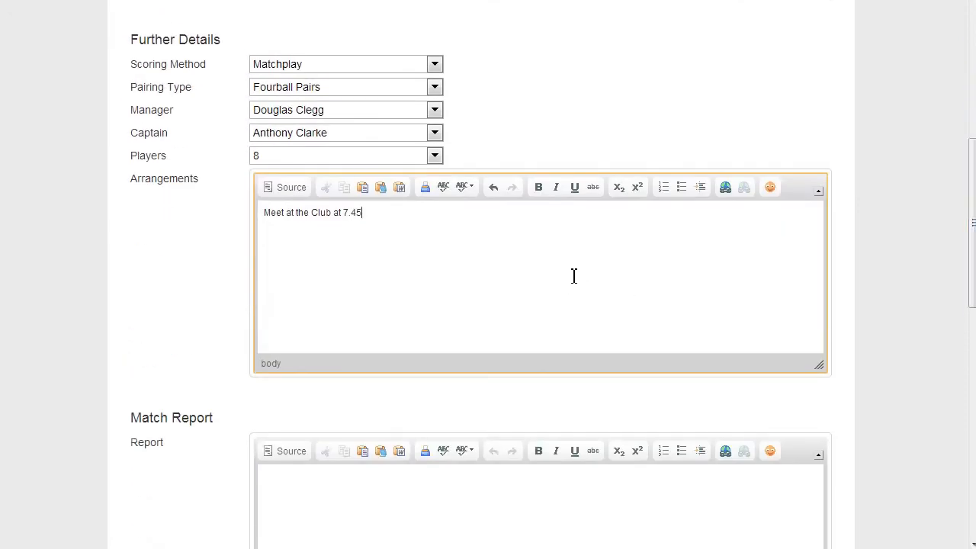
pyautogui.write('am')
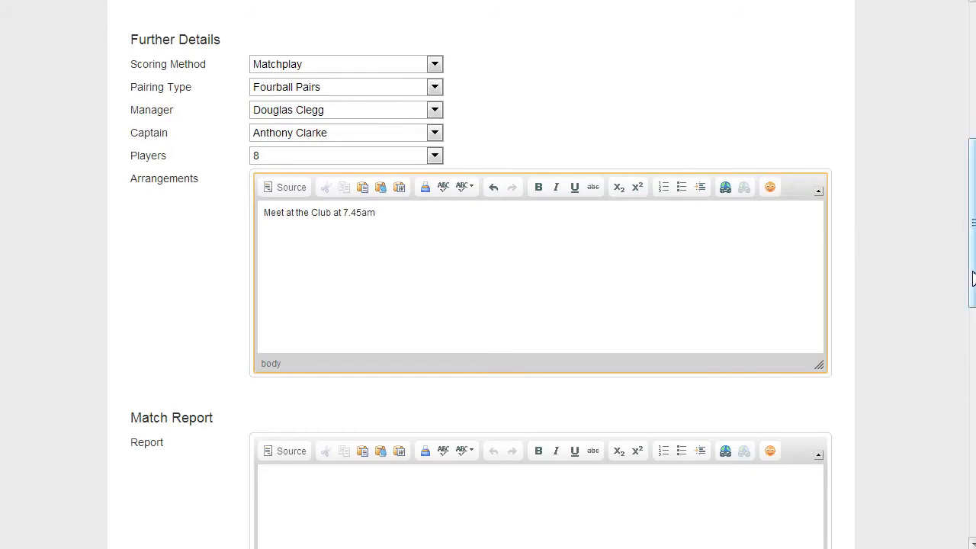
pyautogui.scroll(-3)
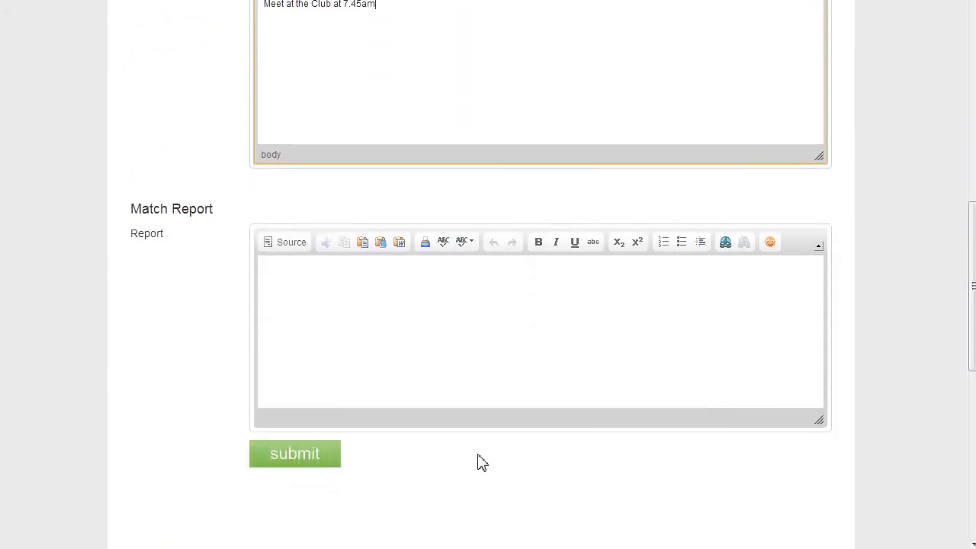
# Save the fixture update, noting 8 players still to select and confirm
pyautogui.click(295, 453)
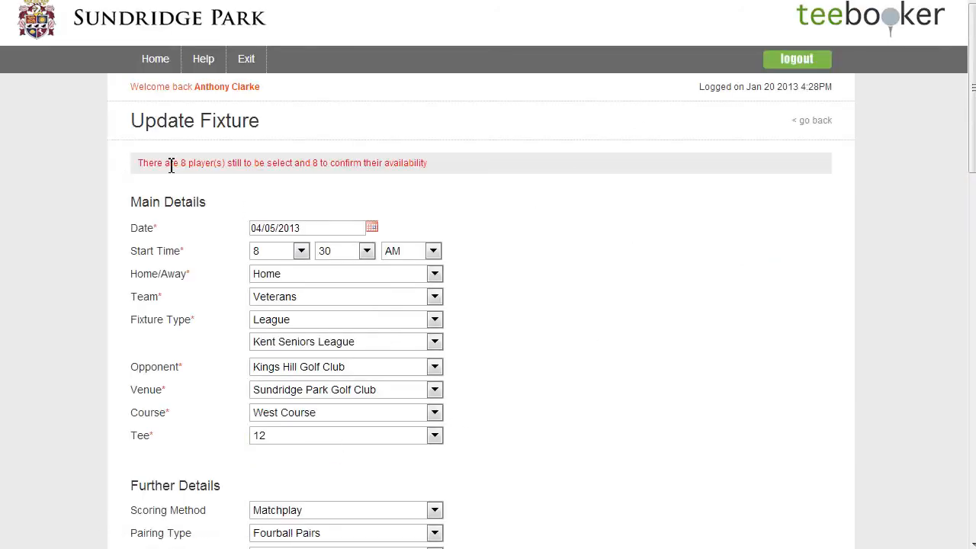
pyautogui.moveTo(348, 162)
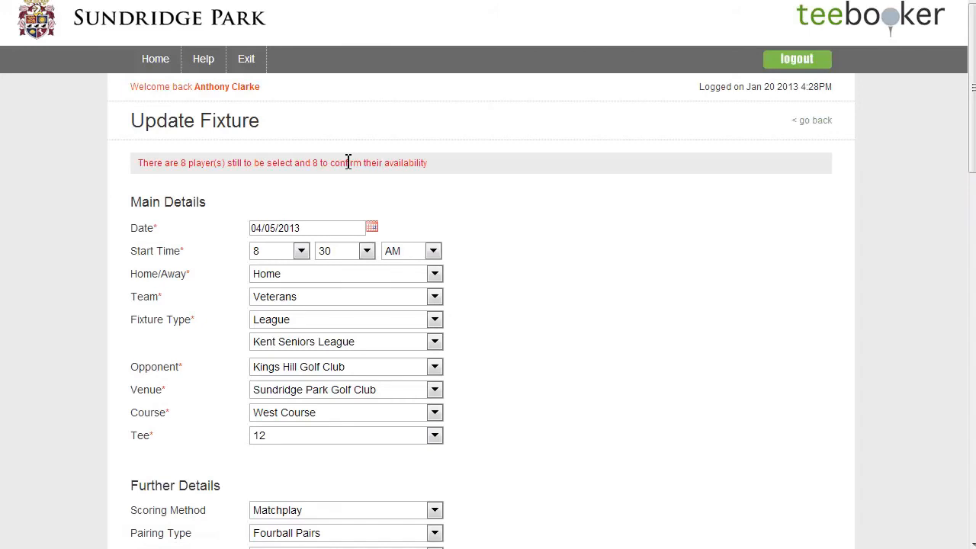
pyautogui.moveTo(434, 170)
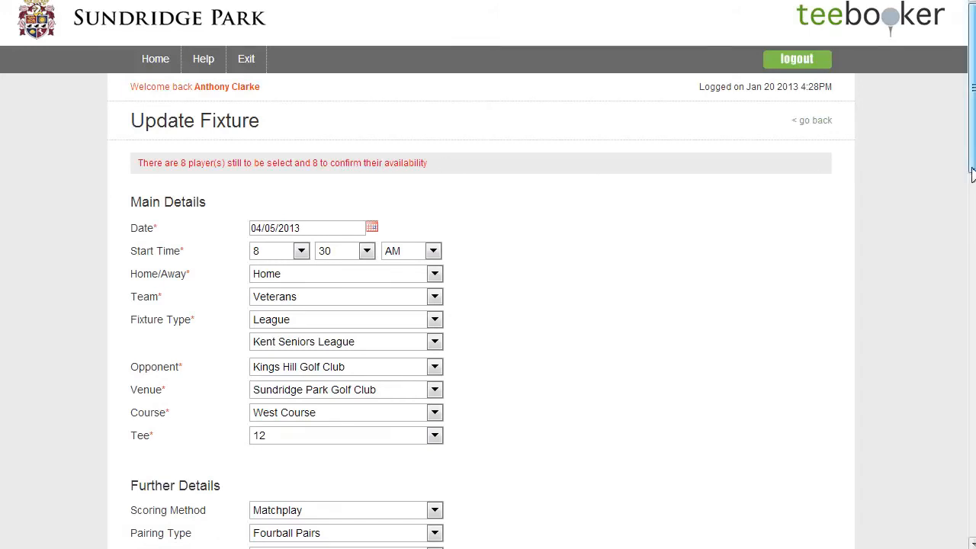
pyautogui.scroll(-3)
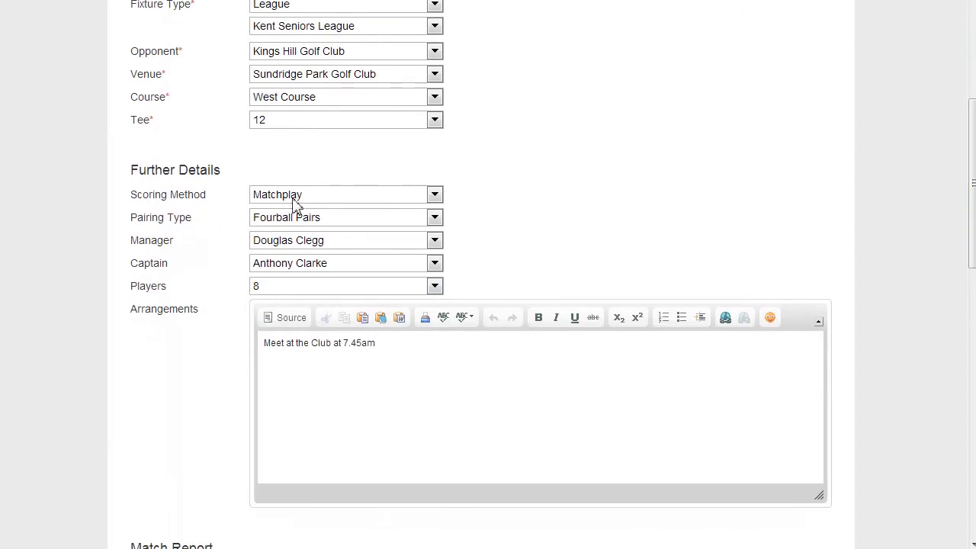
pyautogui.scroll(-3)
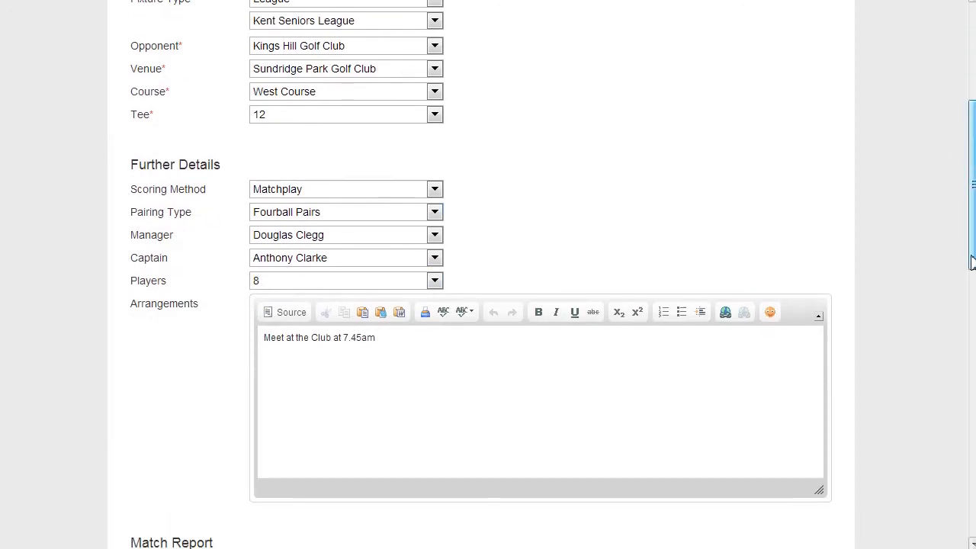
pyautogui.scroll(-3)
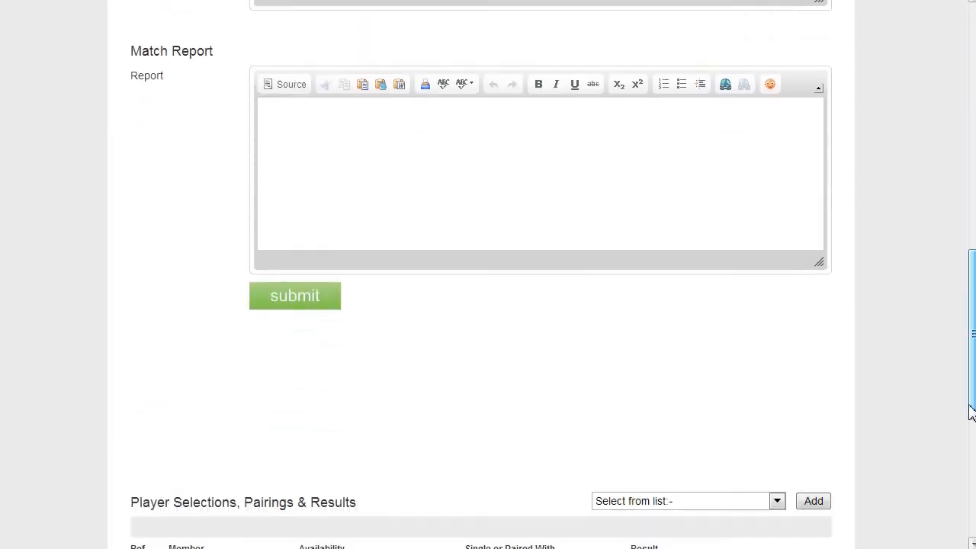
pyautogui.scroll(-3)
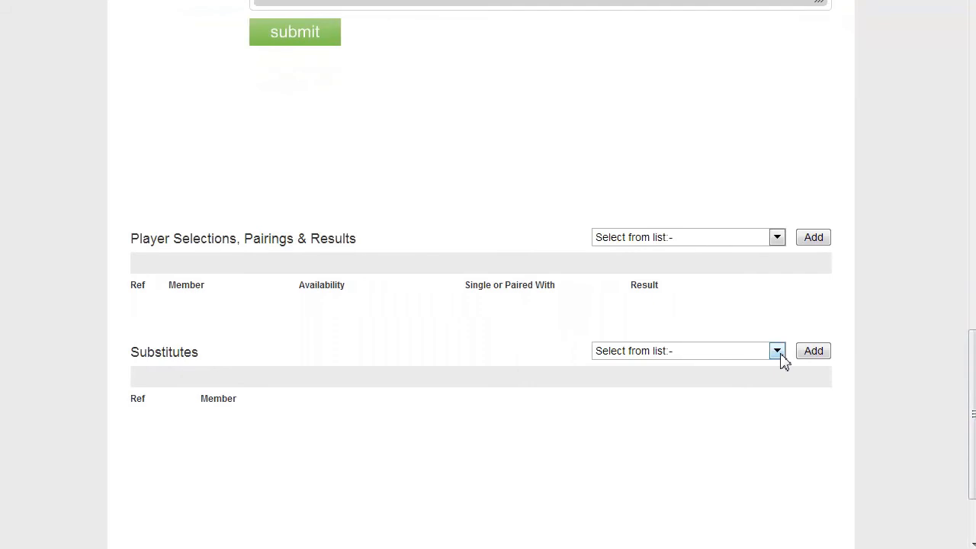
pyautogui.click(776, 351)
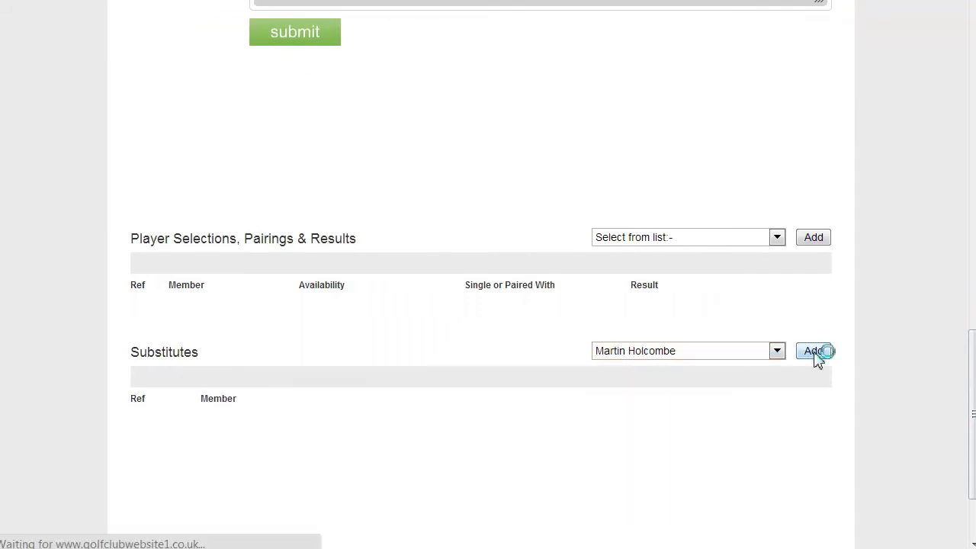
pyautogui.click(812, 350)
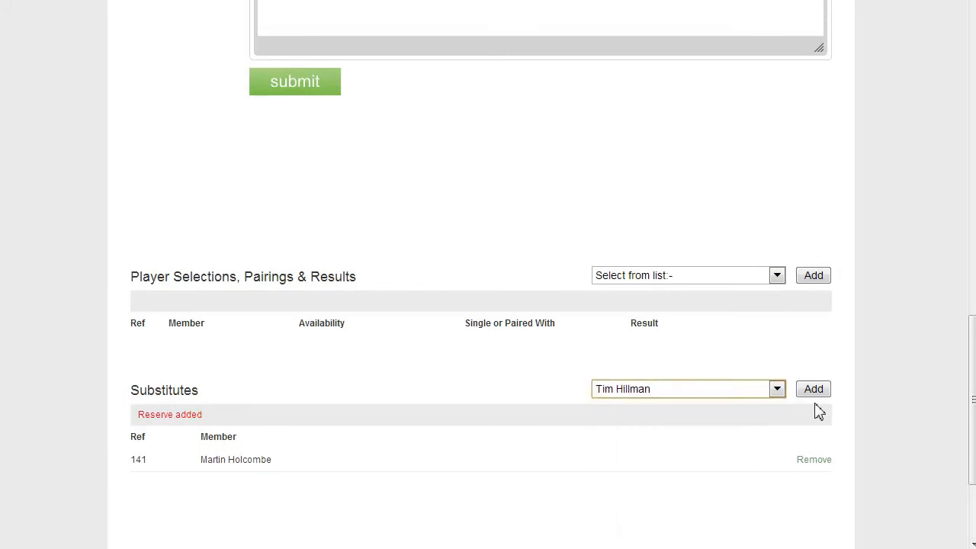
pyautogui.click(813, 389)
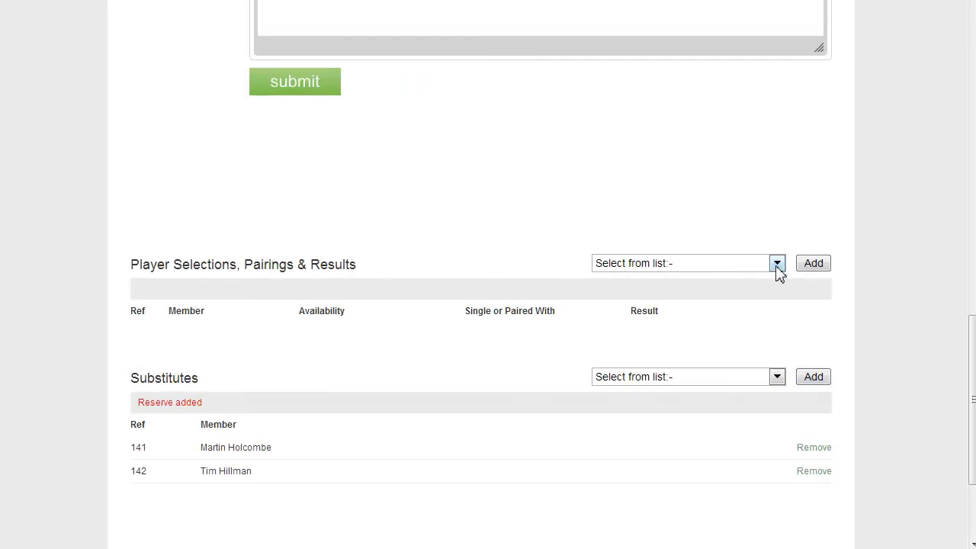
pyautogui.click(683, 263)
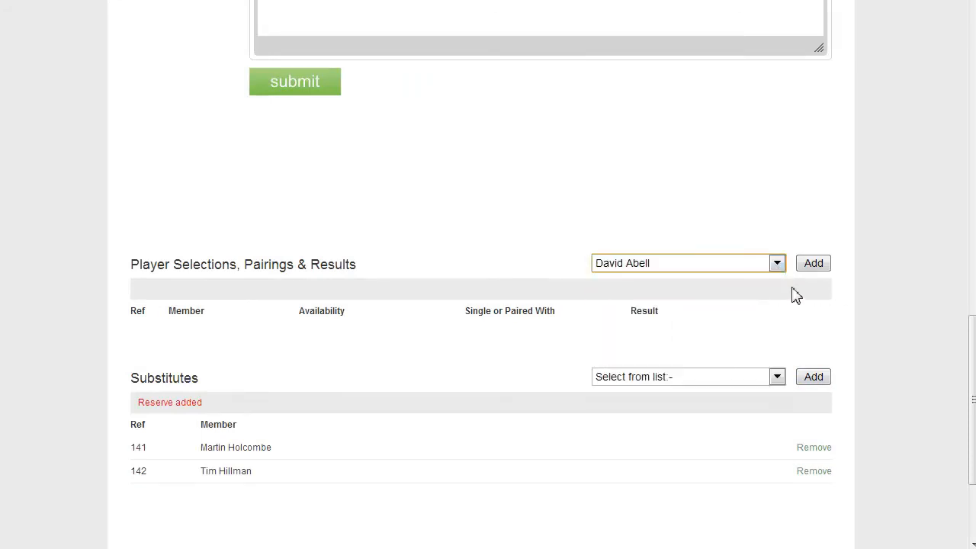
pyautogui.click(812, 263)
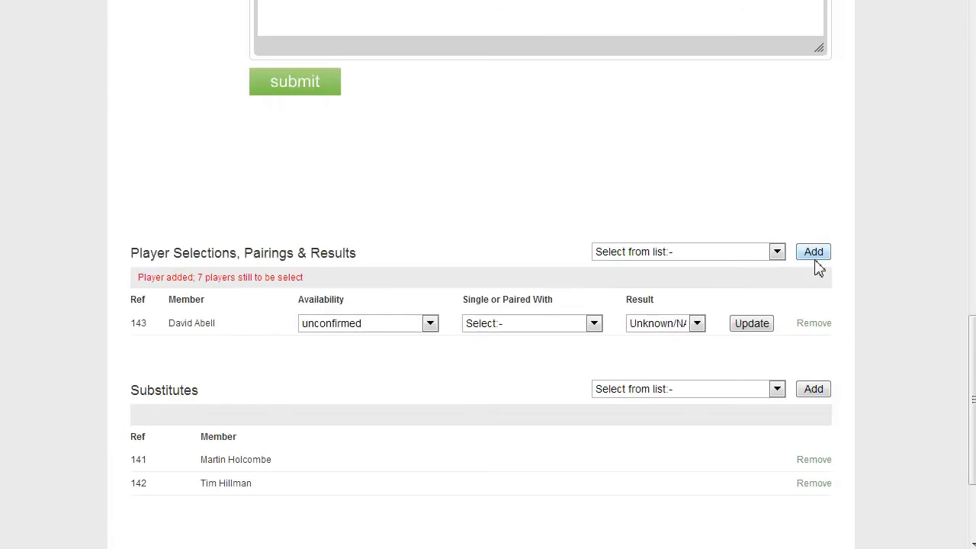
pyautogui.click(683, 252)
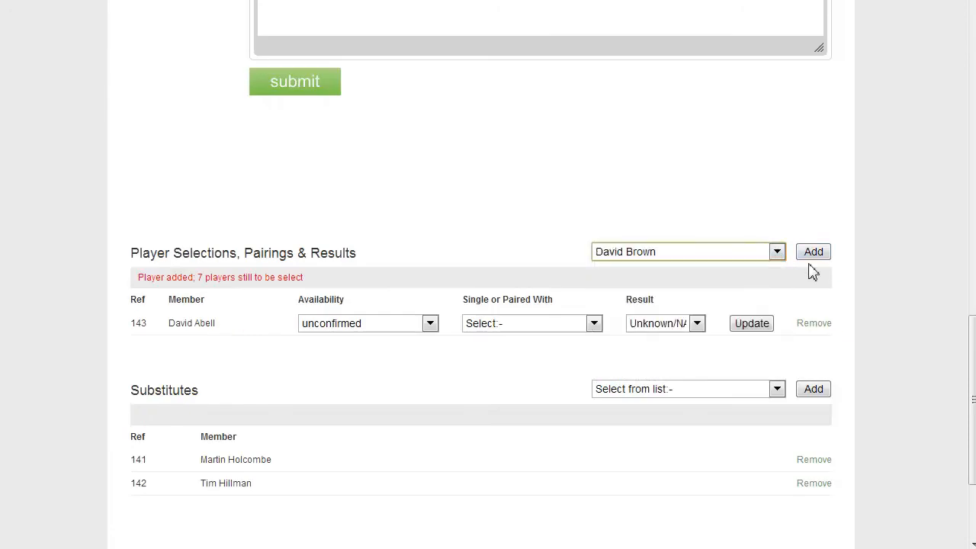
pyautogui.click(813, 251)
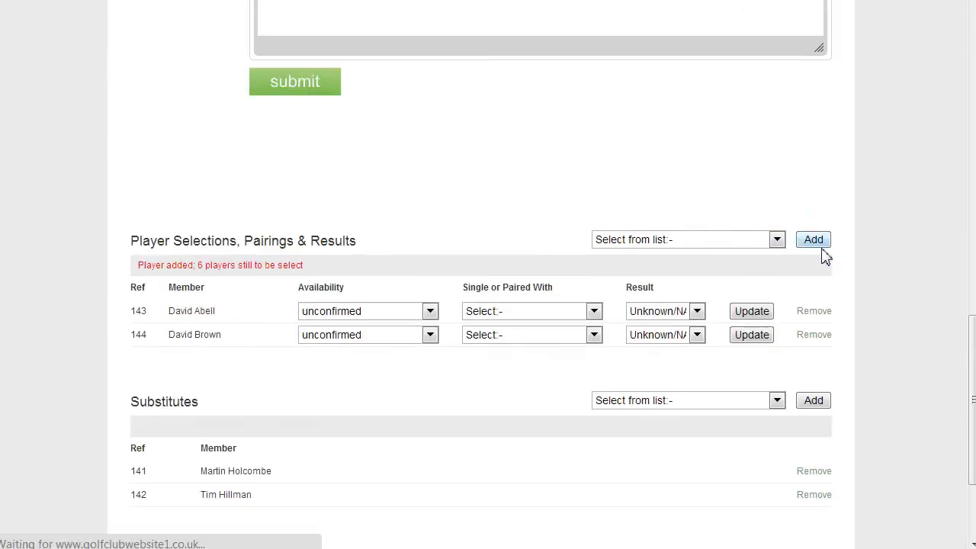
pyautogui.click(686, 238)
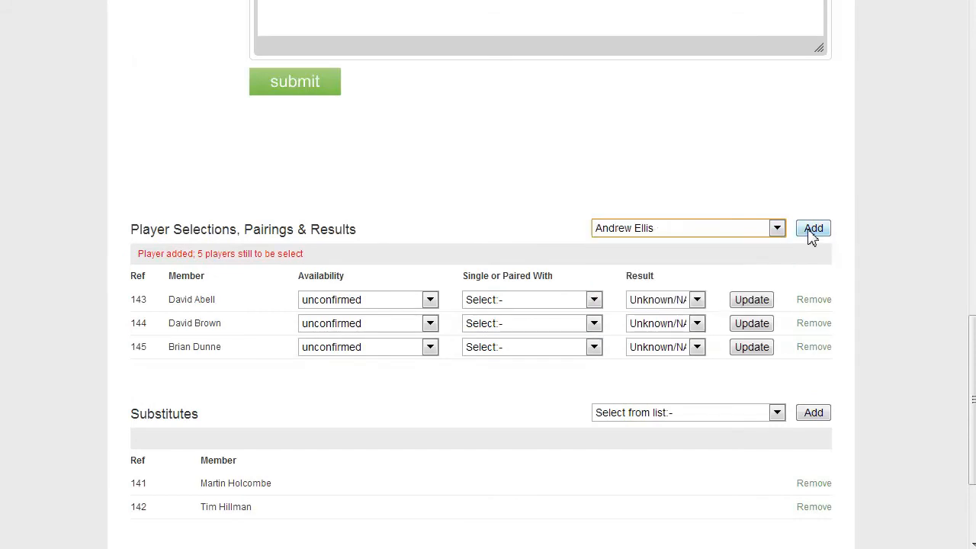
pyautogui.click(812, 228)
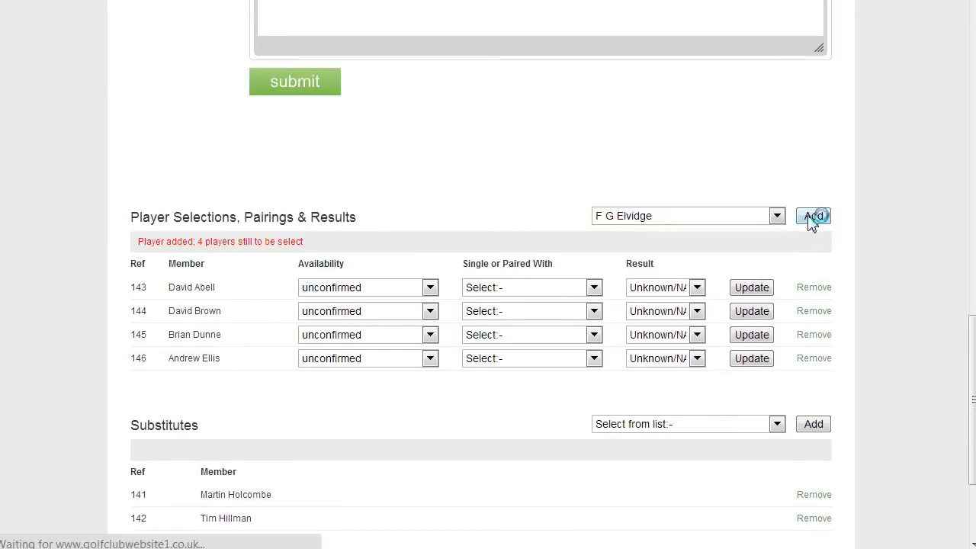
pyautogui.click(812, 215)
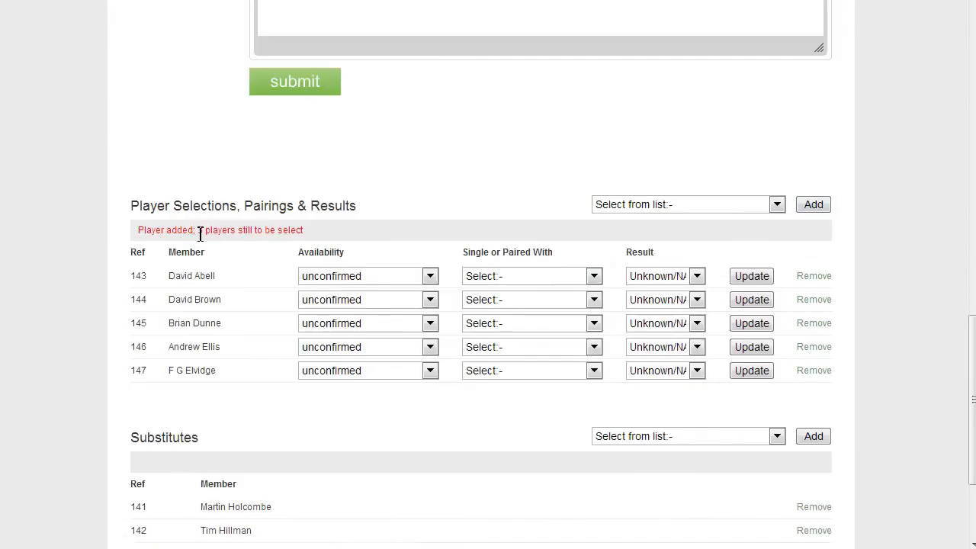
pyautogui.click(776, 204)
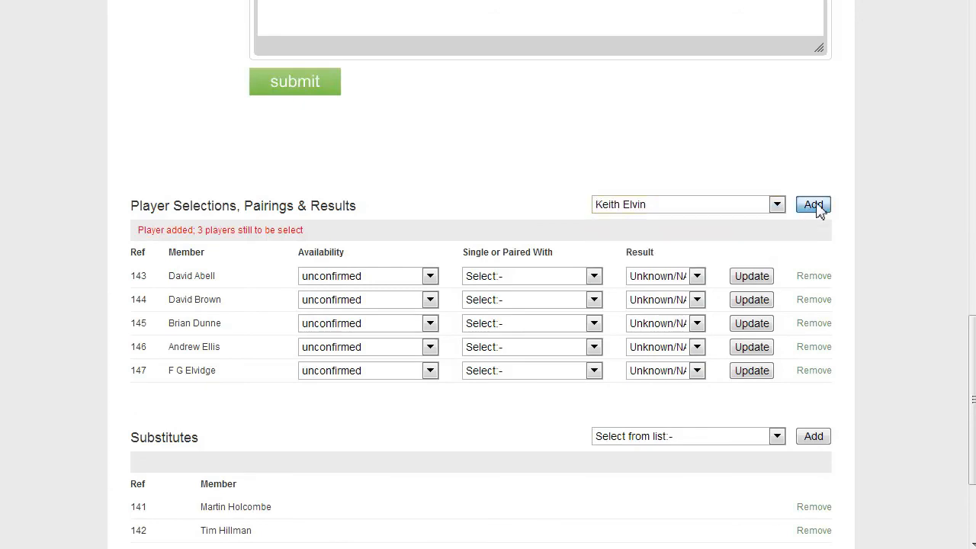
pyautogui.click(813, 204)
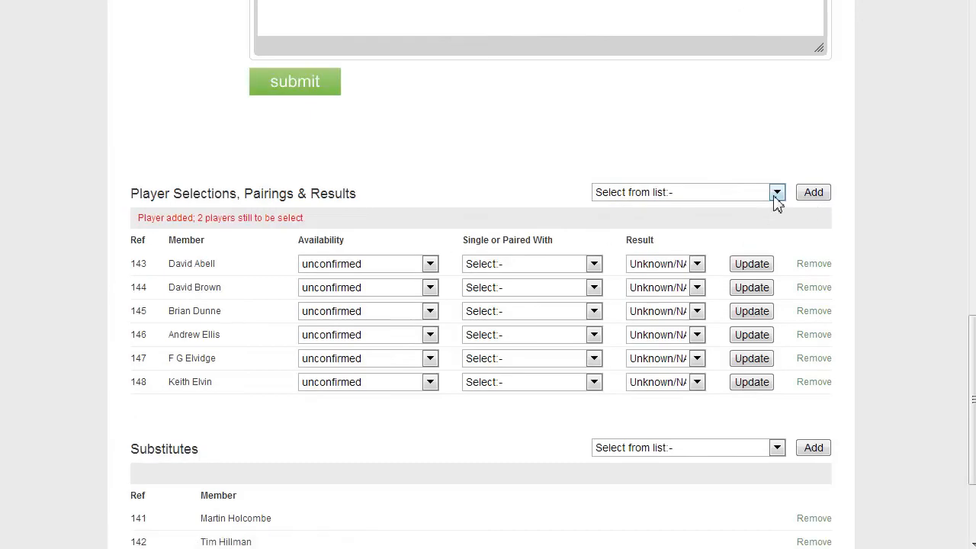
pyautogui.click(683, 192)
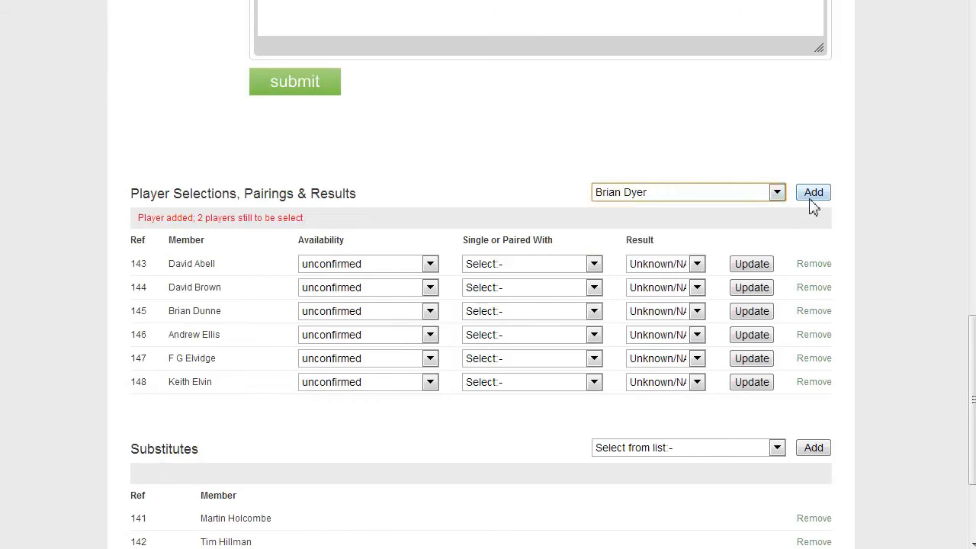
pyautogui.click(813, 192)
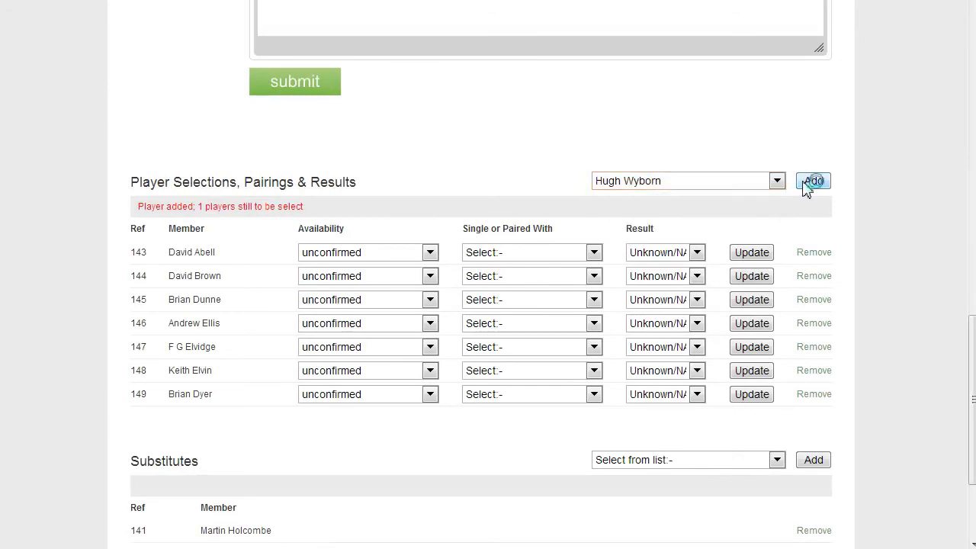
pyautogui.click(812, 180)
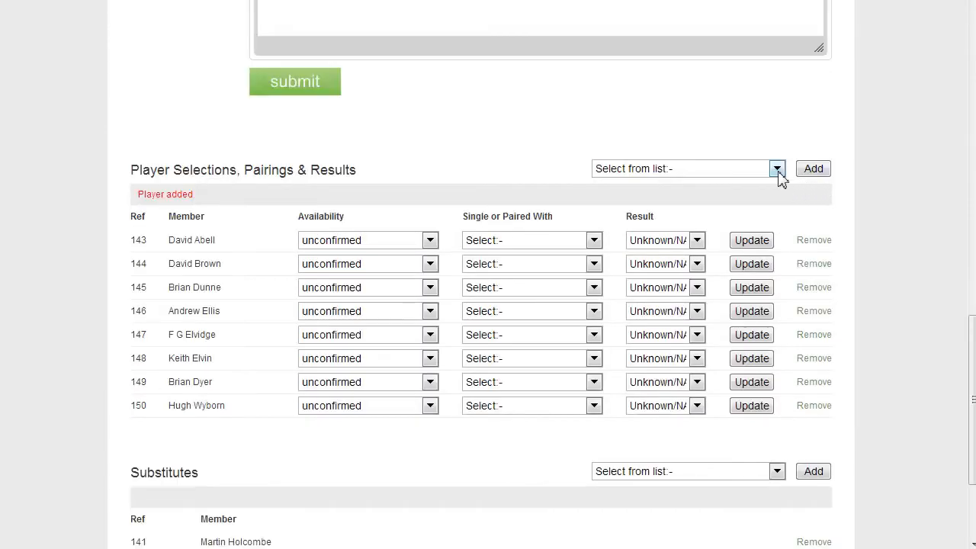
pyautogui.click(776, 168)
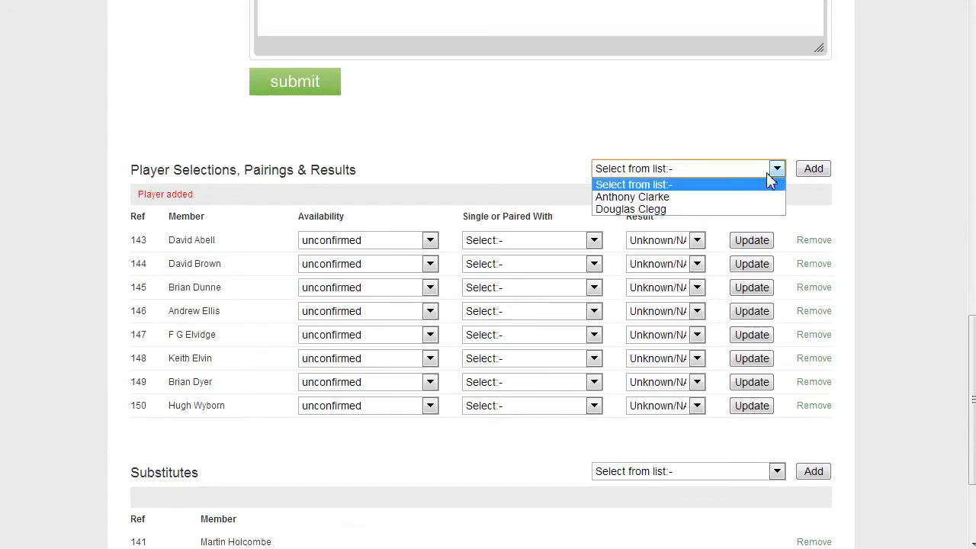
pyautogui.click(631, 197)
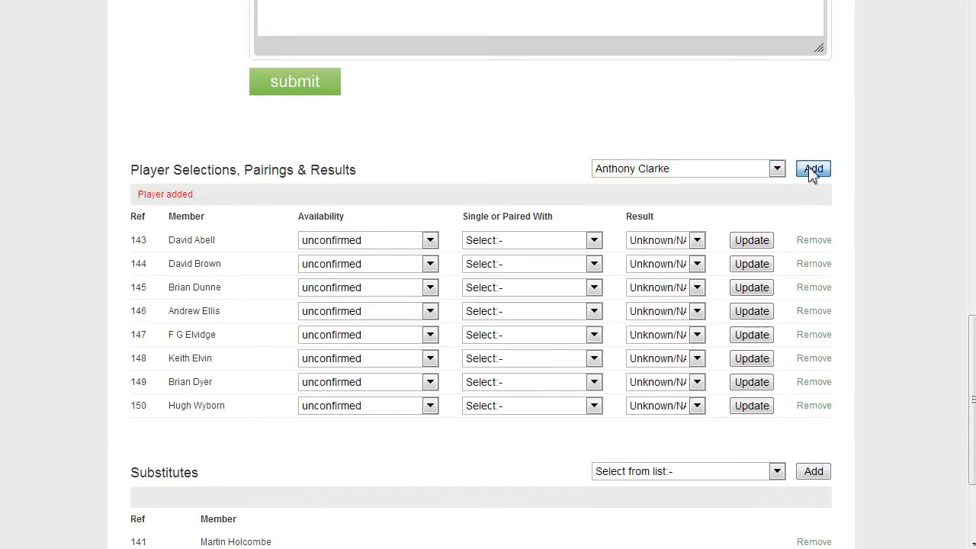
pyautogui.click(812, 167)
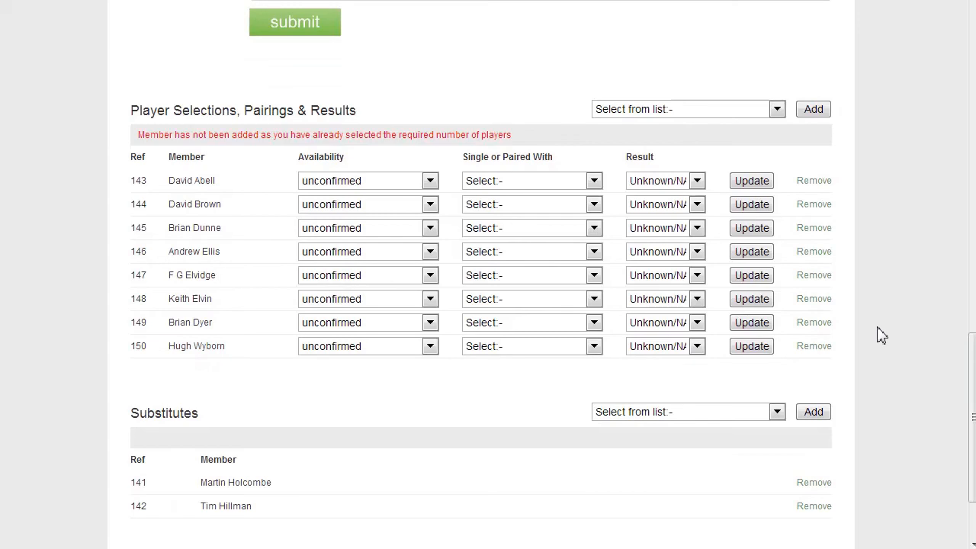
pyautogui.moveTo(898, 292)
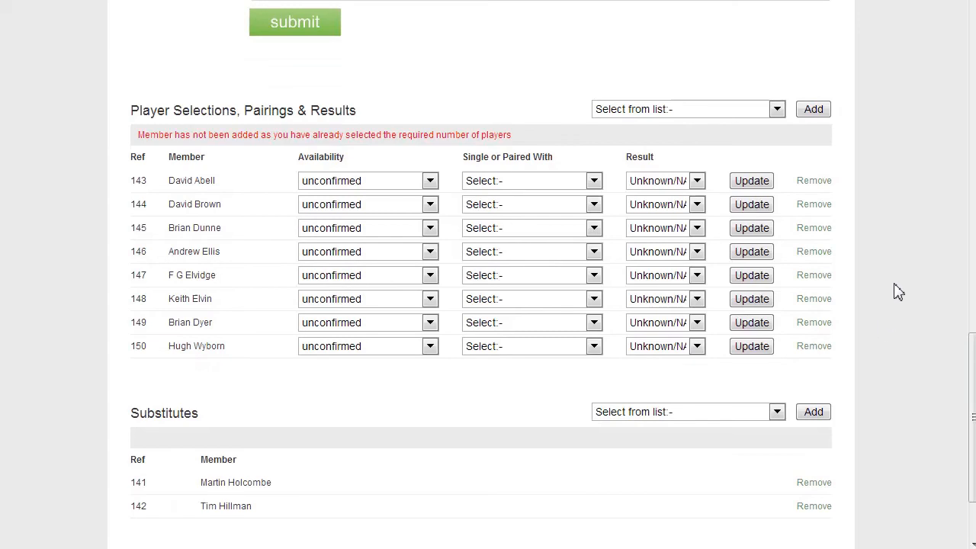
pyautogui.moveTo(927, 235)
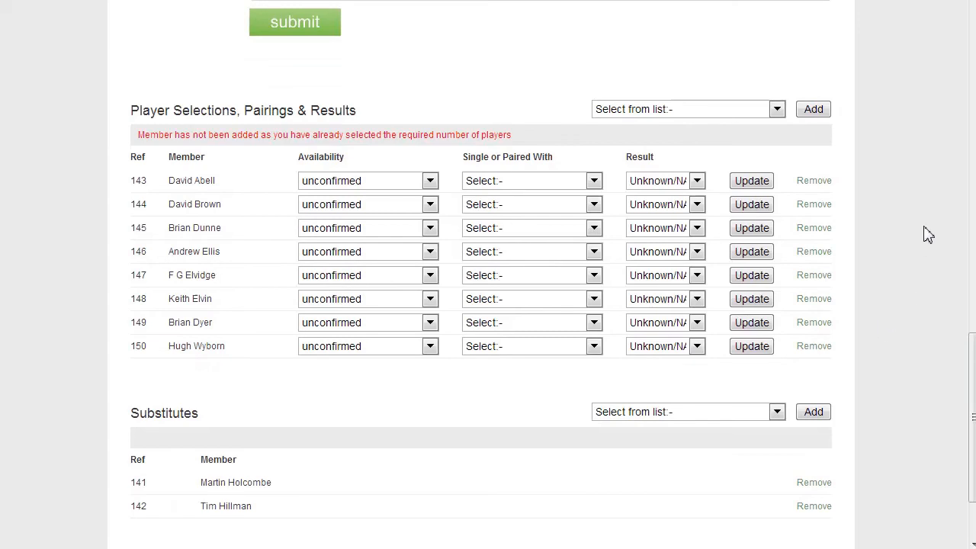
pyautogui.moveTo(921, 238)
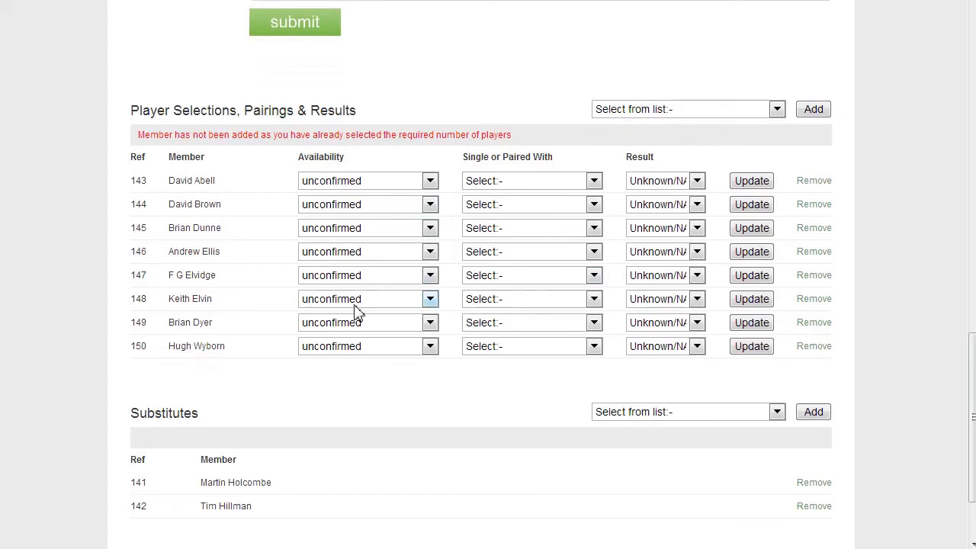
pyautogui.moveTo(381, 256)
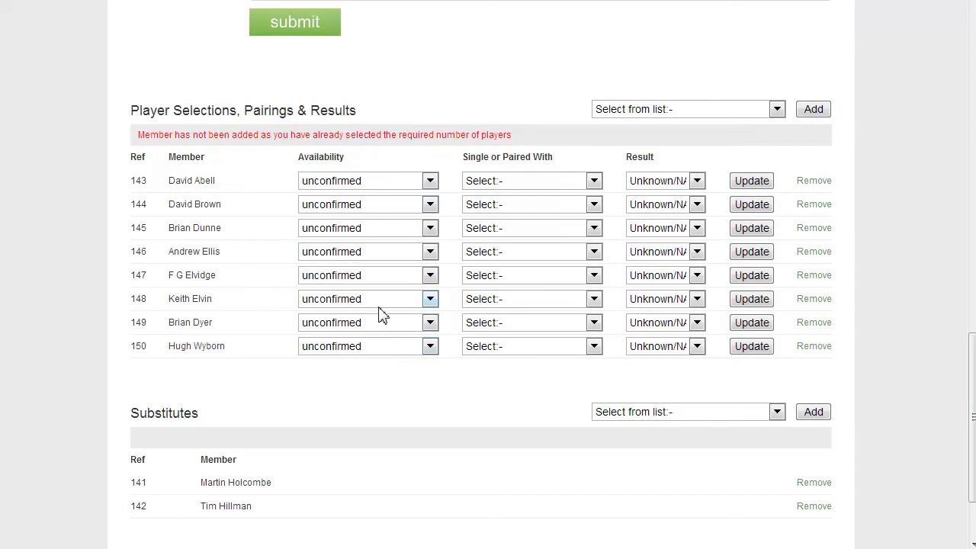
pyautogui.moveTo(378, 229)
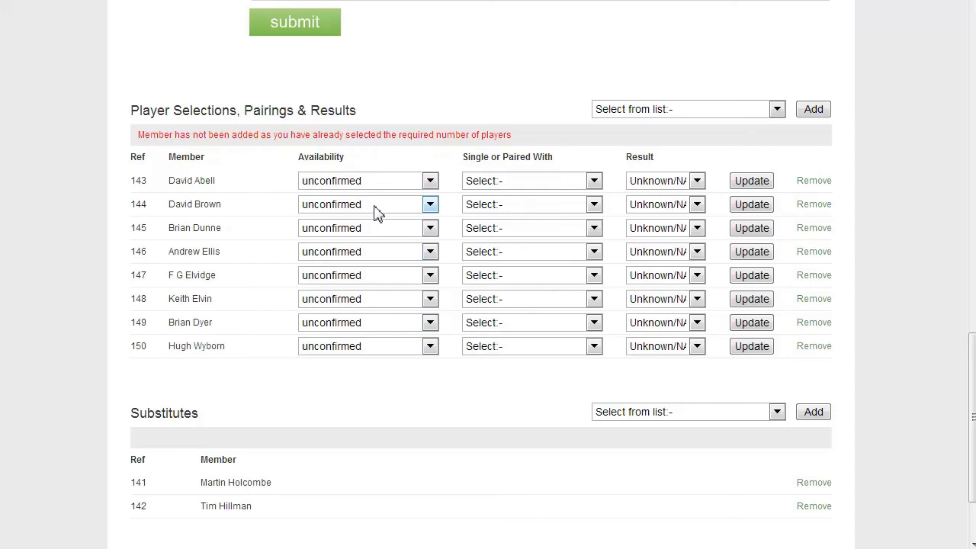
pyautogui.moveTo(282, 229)
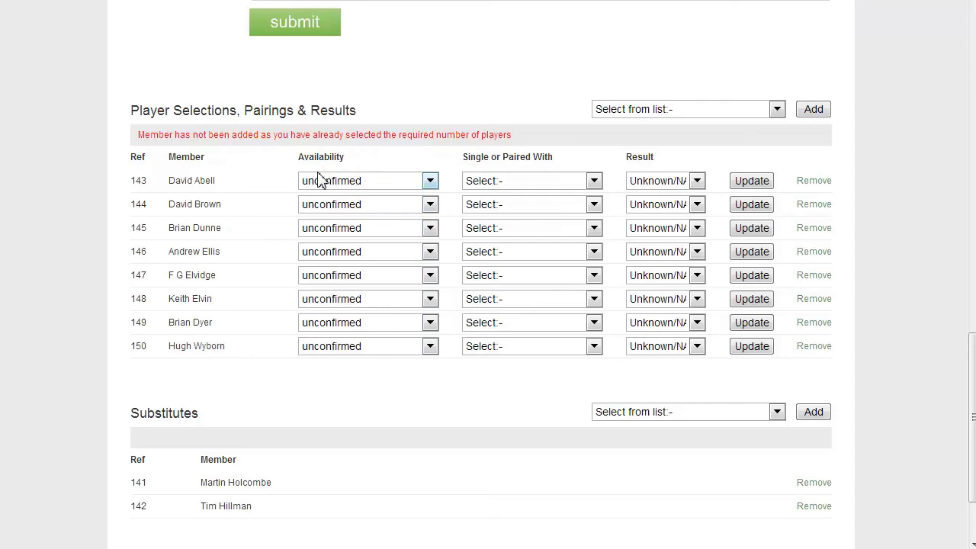
pyautogui.moveTo(409, 168)
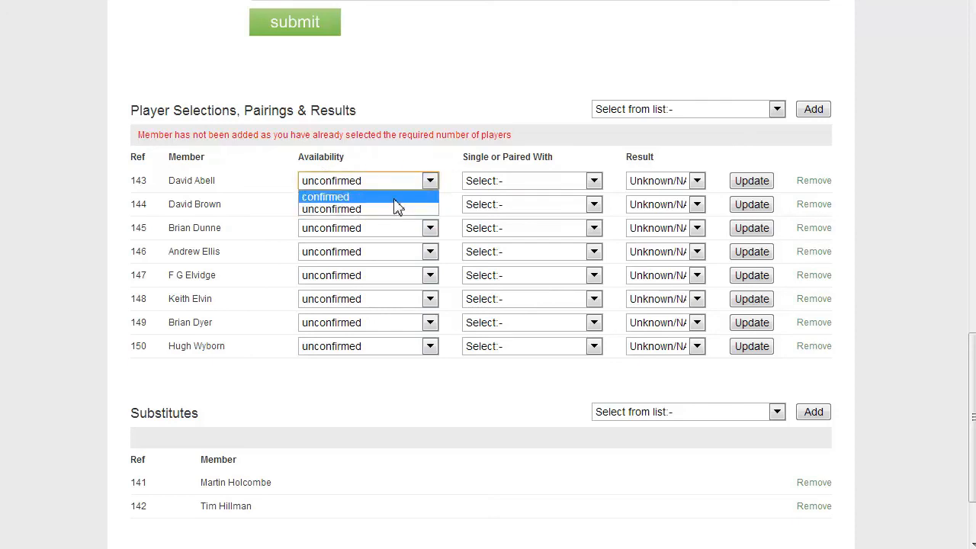
pyautogui.click(325, 197)
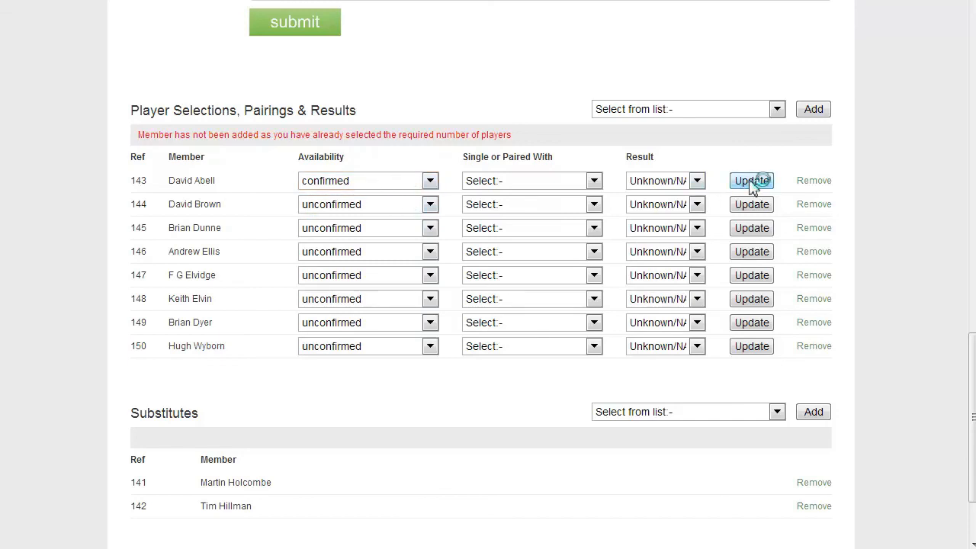
pyautogui.click(430, 263)
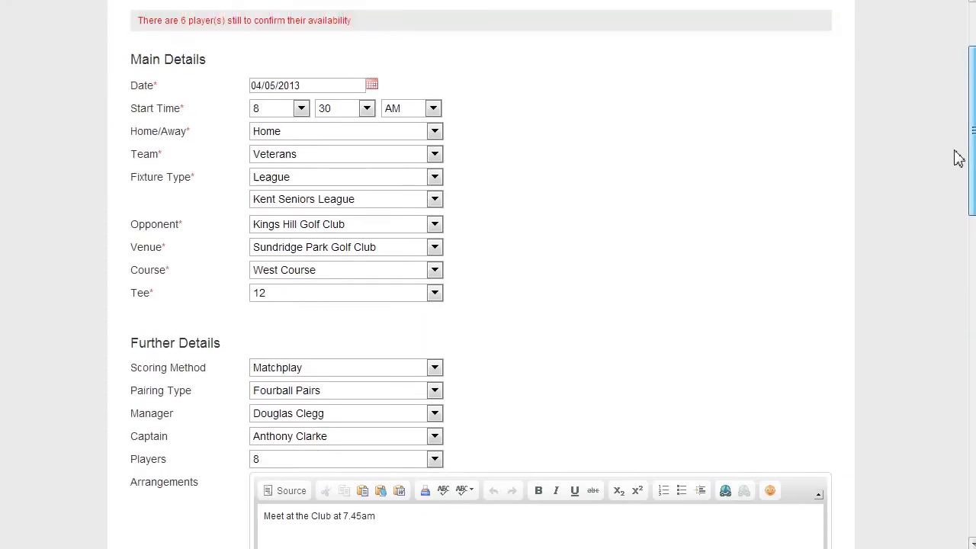
pyautogui.scroll(3)
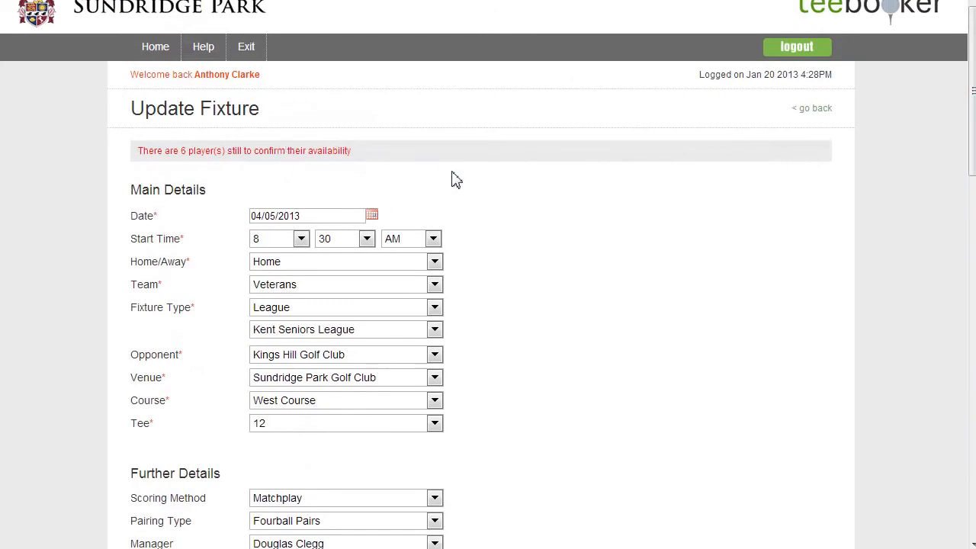
pyautogui.scroll(-3)
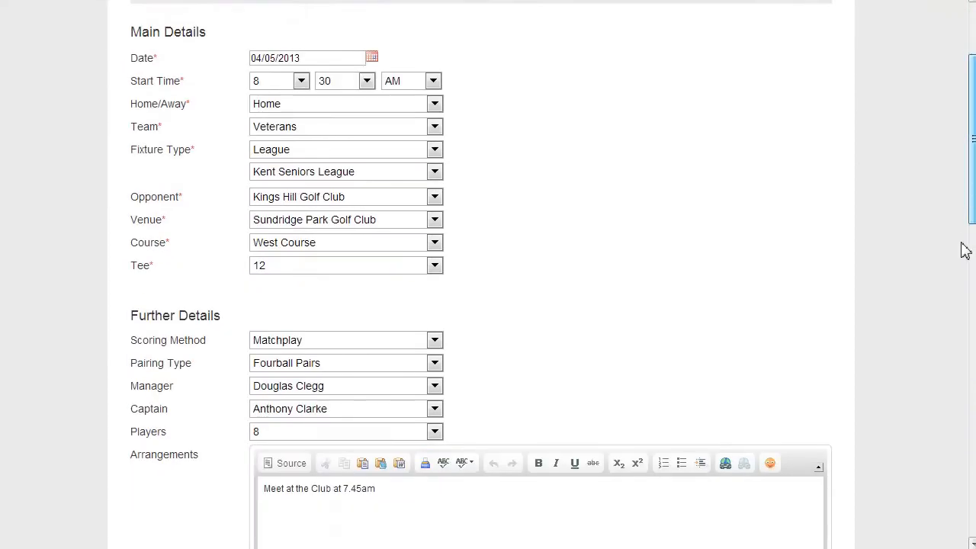
pyautogui.scroll(-3)
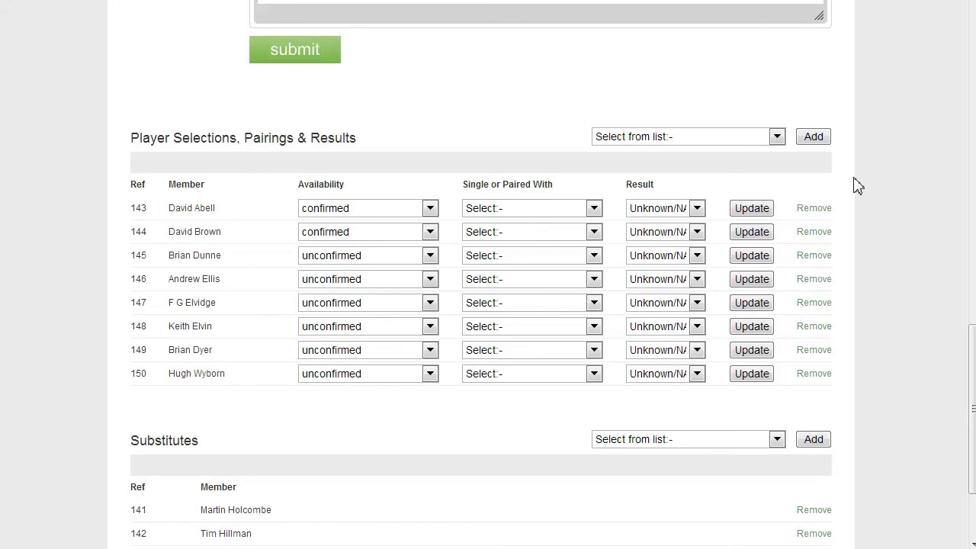
pyautogui.moveTo(696, 207)
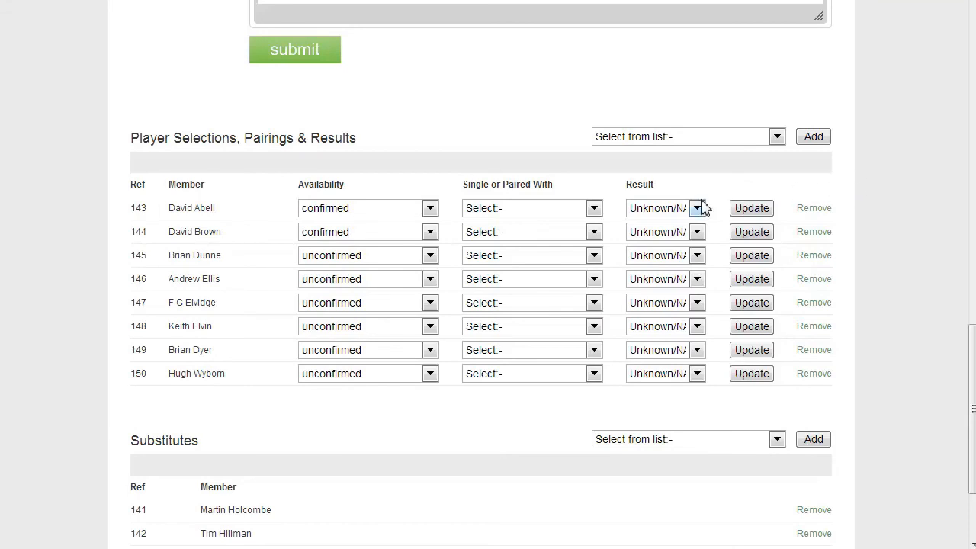
pyautogui.moveTo(653, 212)
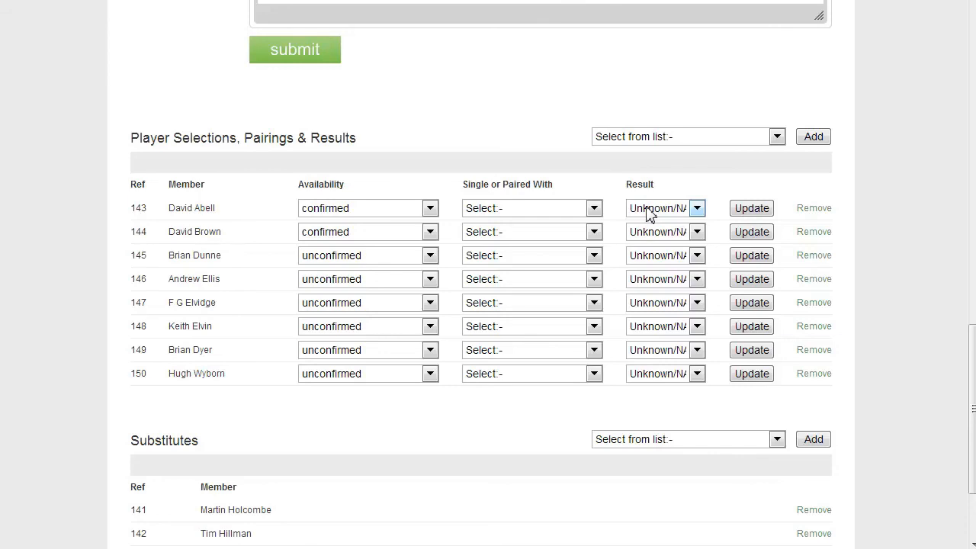
pyautogui.moveTo(410, 229)
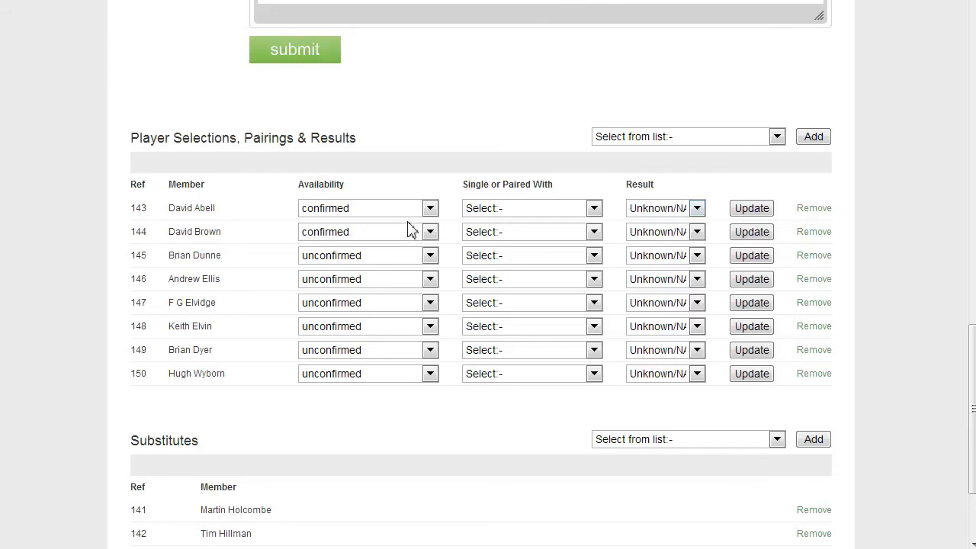
pyautogui.moveTo(430, 226)
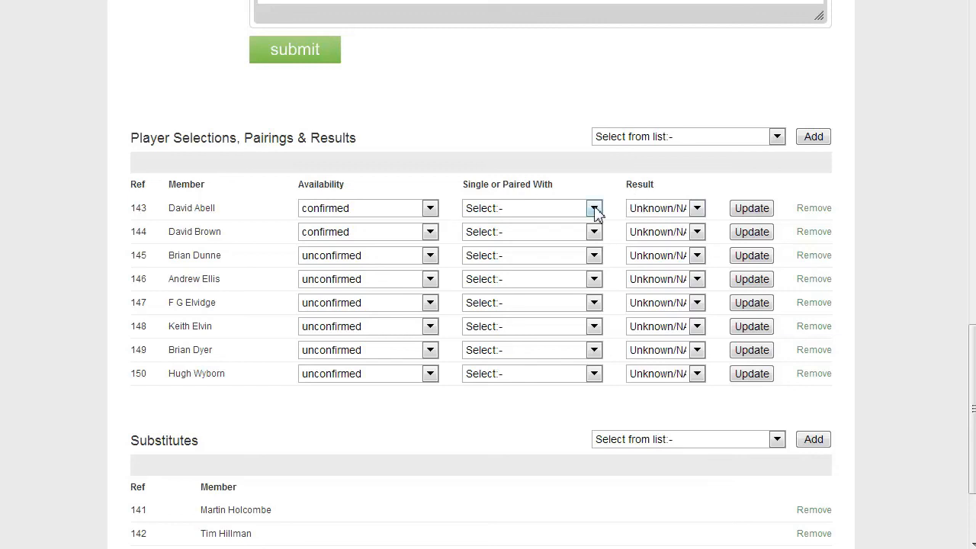
pyautogui.click(595, 208)
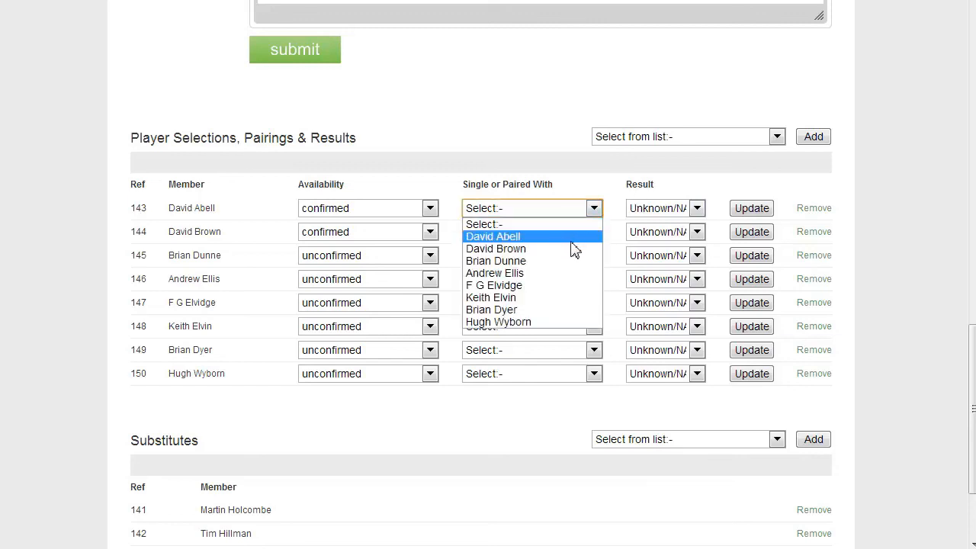
pyautogui.click(493, 249)
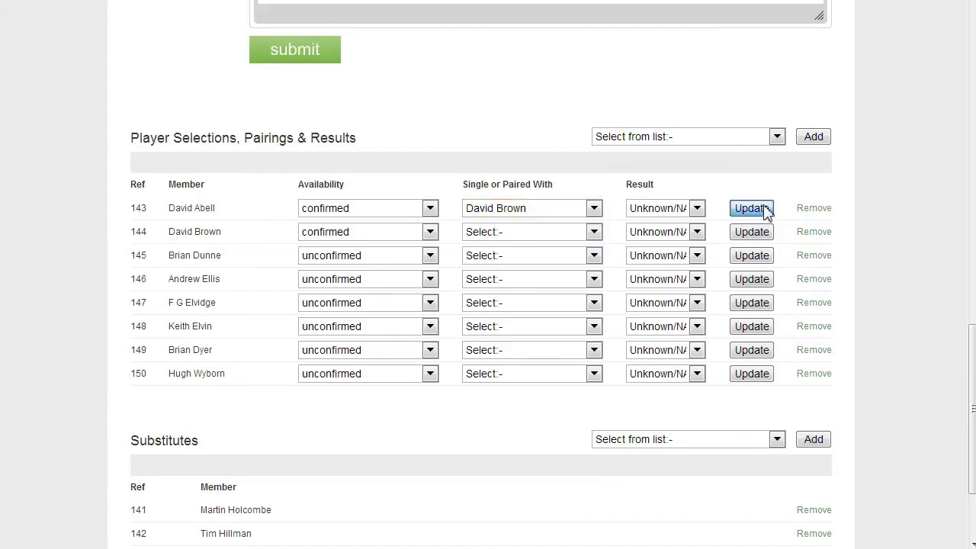
pyautogui.click(750, 208)
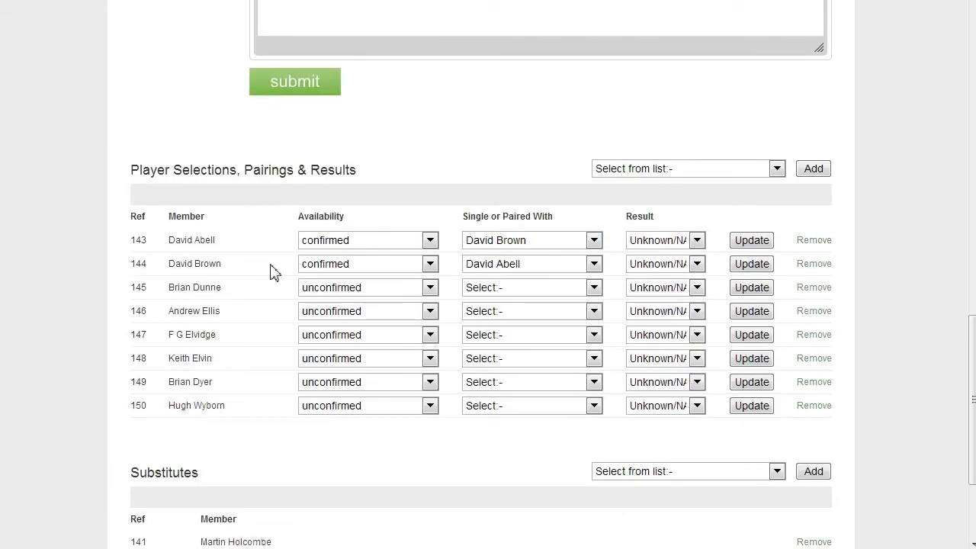
pyautogui.moveTo(236, 276)
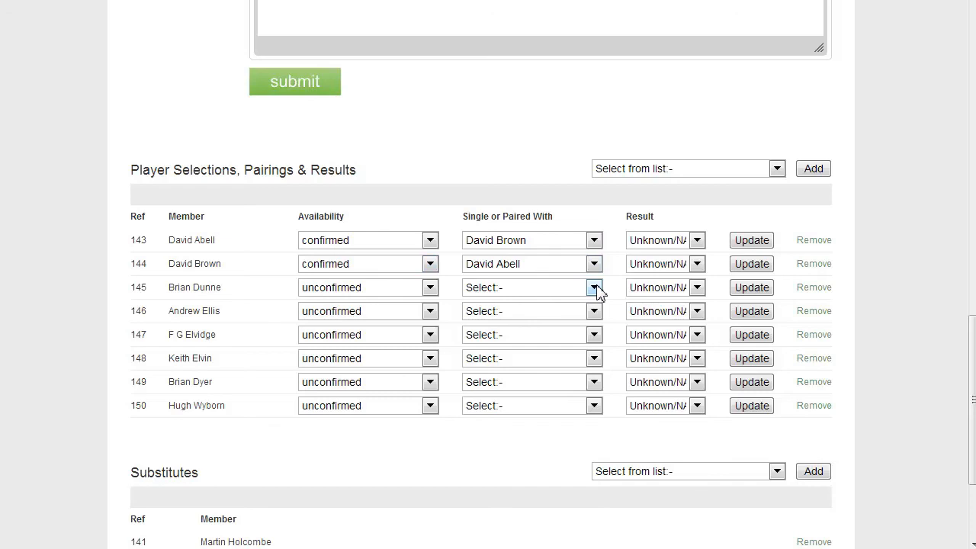
pyautogui.click(595, 287)
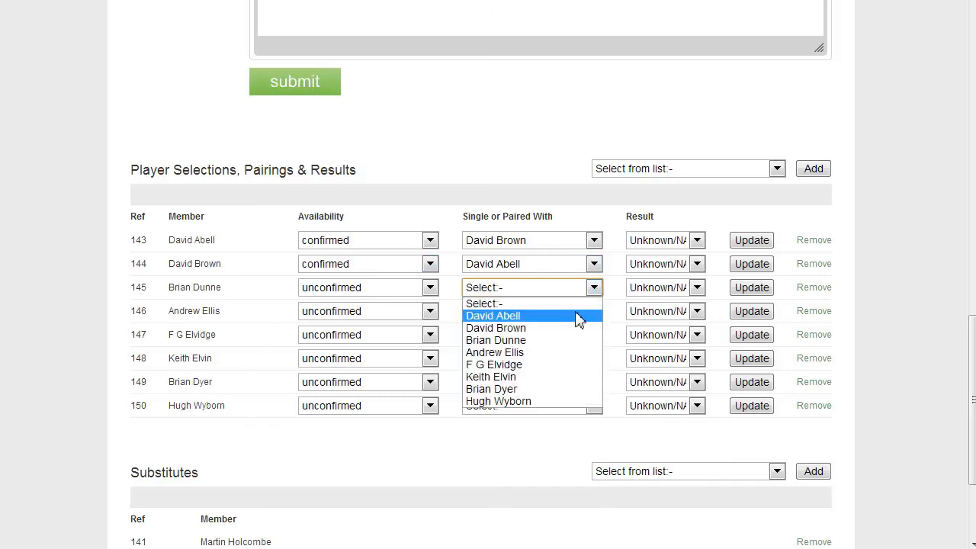
pyautogui.click(492, 314)
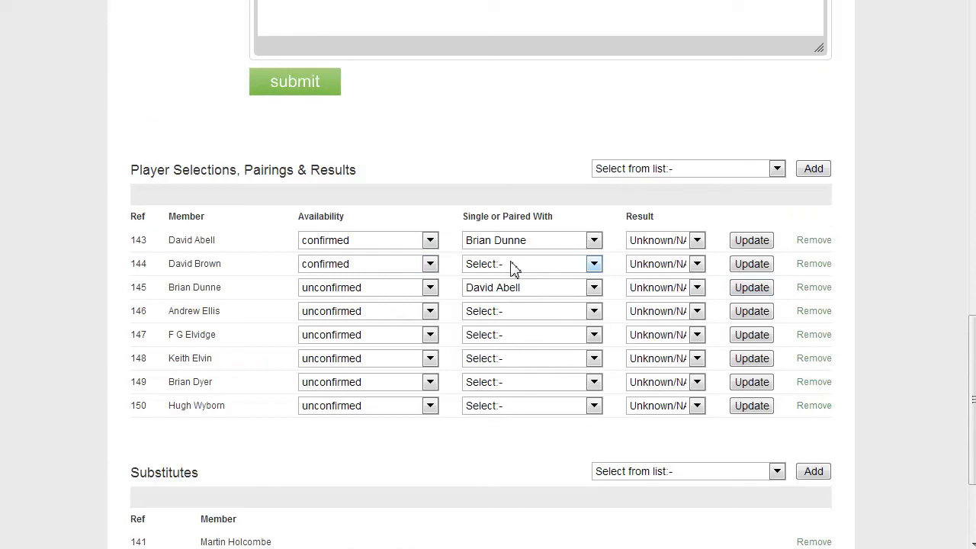
pyautogui.moveTo(577, 278)
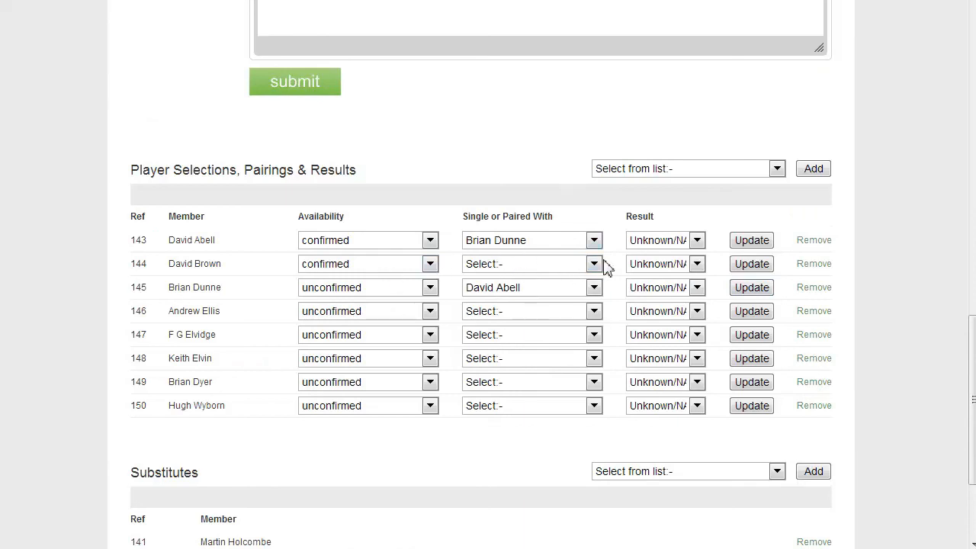
pyautogui.click(593, 262)
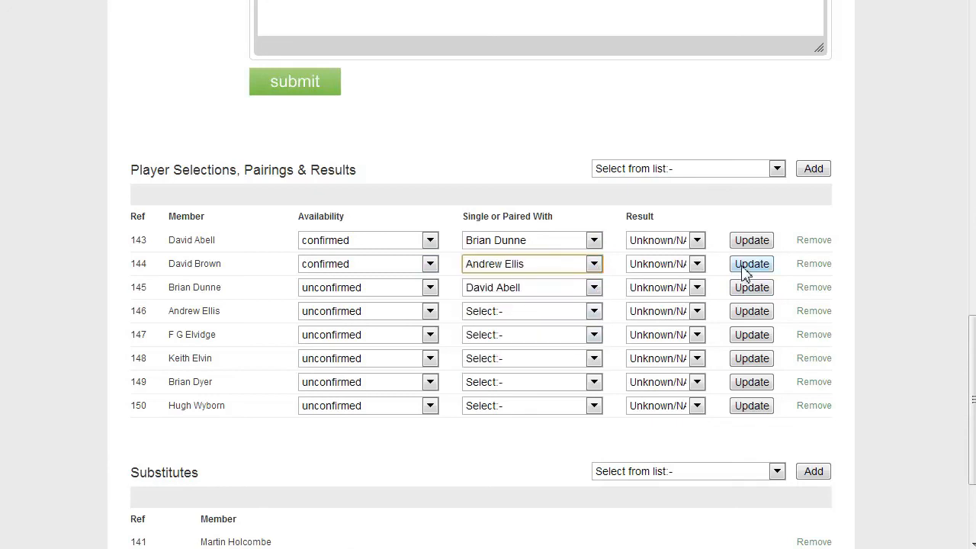
pyautogui.click(750, 264)
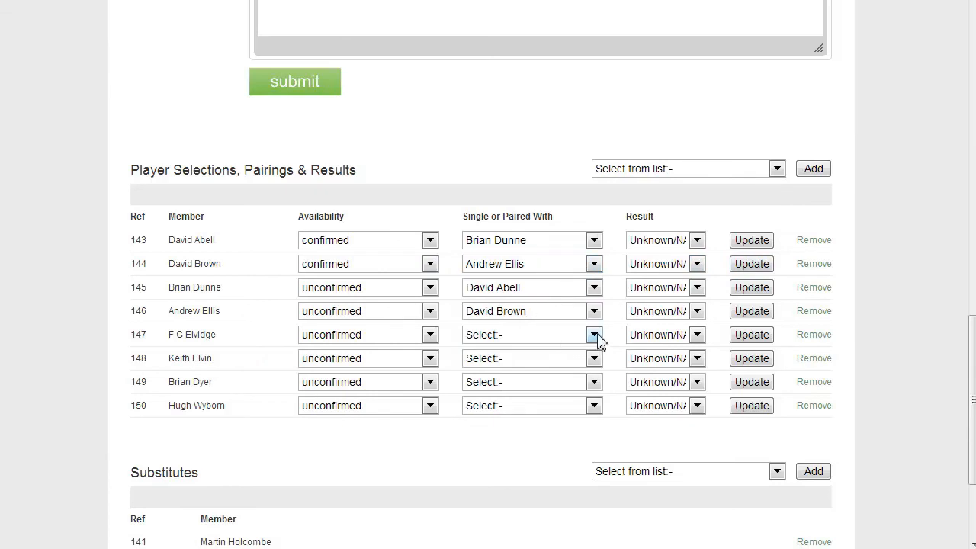
# Pair Elvidge (147) with Elvin (148) and Dyer (149) with Wyborn (150)
pyautogui.click(595, 334)
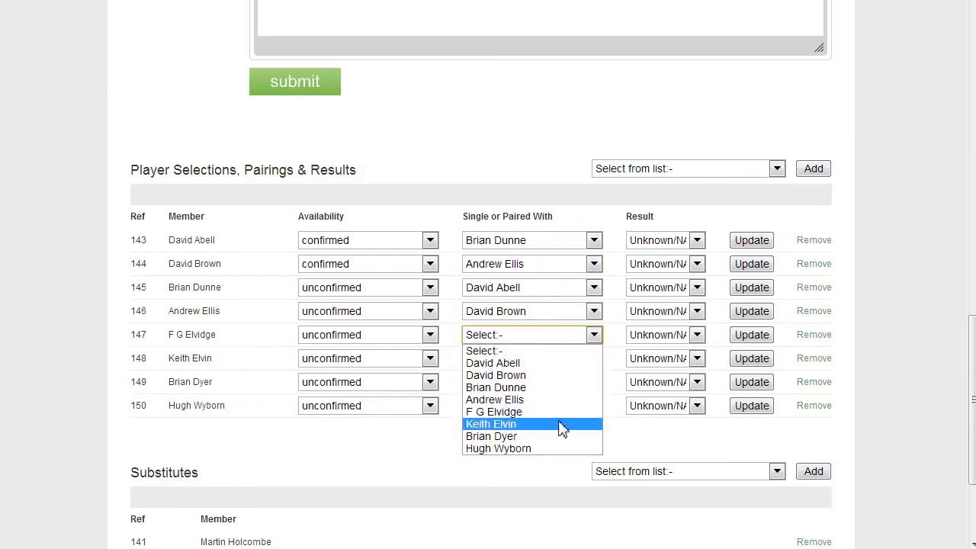
pyautogui.click(491, 424)
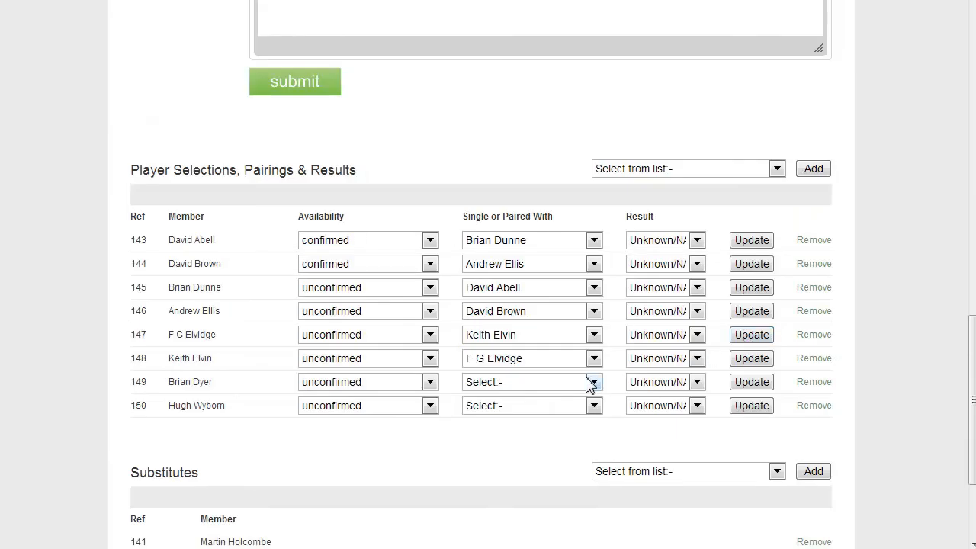
pyautogui.click(593, 381)
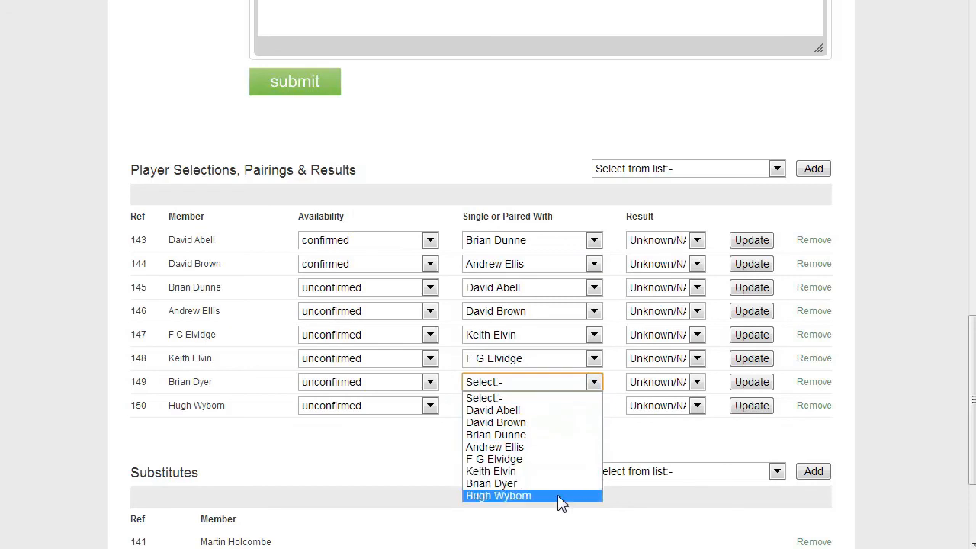
pyautogui.click(497, 495)
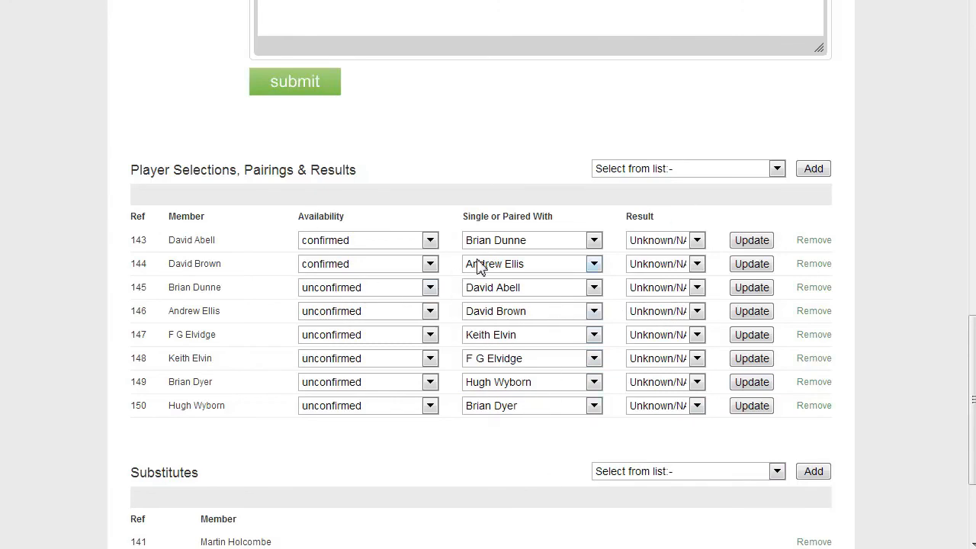
pyautogui.scroll(-3)
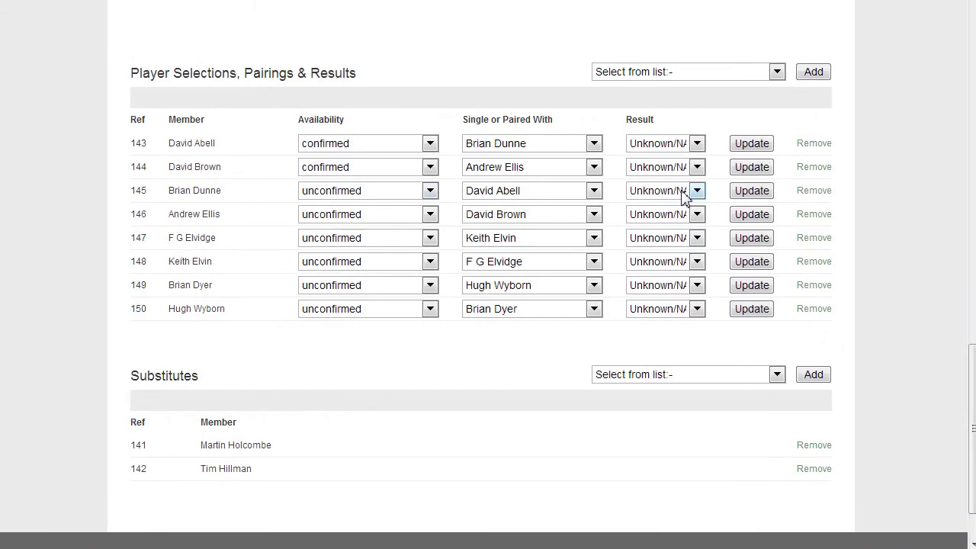
pyautogui.moveTo(186, 197)
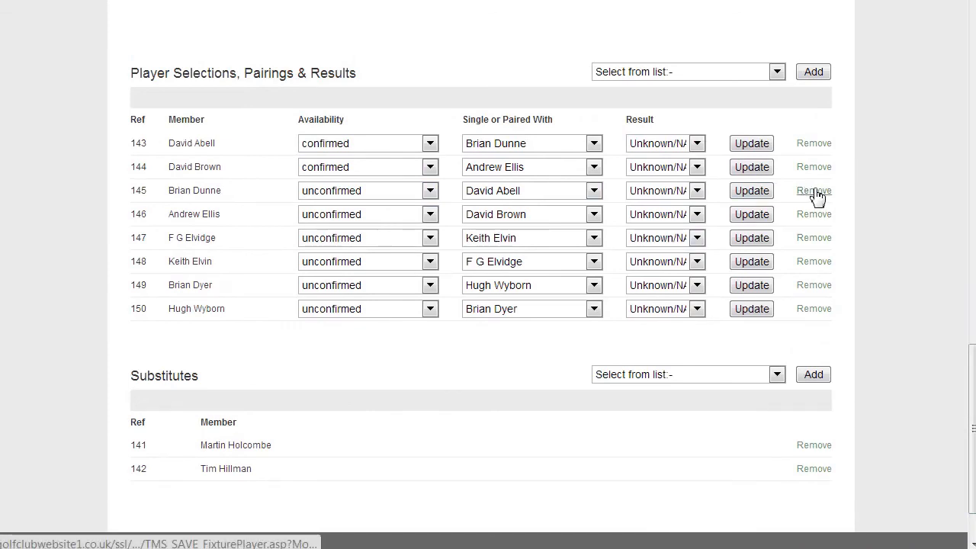
pyautogui.click(813, 191)
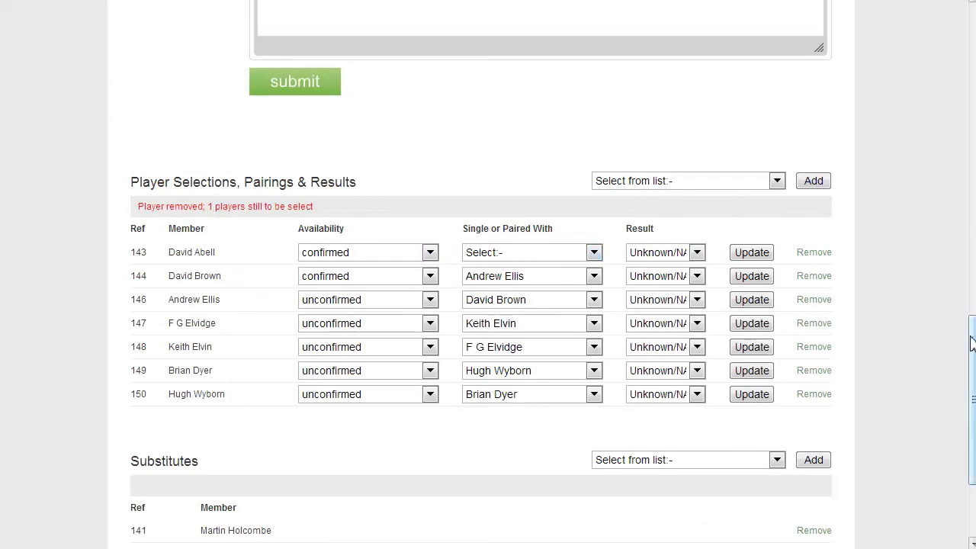
pyautogui.scroll(-3)
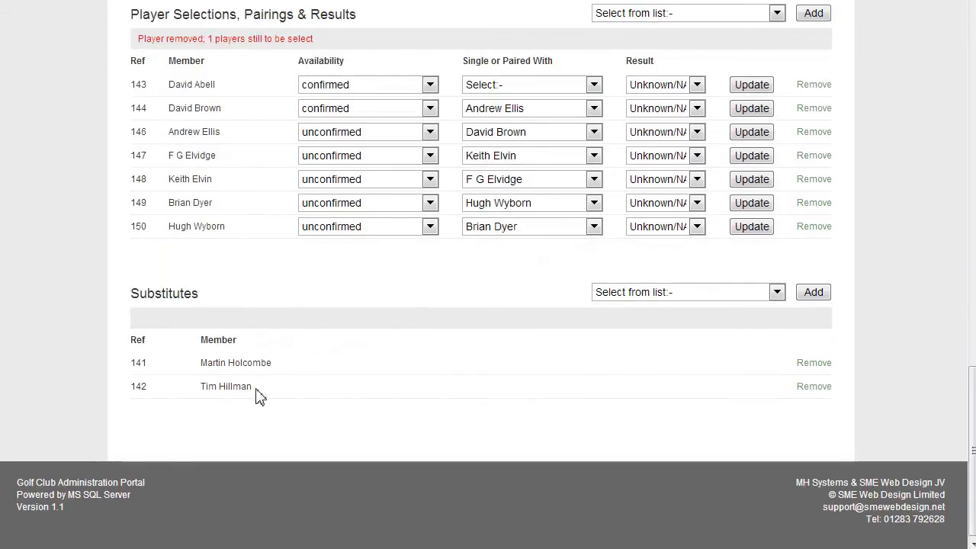
pyautogui.moveTo(755, 396)
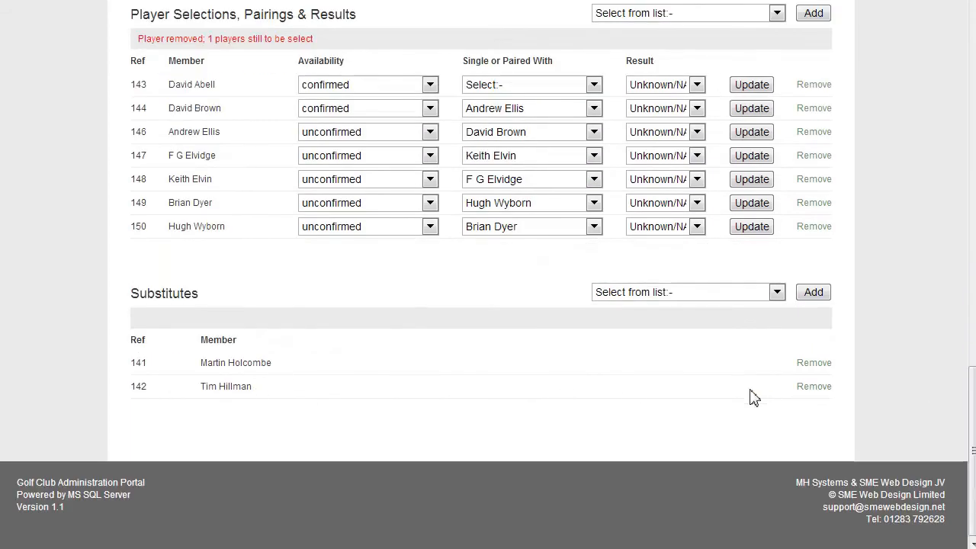
pyautogui.click(814, 385)
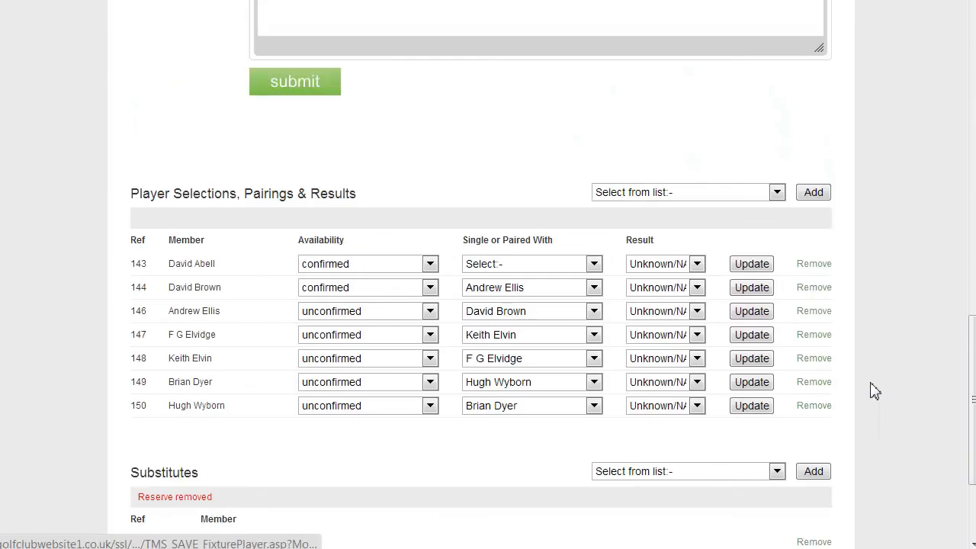
pyautogui.click(686, 192)
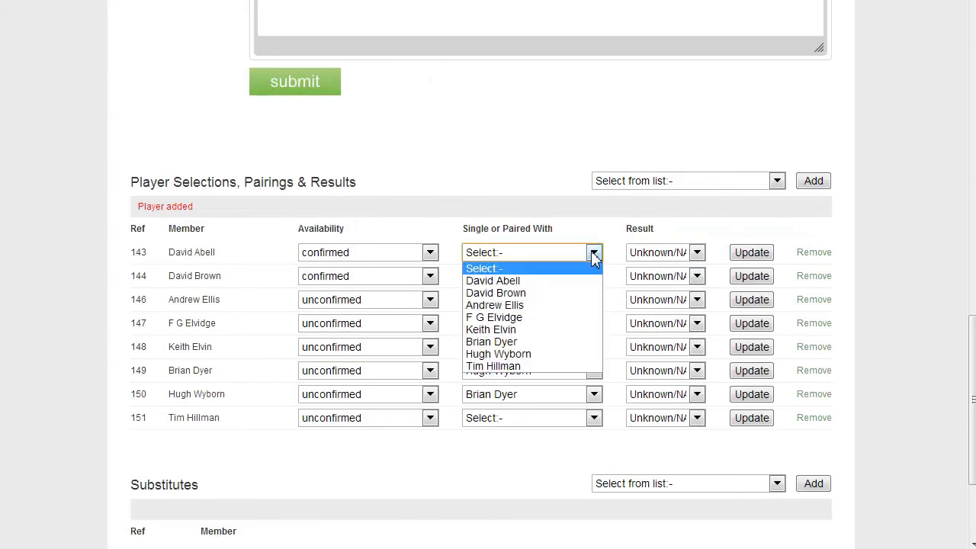
pyautogui.click(494, 366)
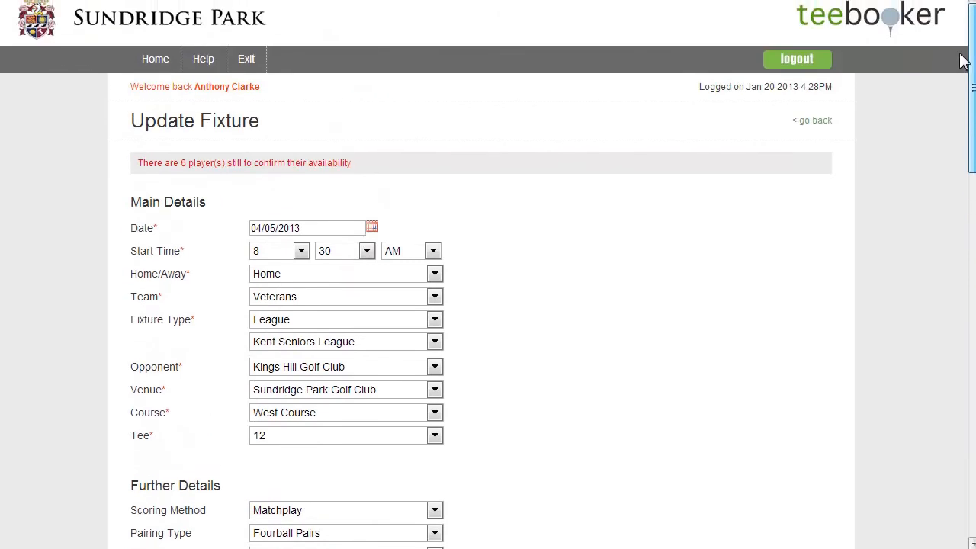
# Scroll down the Update Fixture page to review the completed four pairings
pyautogui.scroll(-3)
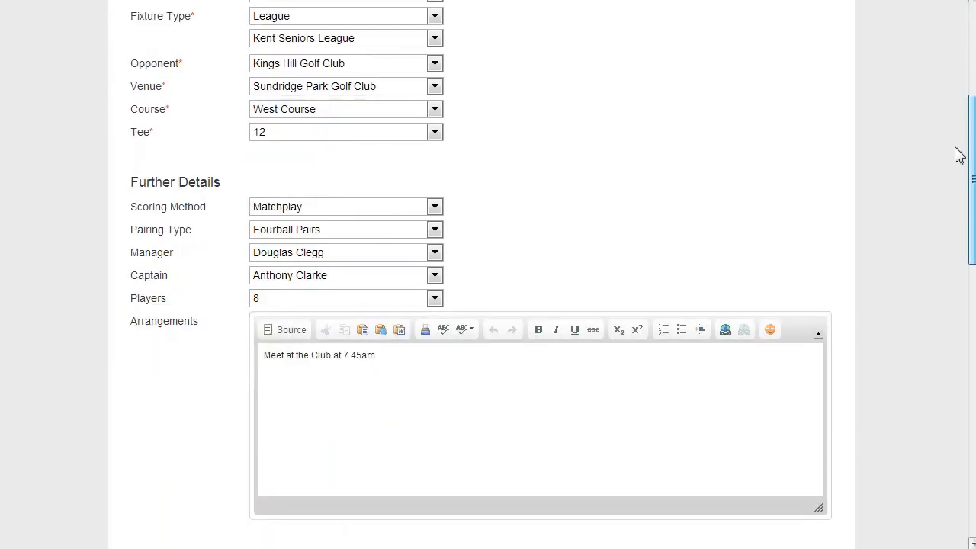
pyautogui.scroll(-3)
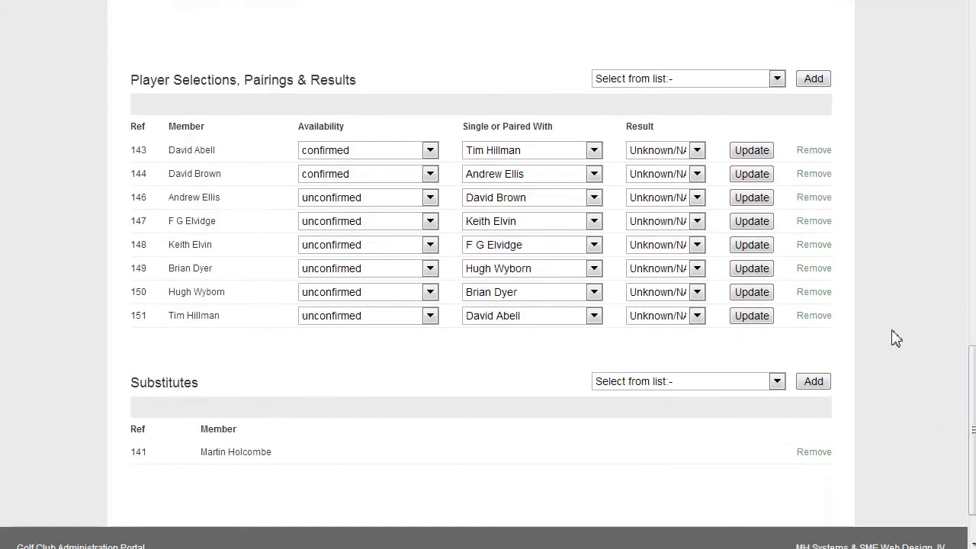
pyautogui.moveTo(915, 297)
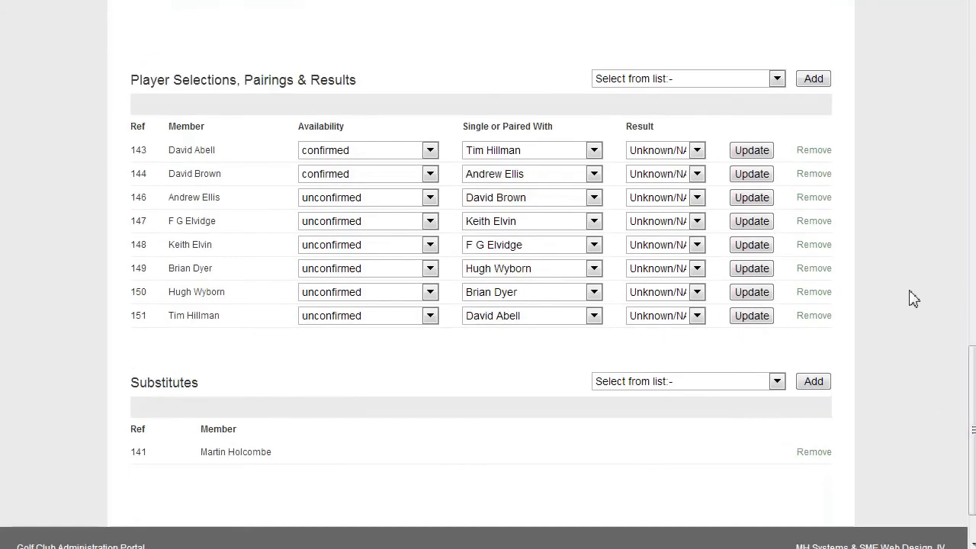